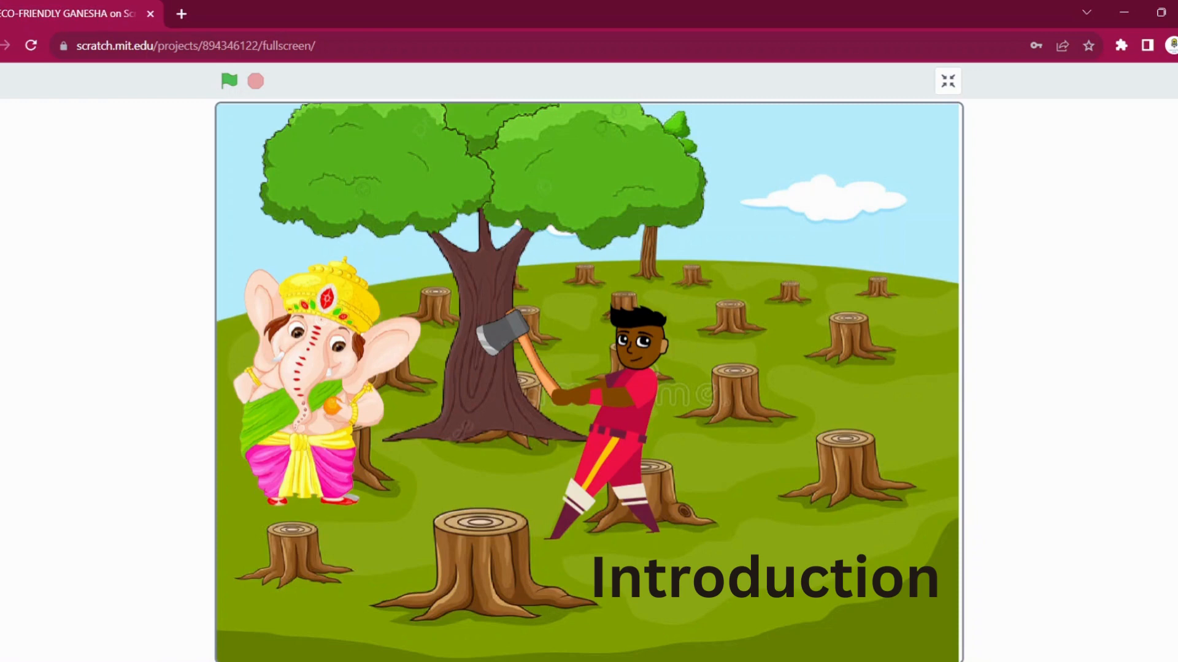
Play the ECO-FRIENDLY GANESHA project to its mountain scene, then exit fullscreen to the editor.
click(229, 81)
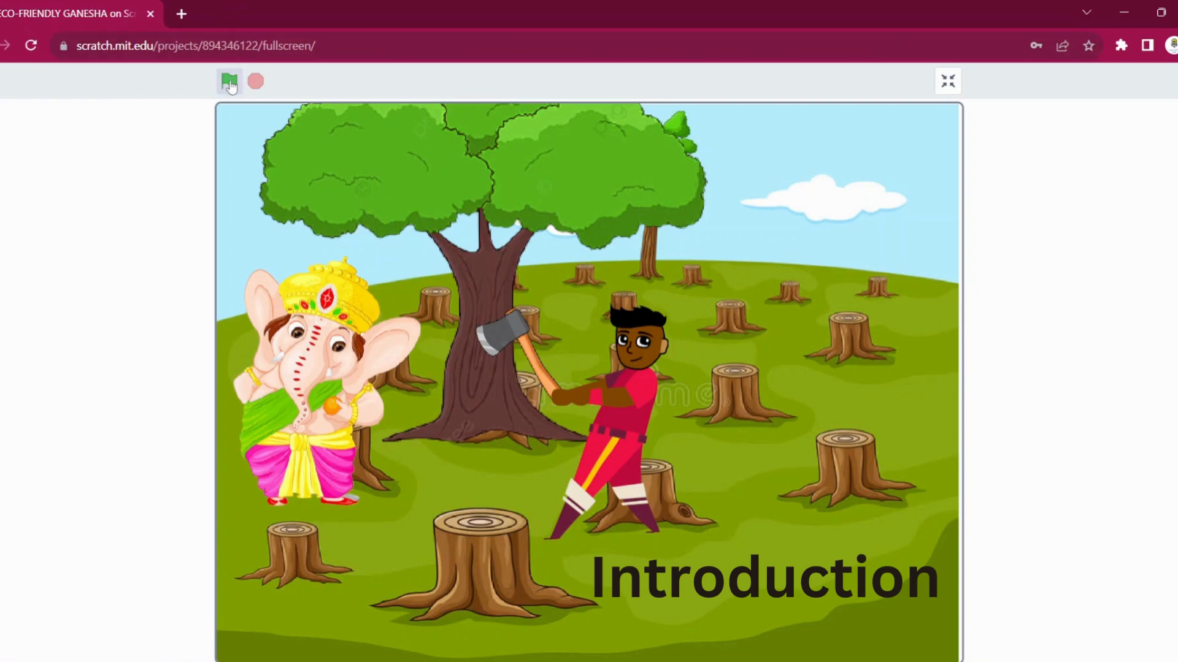
click(228, 80)
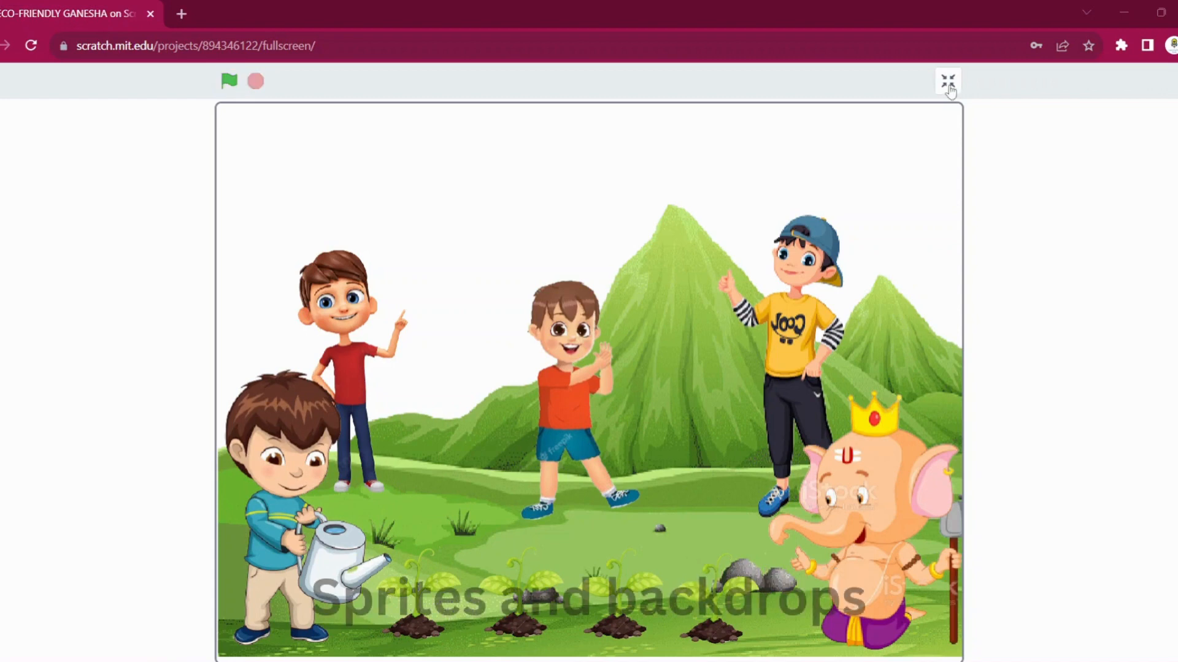
click(947, 81)
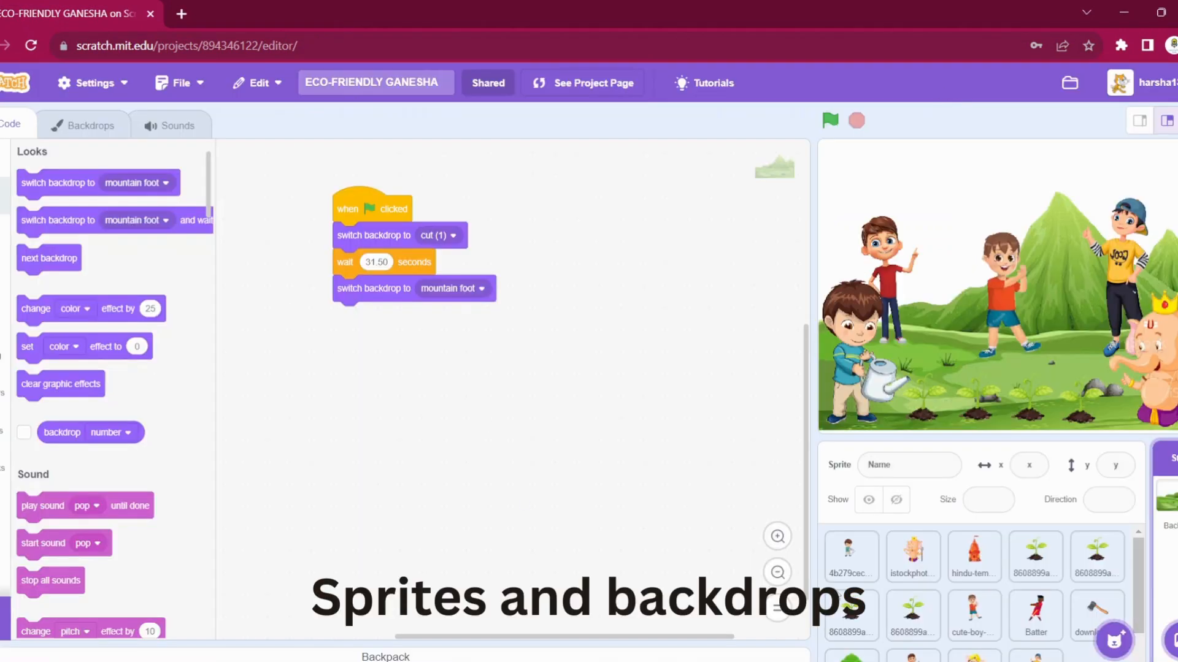
scroll(down, 3)
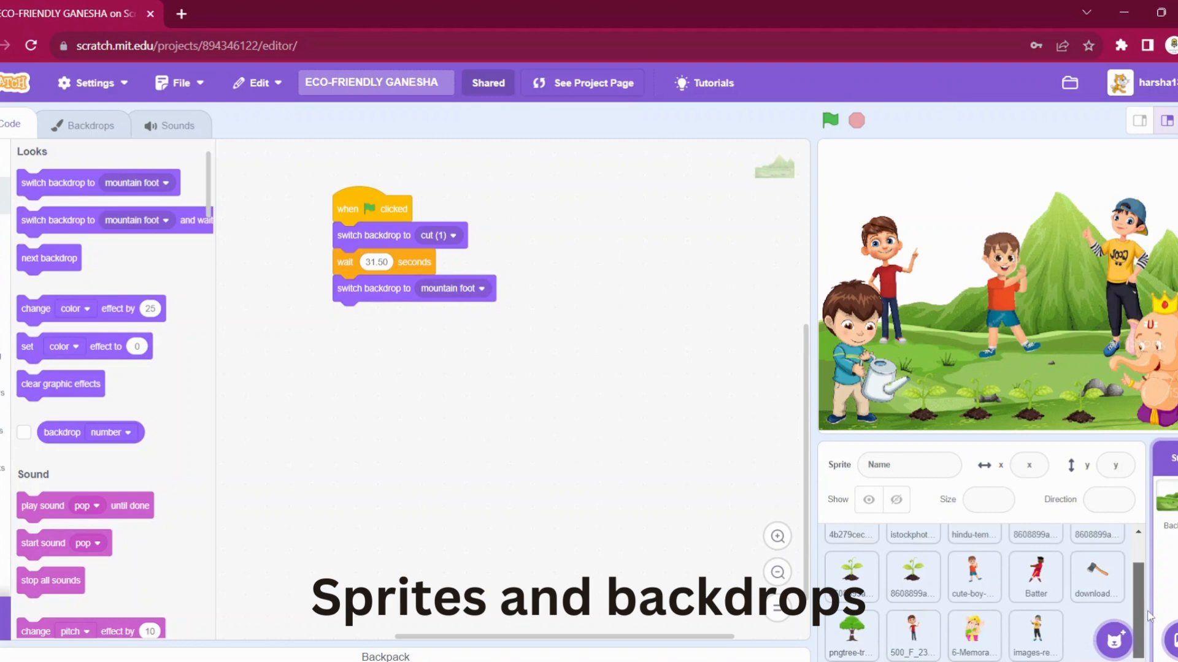
mouse_move(1167, 498)
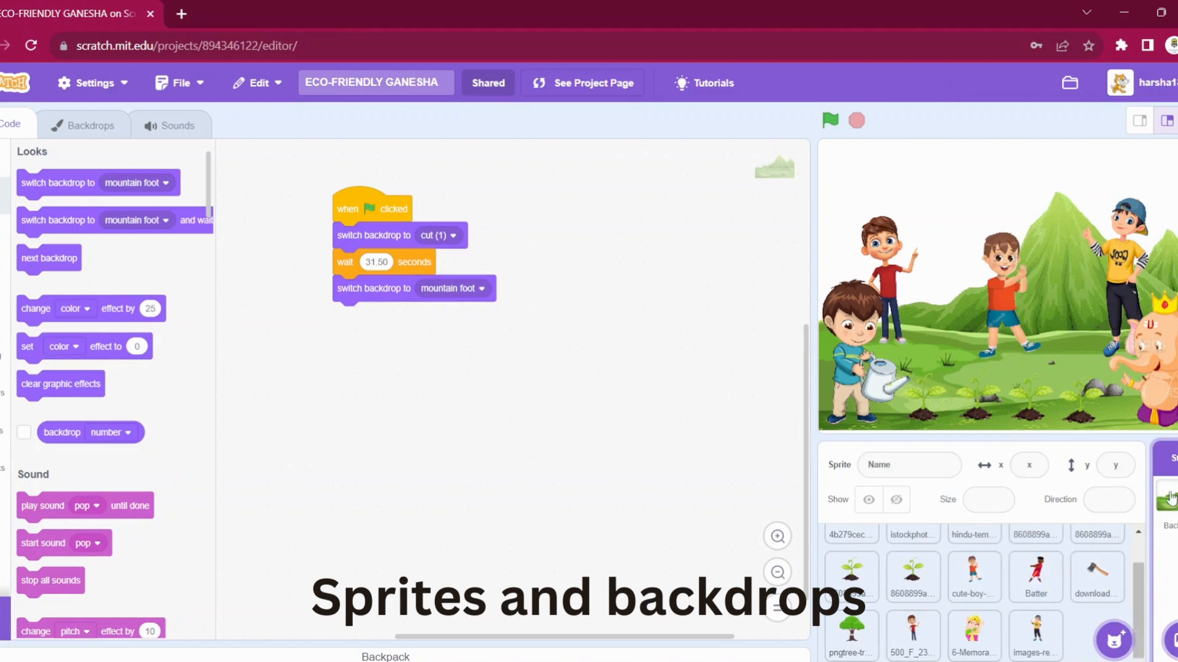
Show the stage's backdrops, viewing cut (1) and then mountain foot.
click(93, 124)
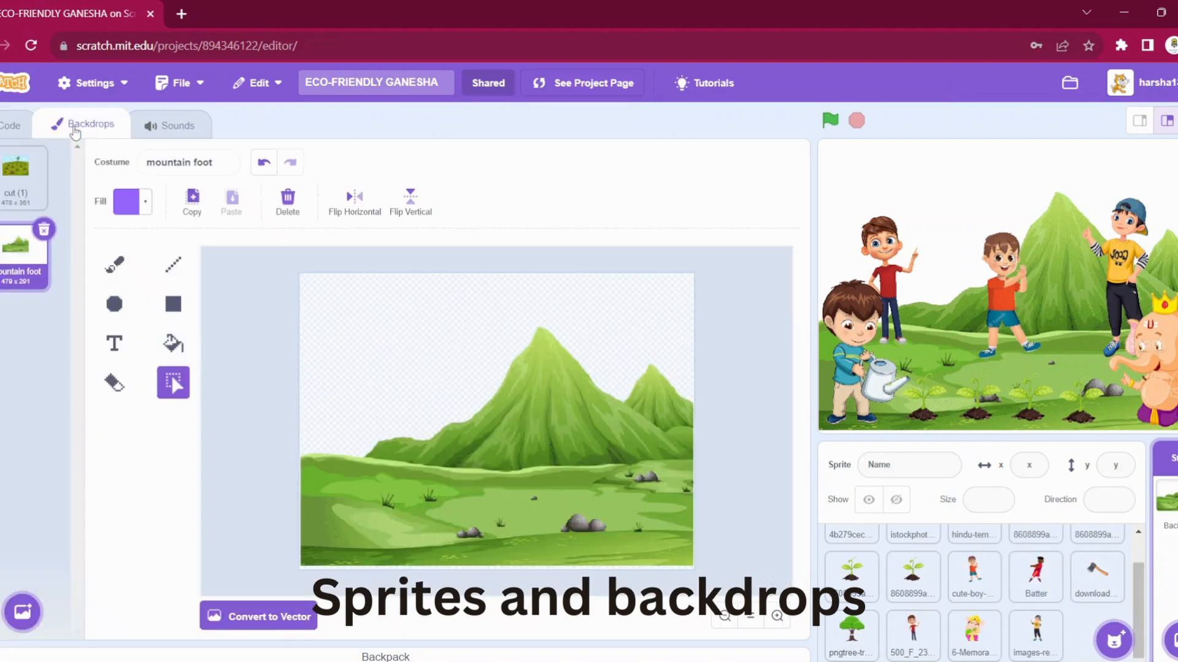
click(19, 173)
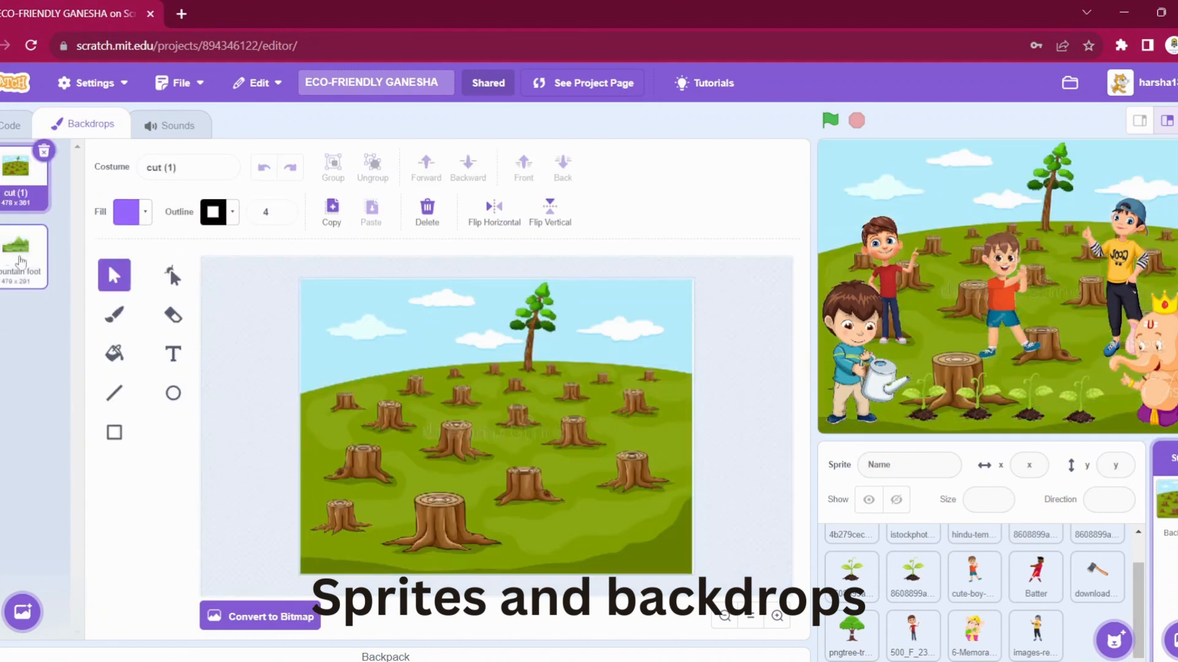
click(23, 251)
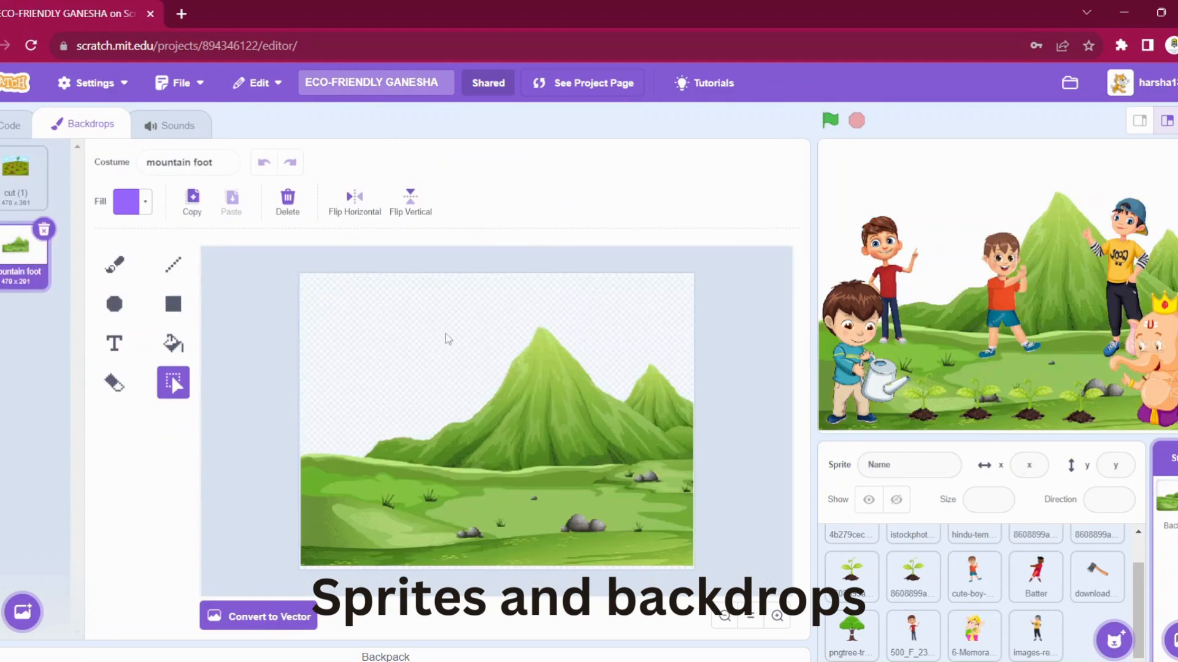
mouse_move(633, 472)
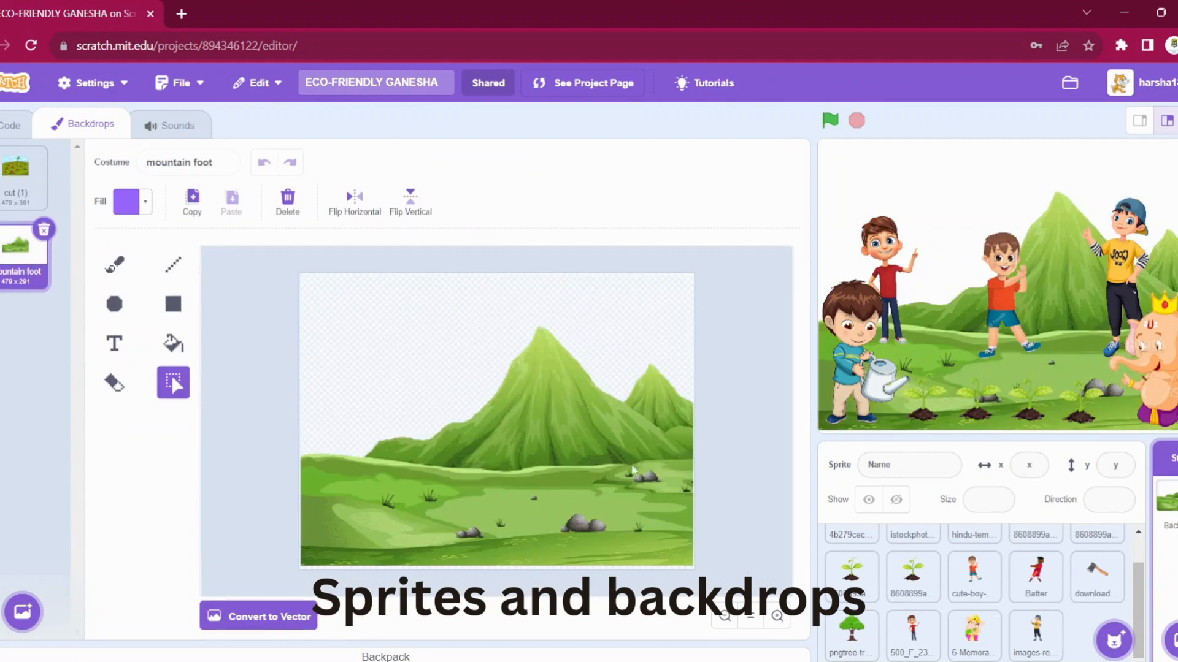
mouse_move(167, 251)
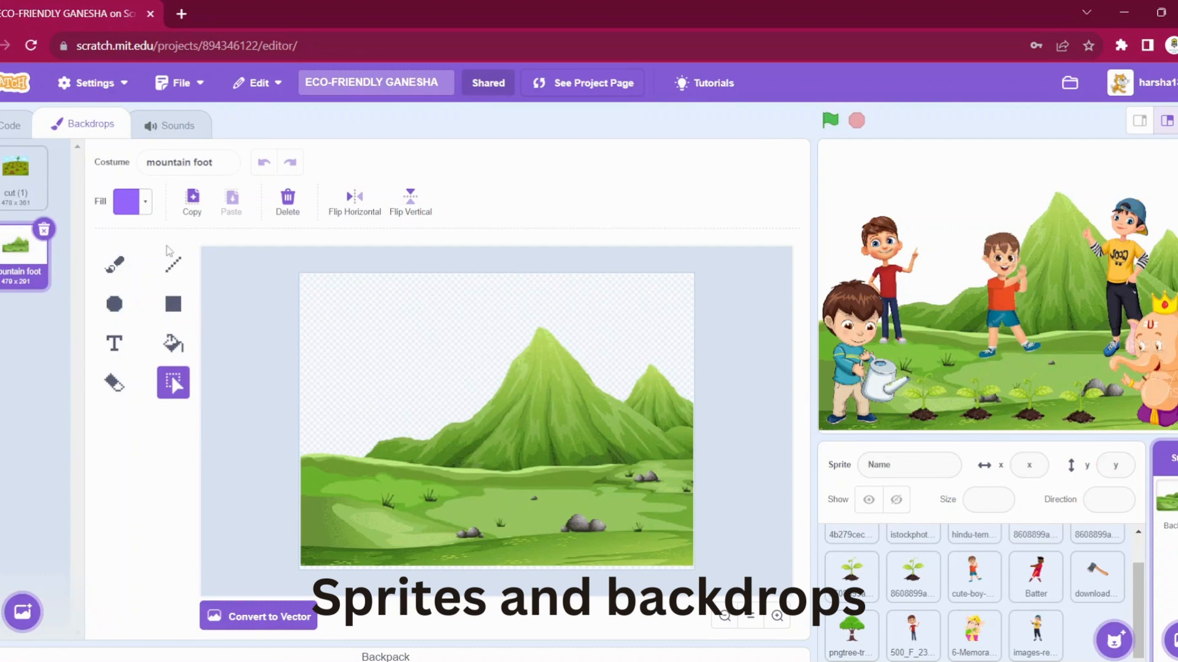
Return to the stage's code, then view the Ganesha dialogue and WELL DONE sprites' scripts.
click(10, 123)
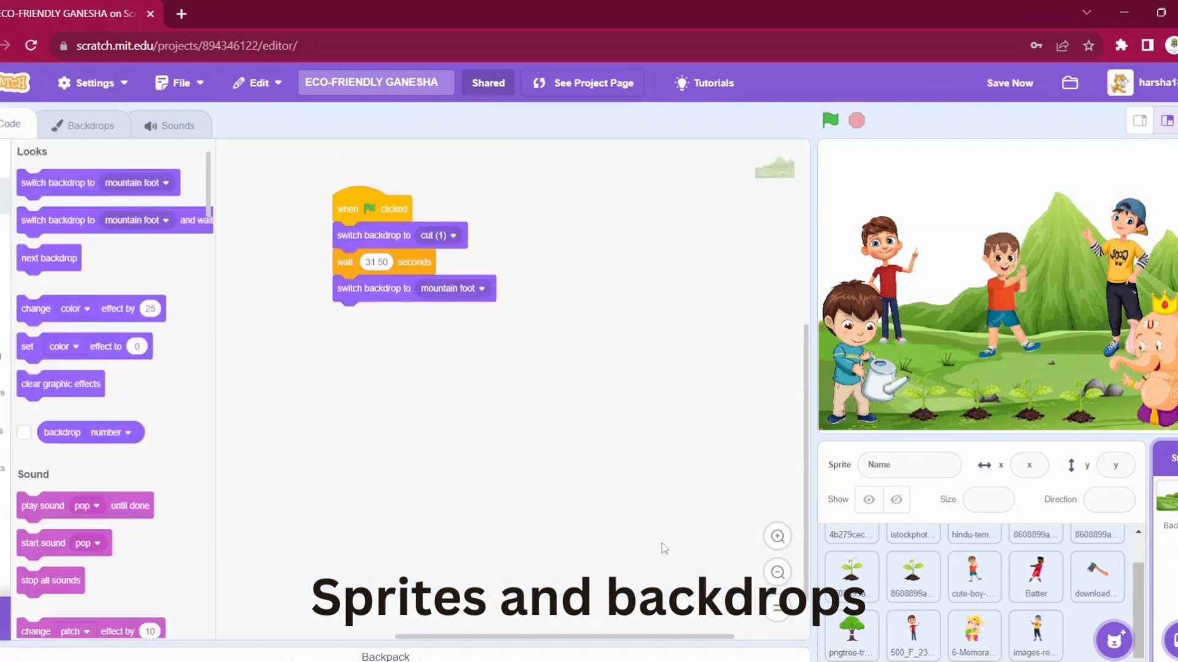
scroll(down, 3)
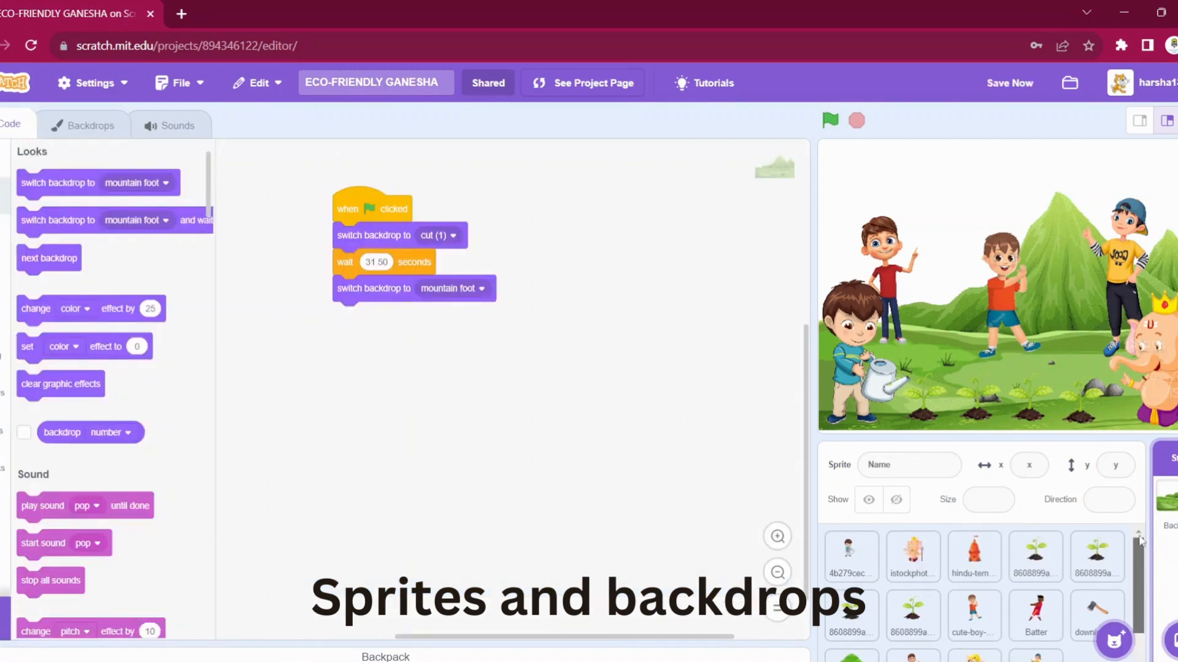
scroll(down, 3)
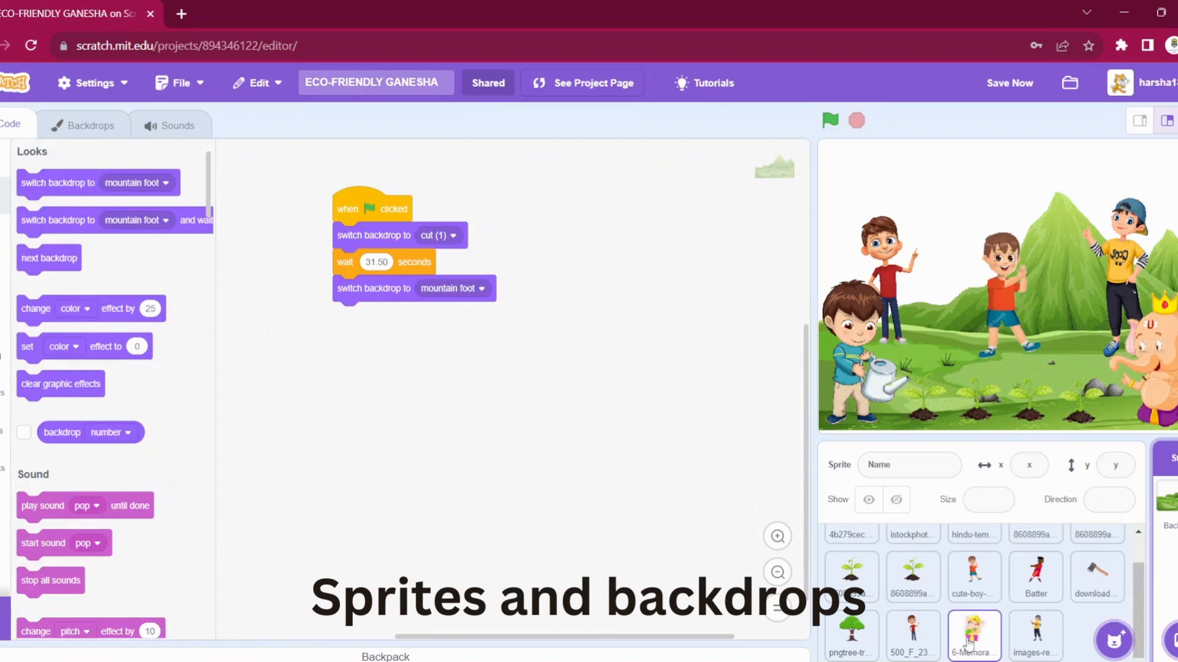
click(973, 636)
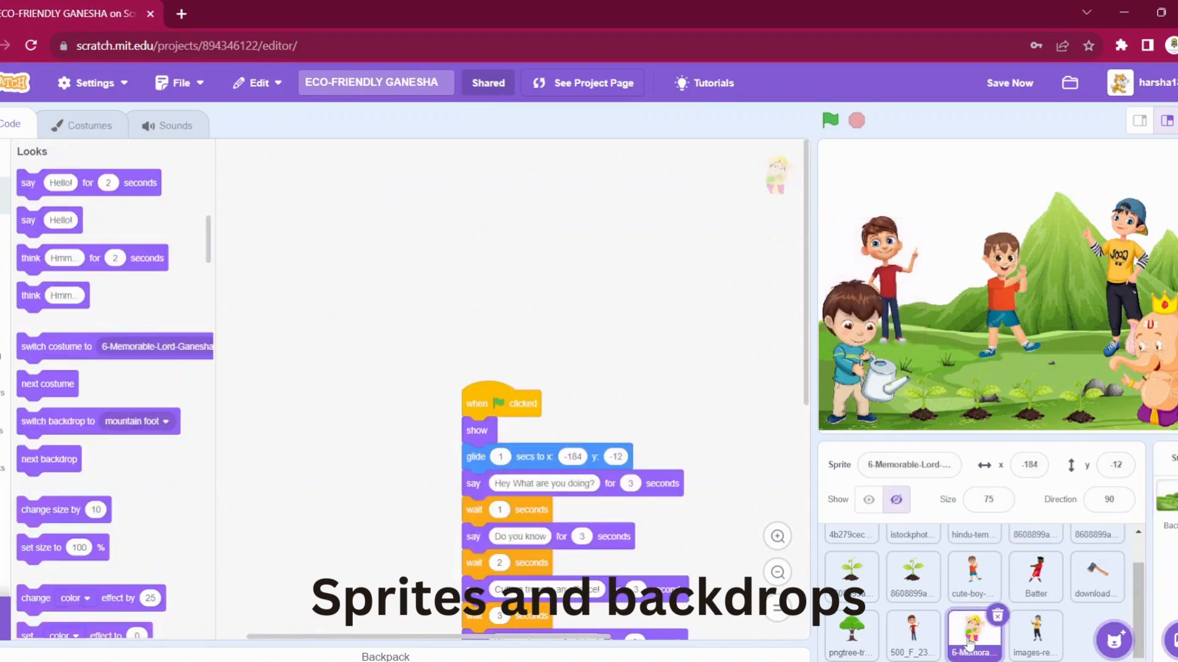
click(1035, 635)
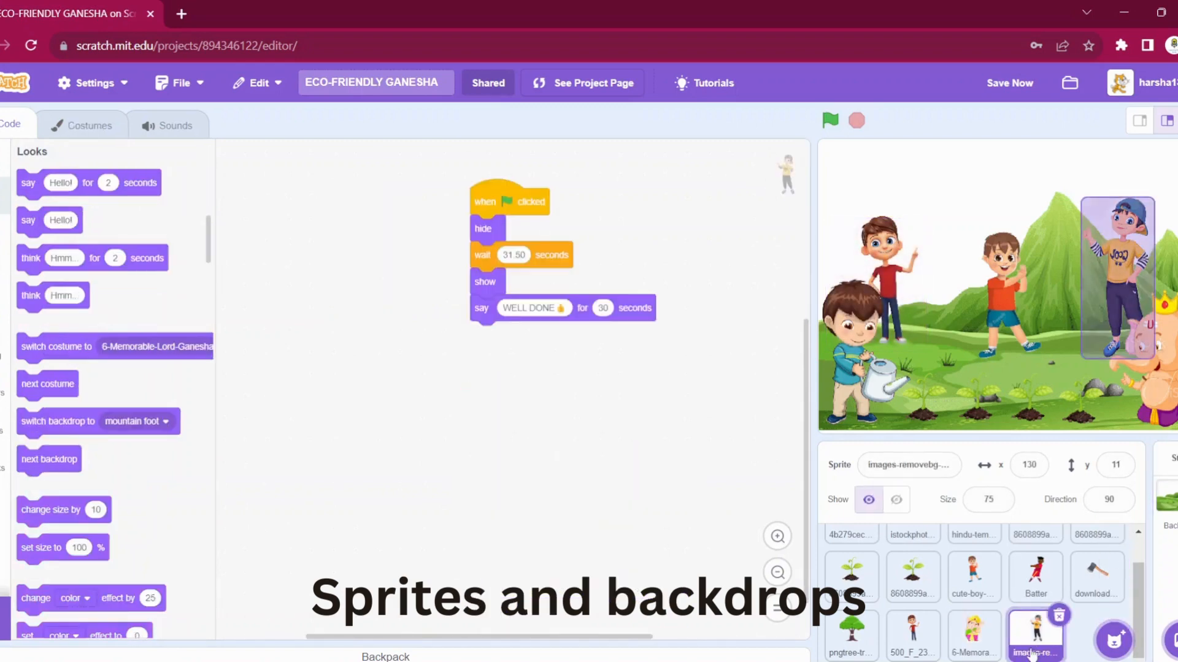
View the Plant trees, sapling, seated Ganesha and boy walking-loop scripts.
click(912, 636)
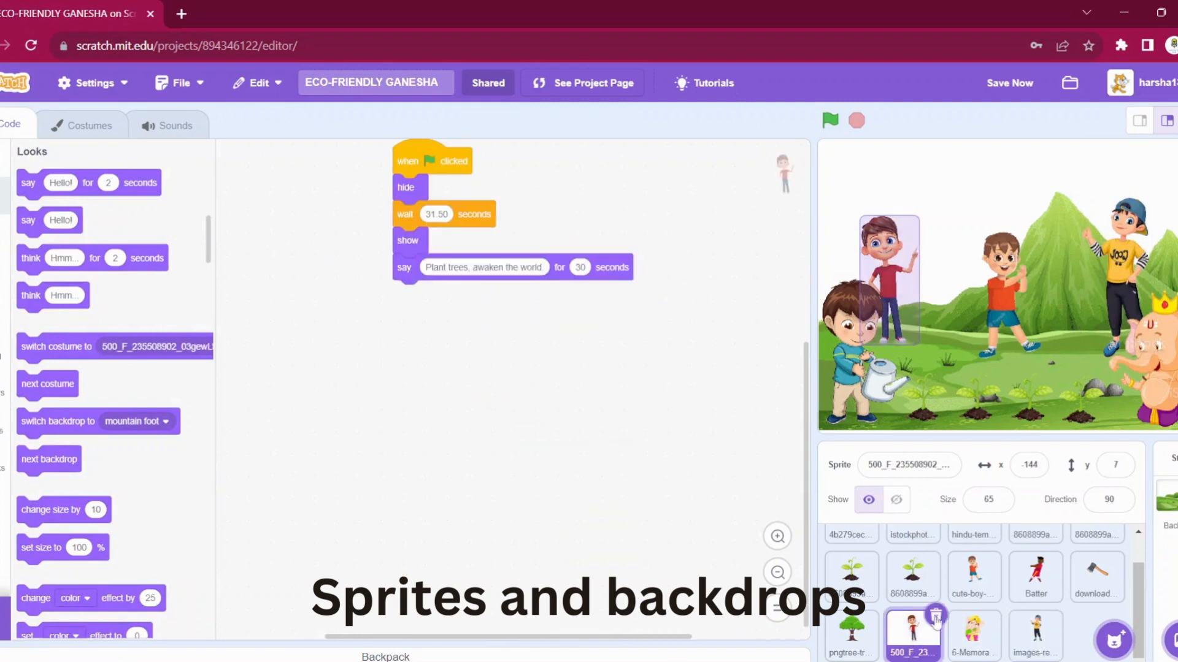
click(974, 576)
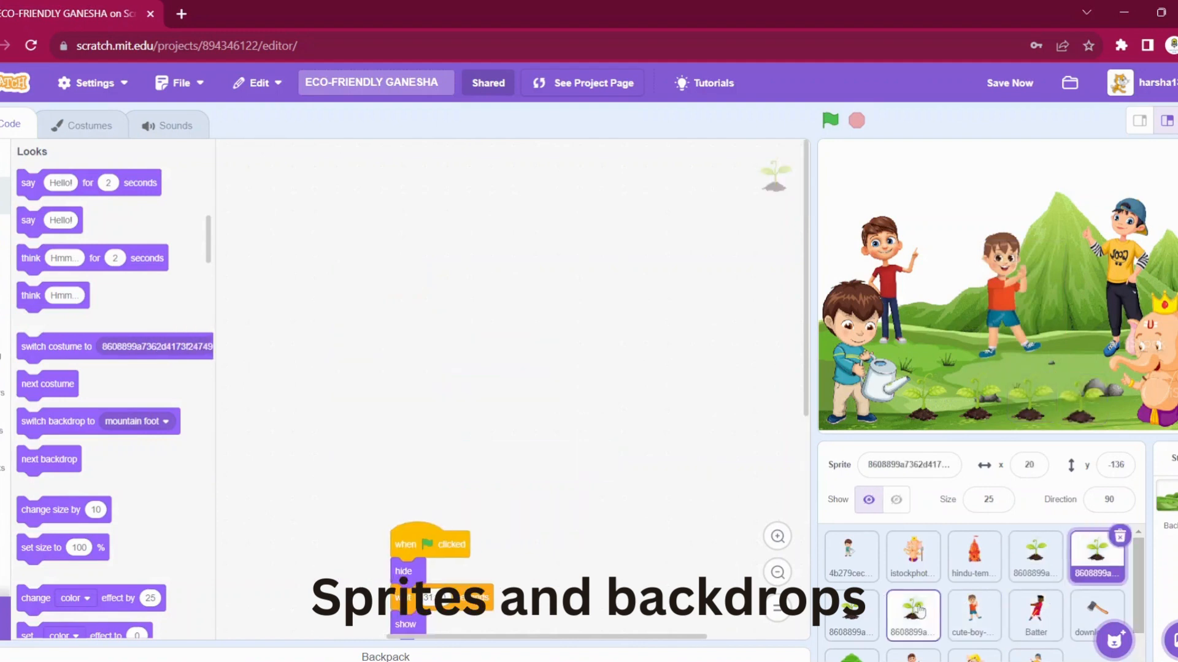
click(912, 558)
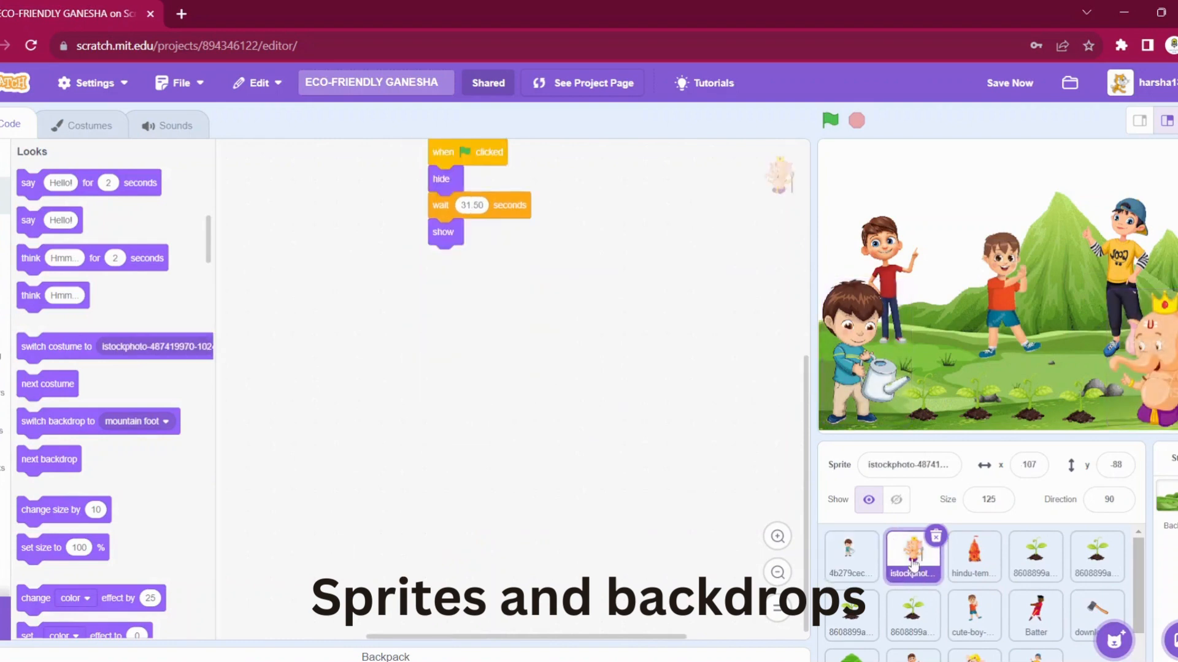
click(849, 556)
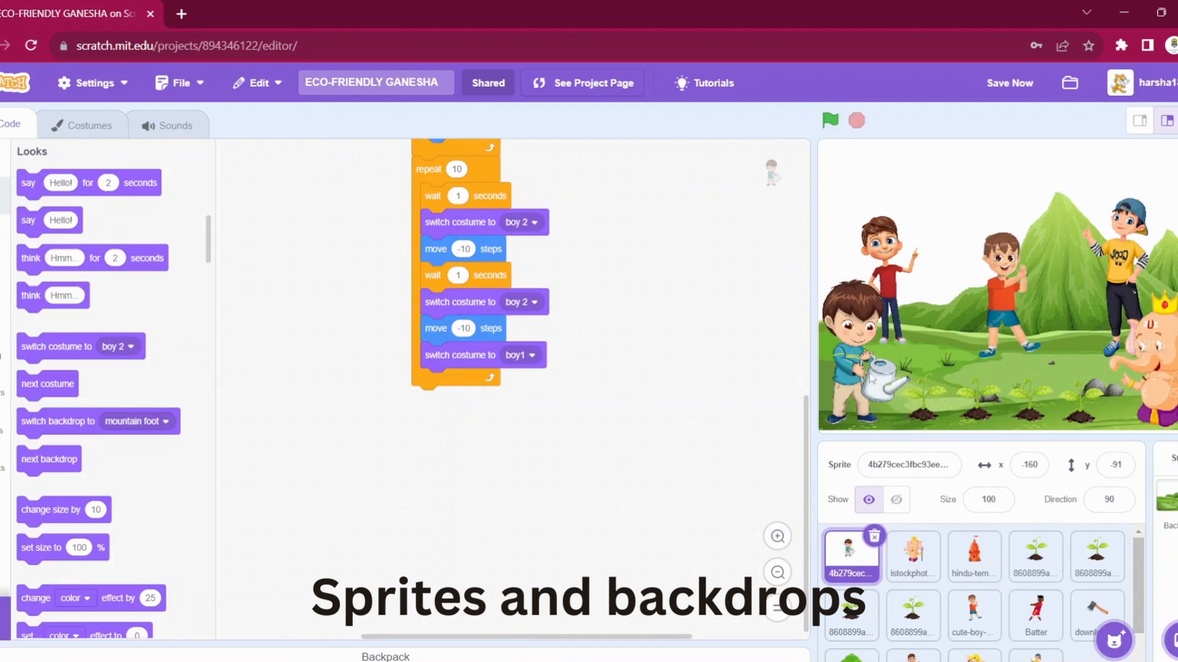
mouse_move(917, 390)
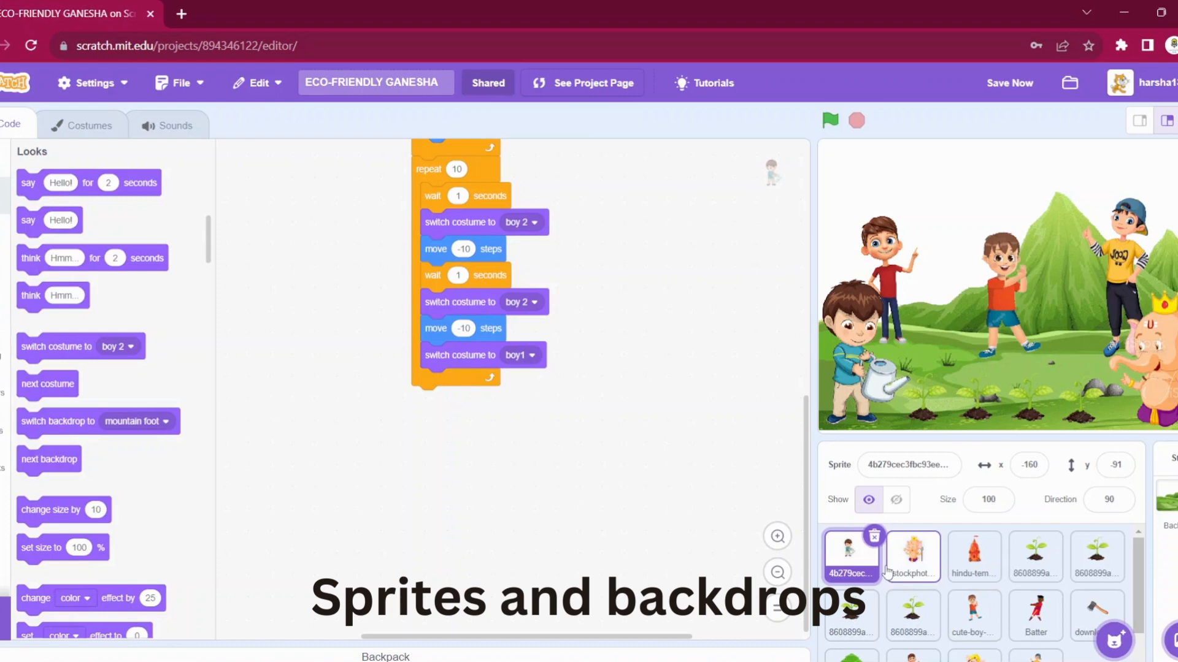
scroll(down, 3)
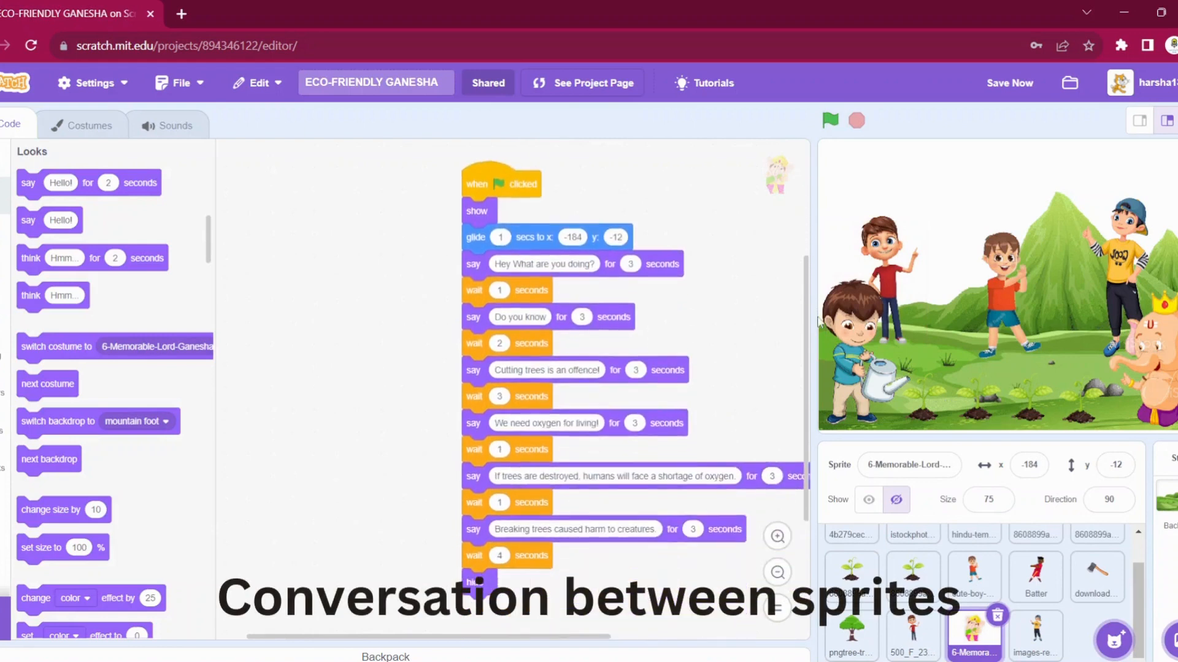
View the Batter sprite's dialogue script, then Ganesha's dialogue script.
scroll(up, 3)
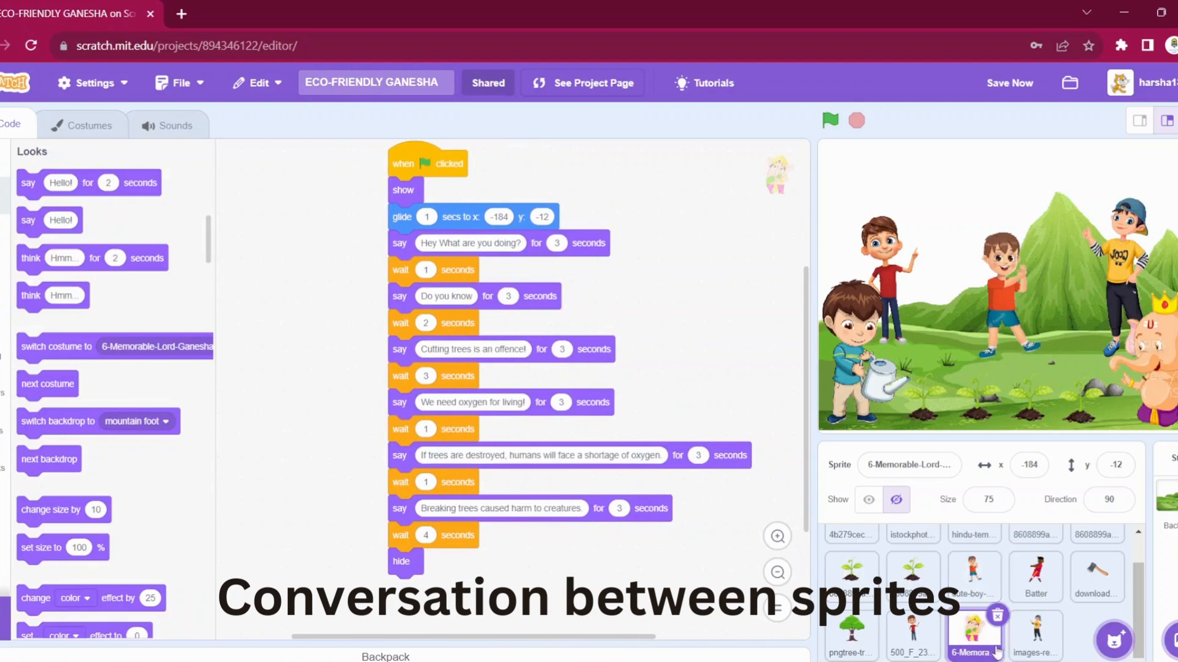
click(1035, 576)
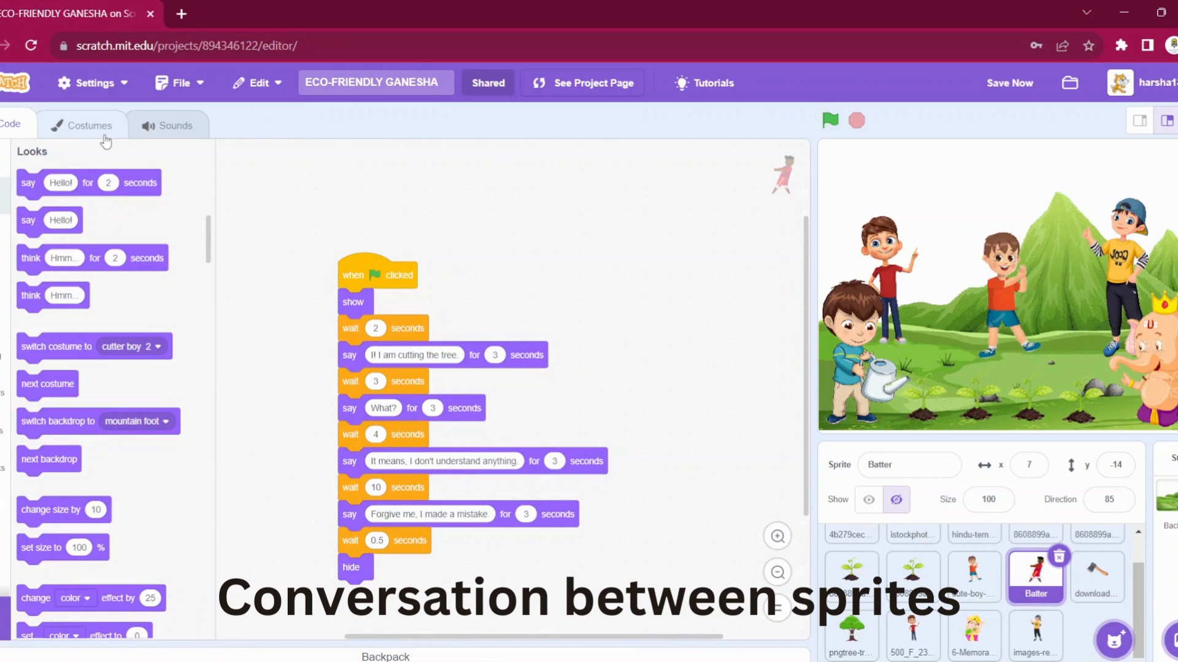
click(84, 124)
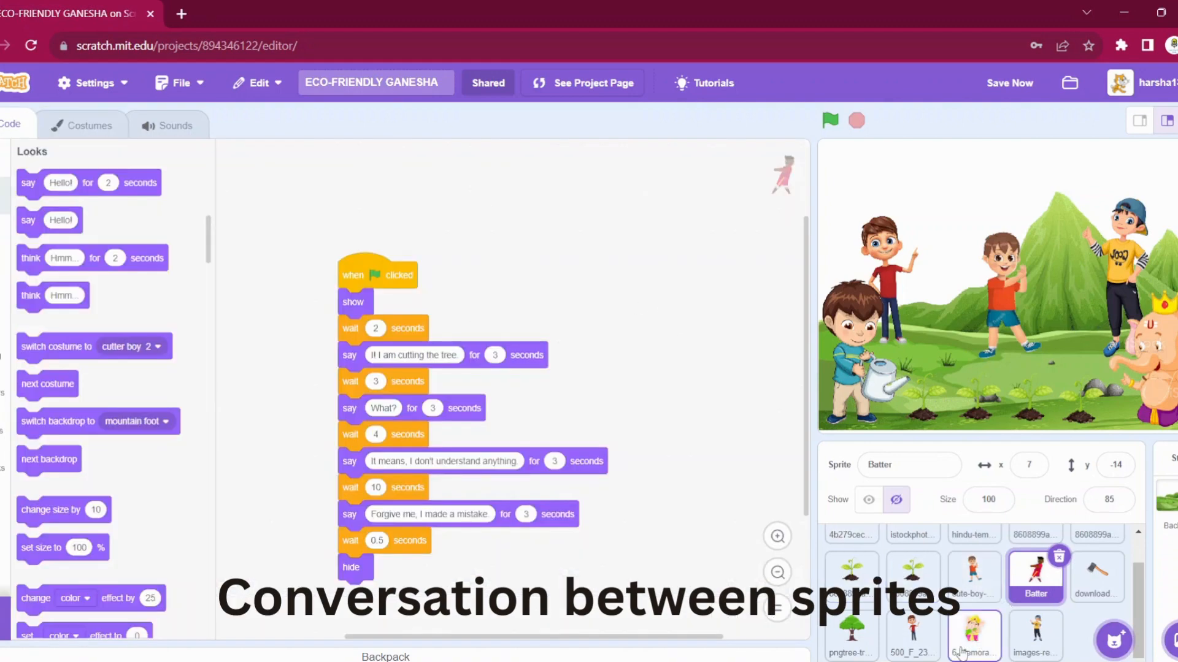
click(974, 637)
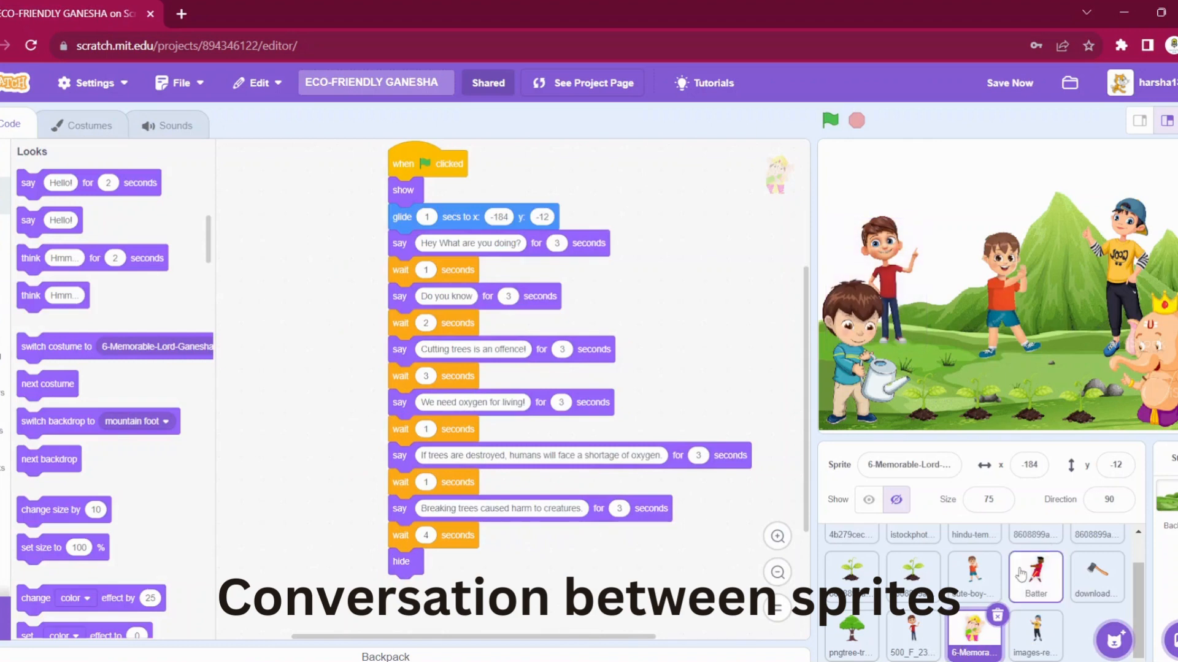
Compare Batter's and Ganesha's dialogue scripts repeatedly, ending on the tree sprite's script.
click(1035, 576)
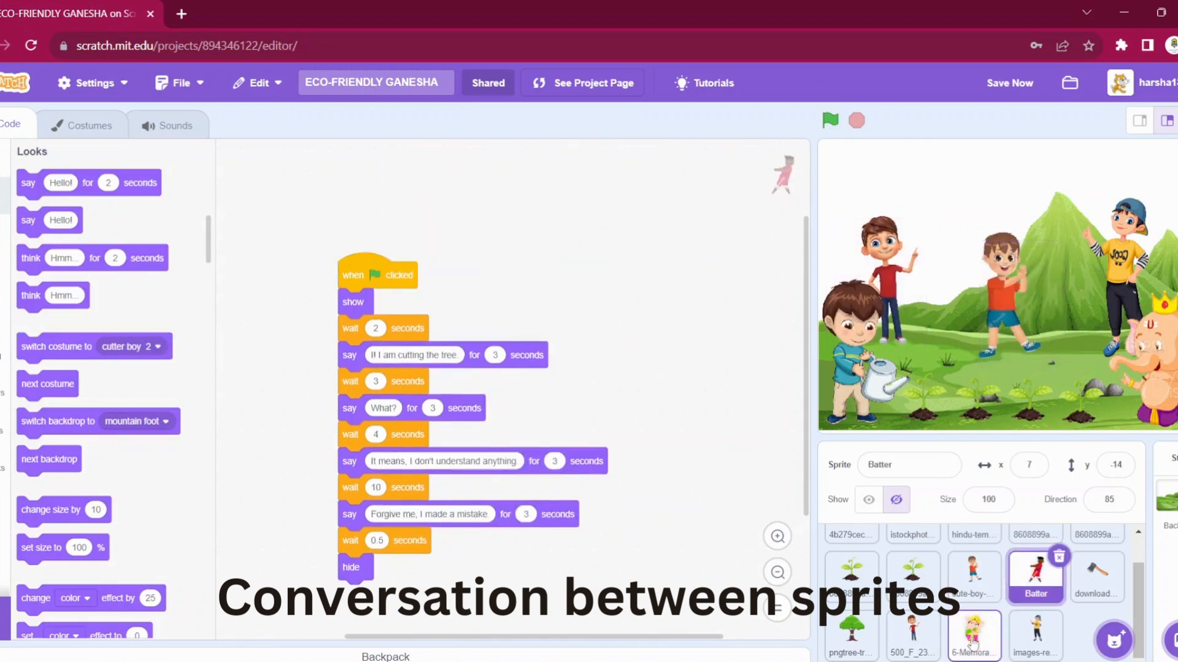
click(974, 637)
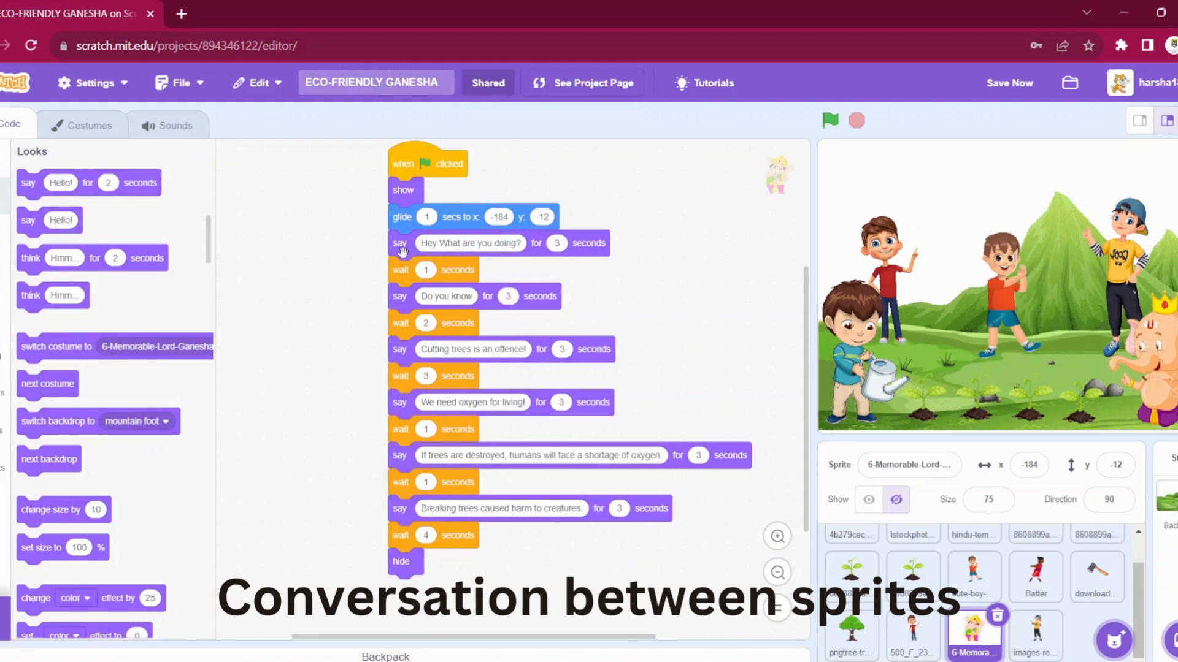
mouse_move(582, 244)
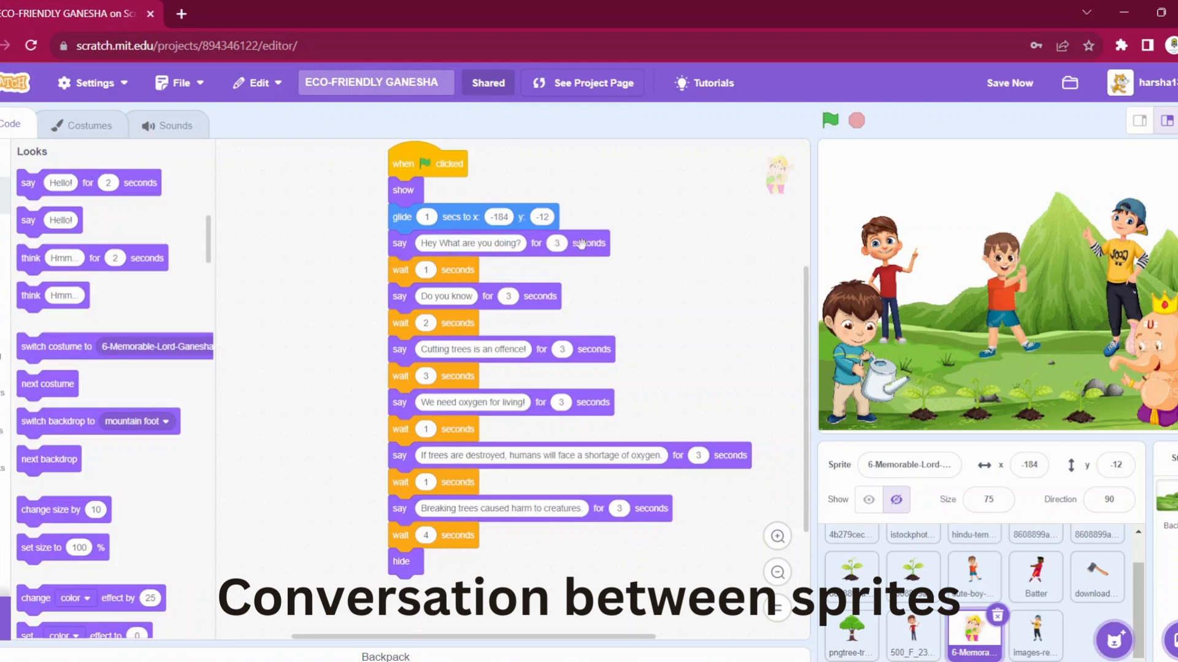
mouse_move(441, 272)
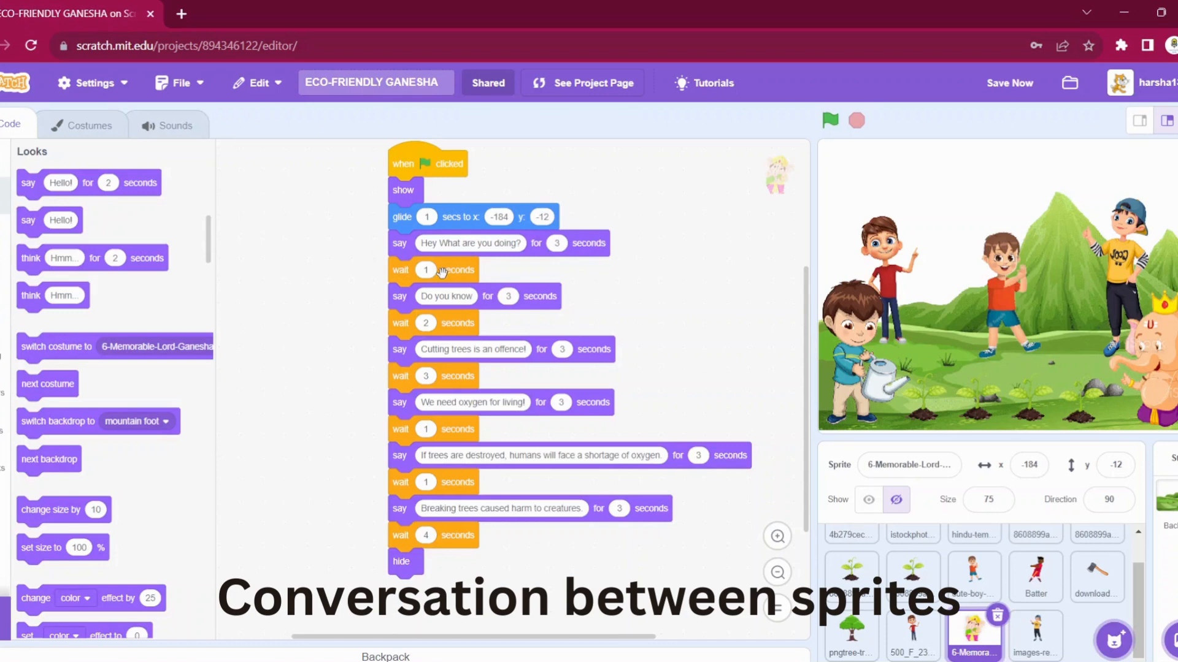
mouse_move(394, 270)
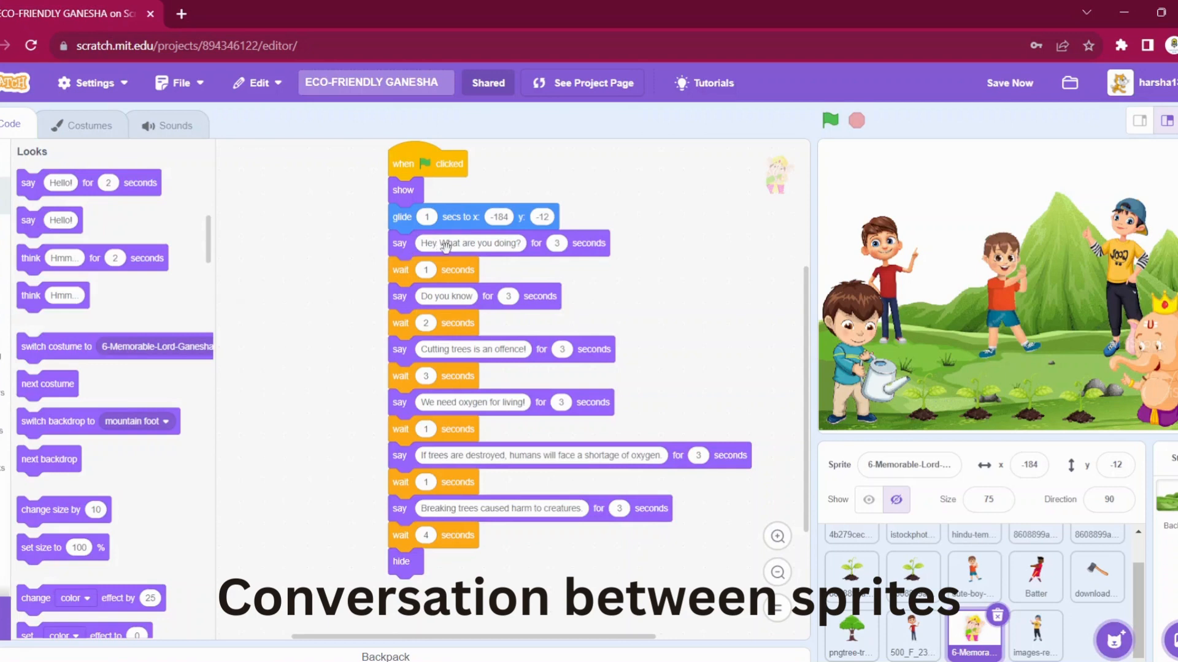
mouse_move(616, 258)
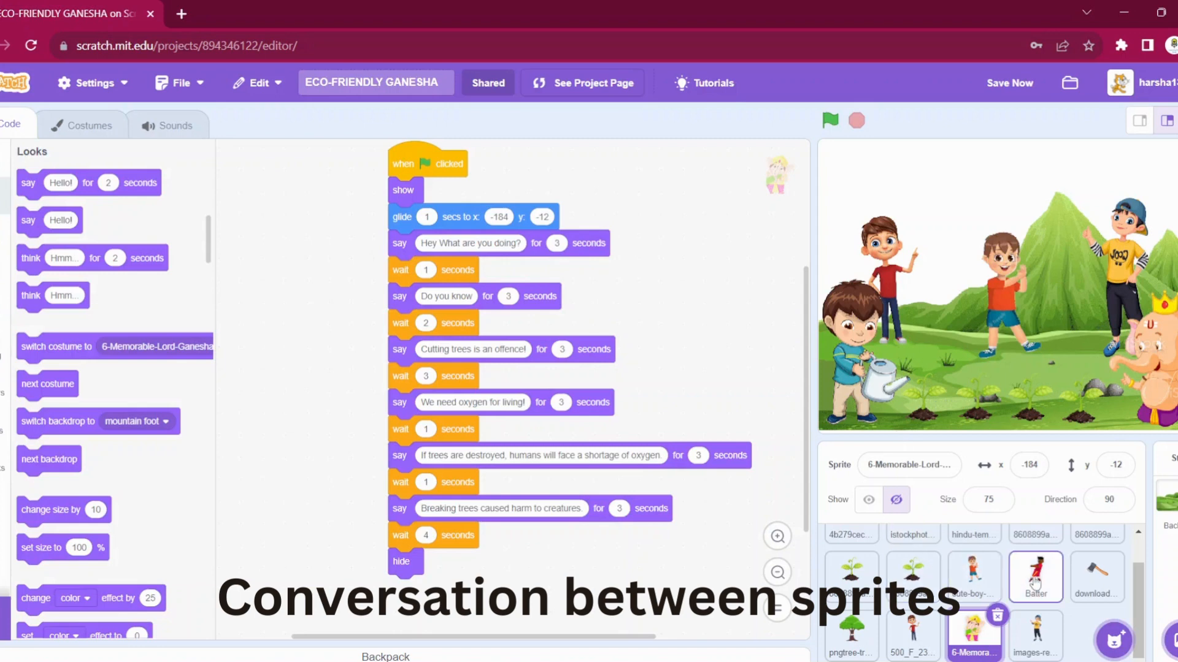
click(1034, 576)
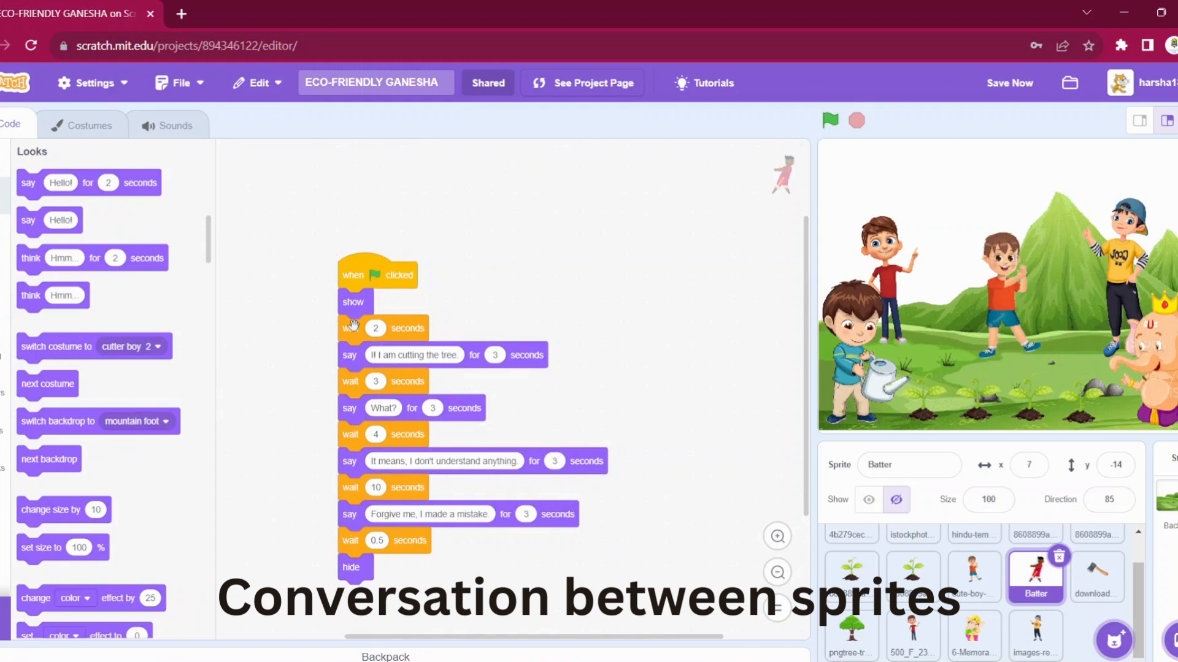
mouse_move(552, 352)
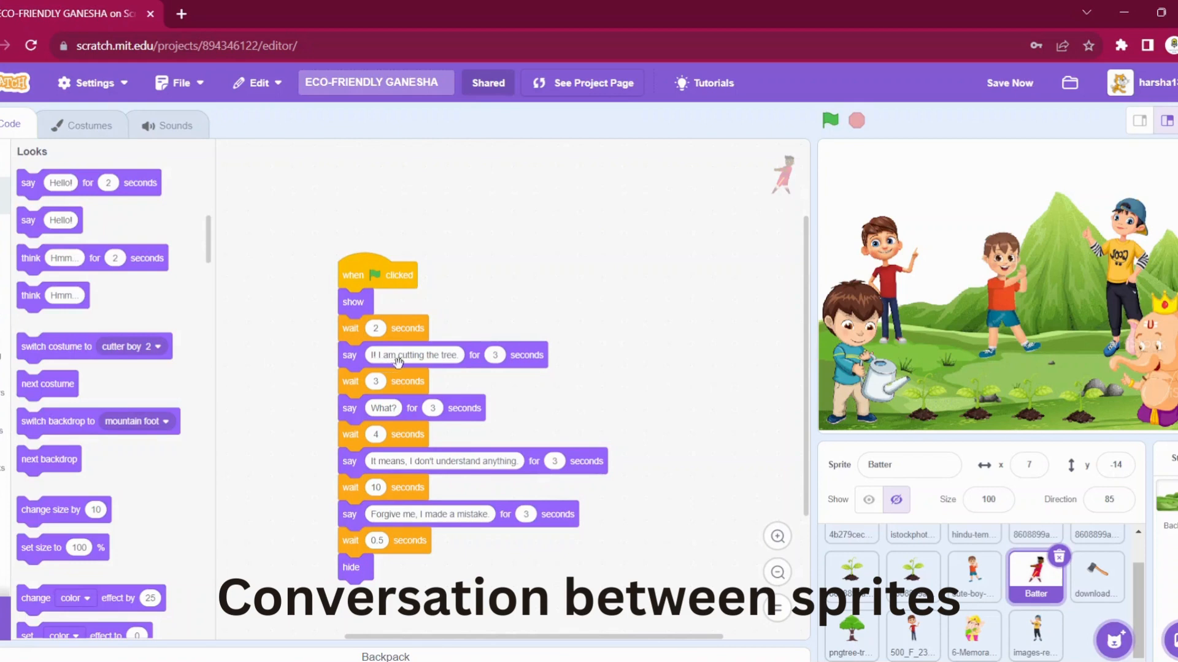
mouse_move(537, 359)
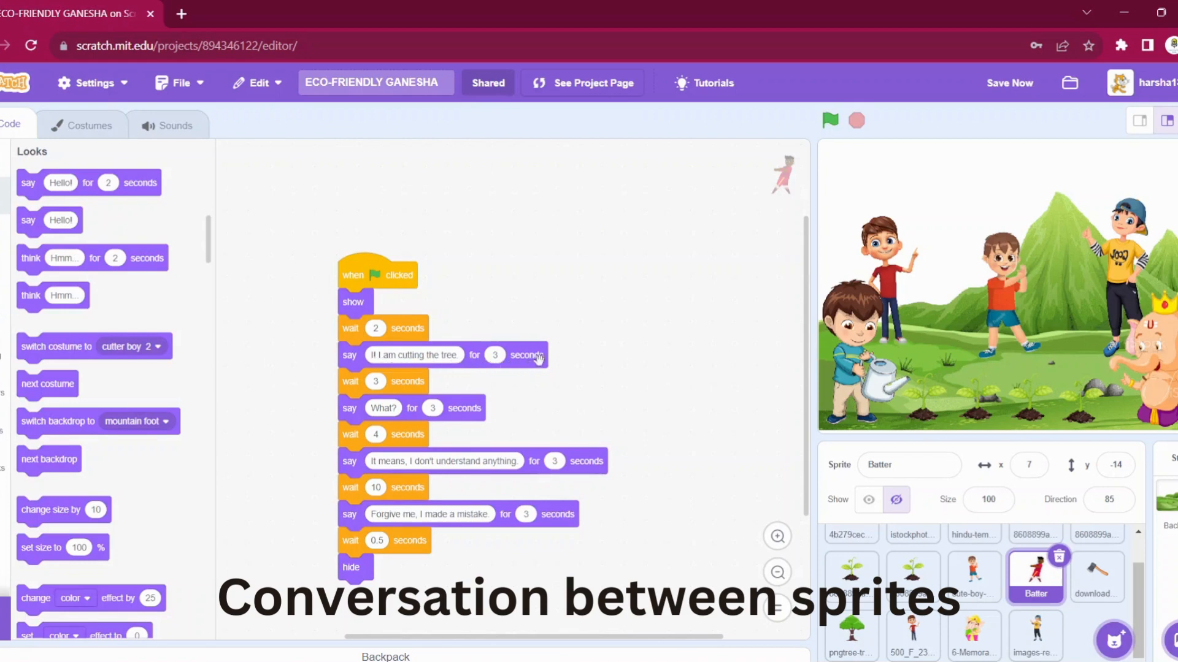
mouse_move(398, 387)
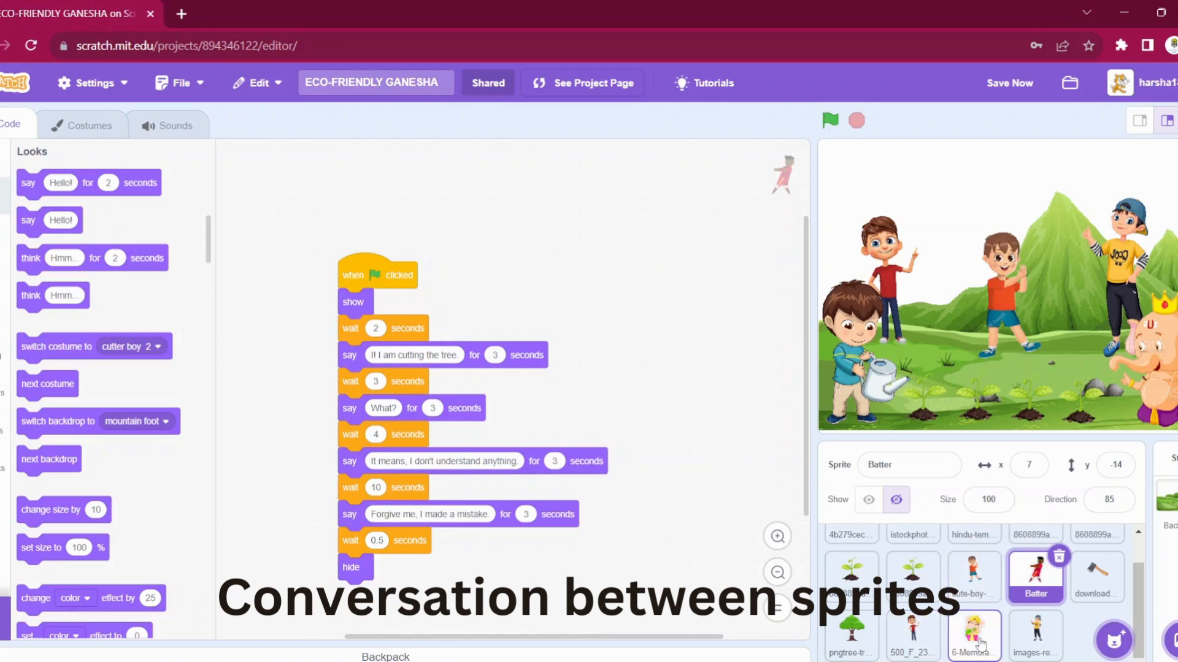
click(974, 635)
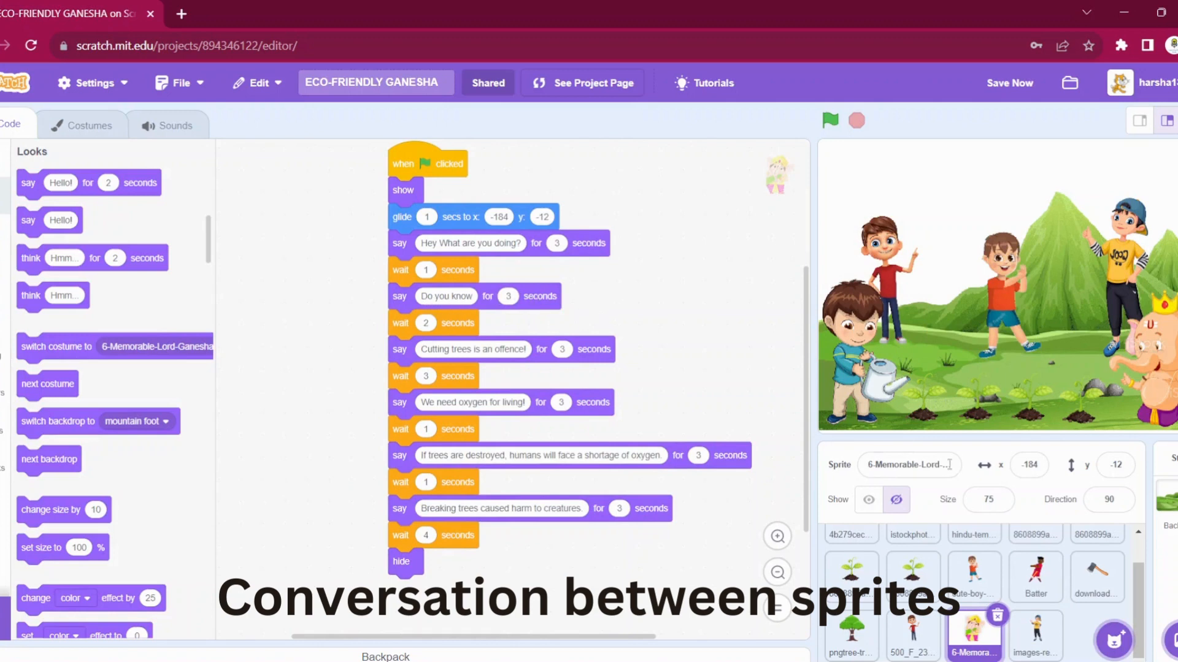
click(1034, 577)
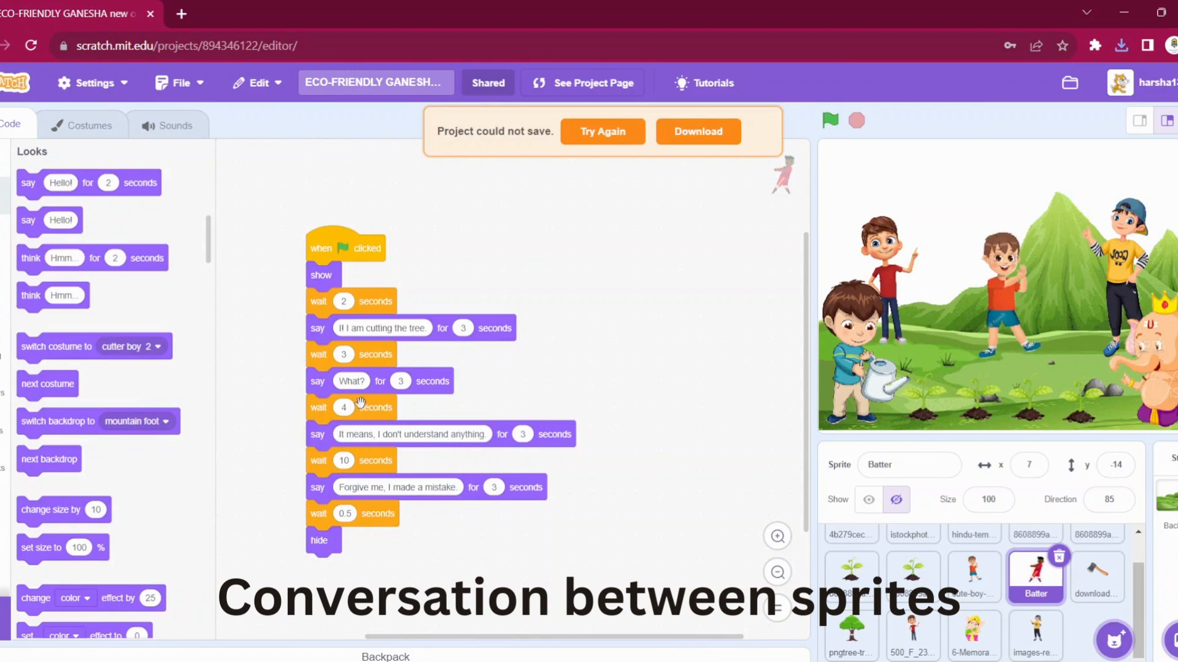
mouse_move(332, 438)
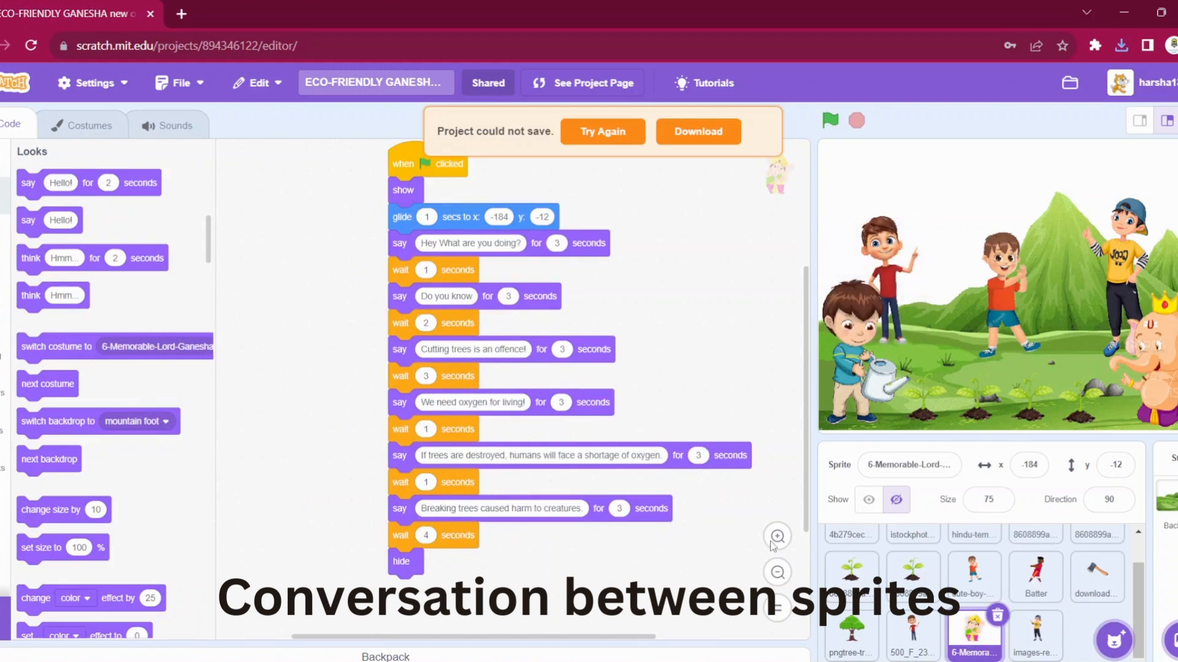
mouse_move(521, 516)
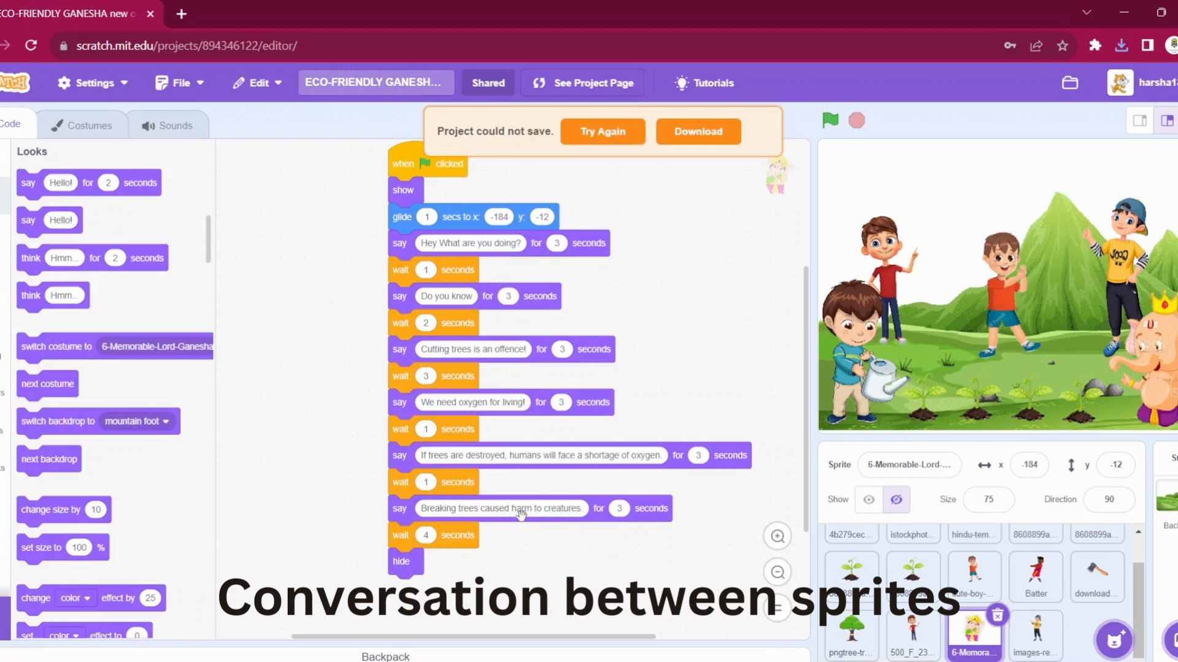
click(1096, 577)
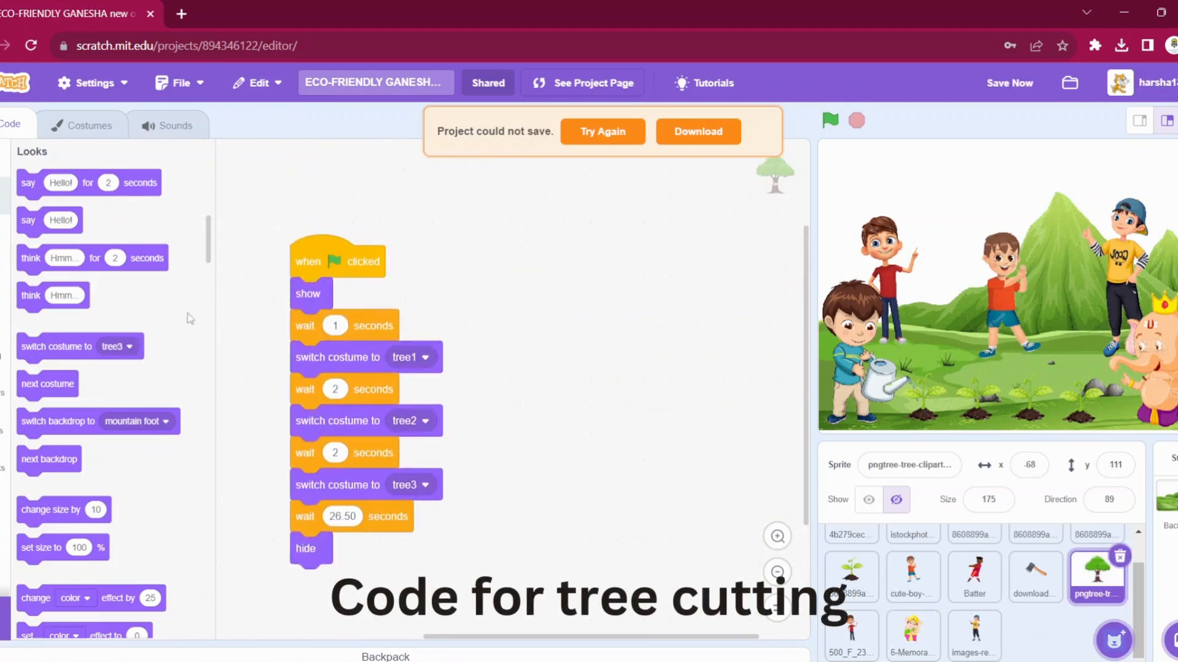
Browse the tree sprite's tree1, tree2 and tree3 costumes, then return to its script.
click(88, 125)
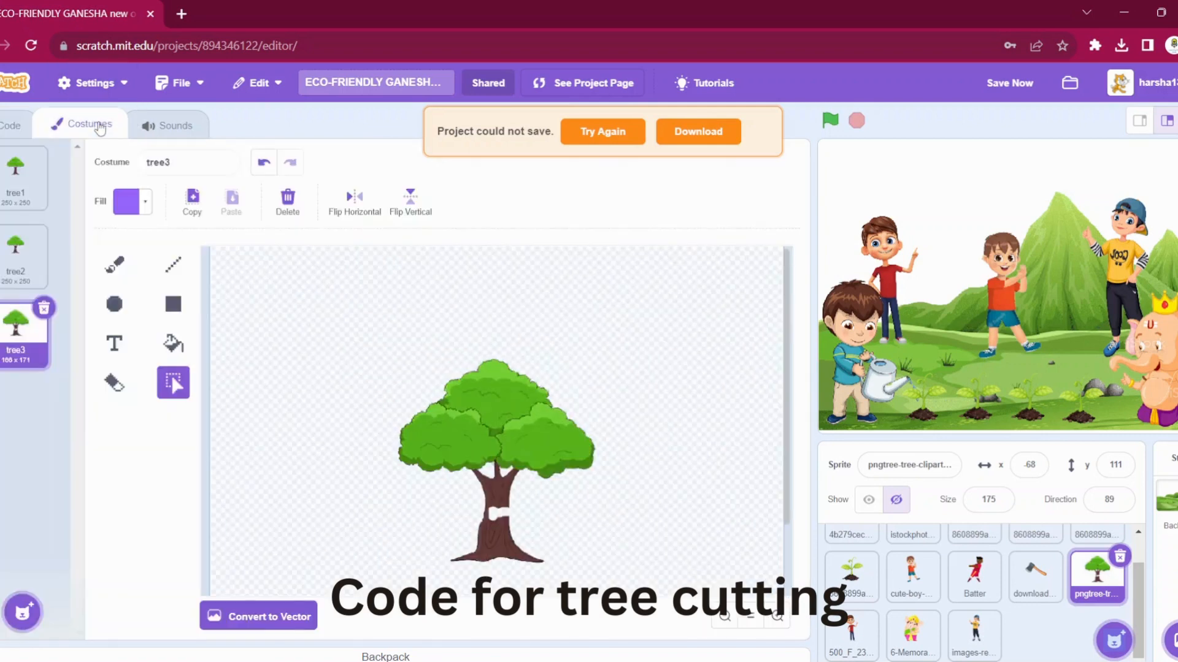
click(14, 177)
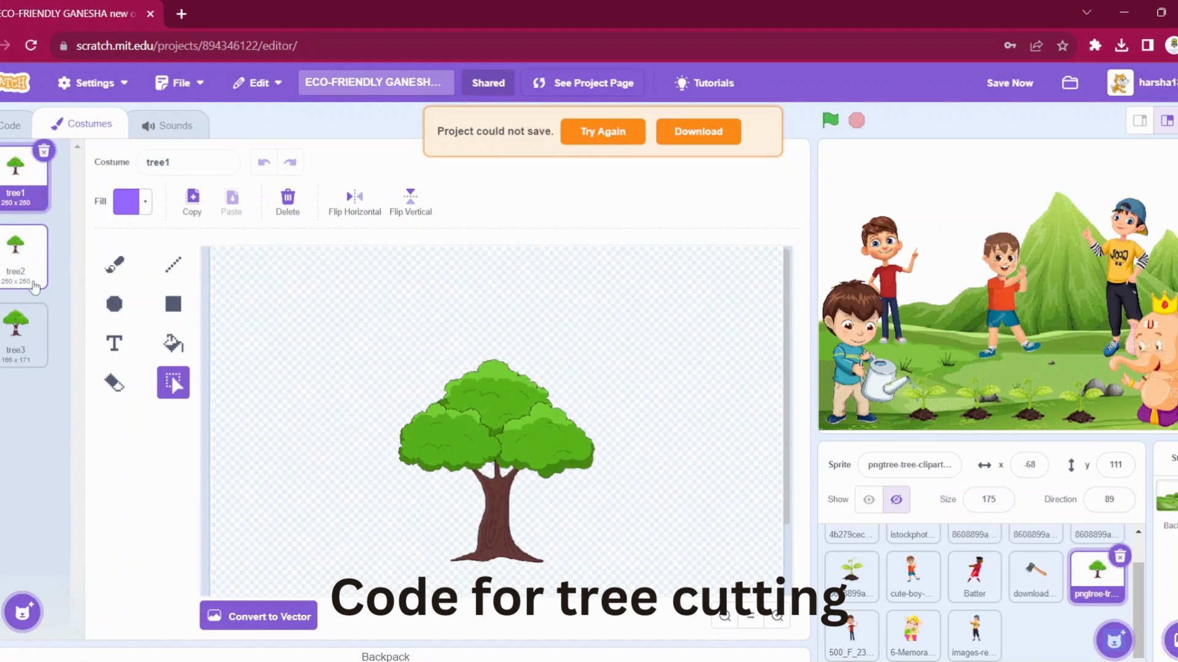
click(15, 255)
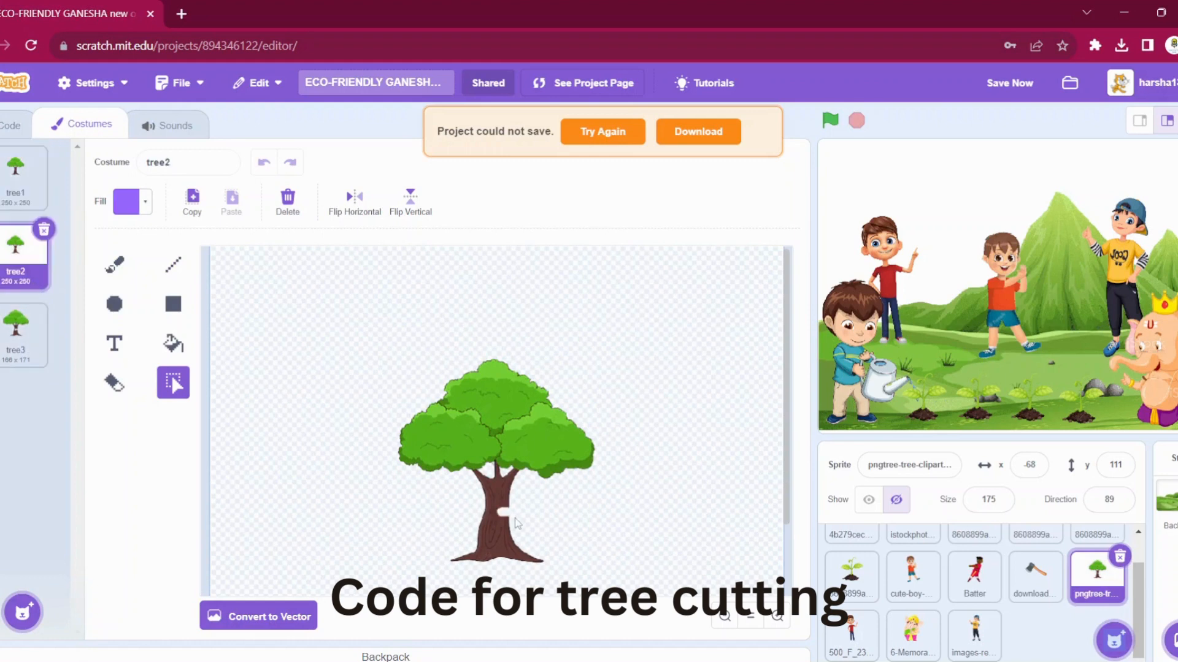
mouse_move(114, 385)
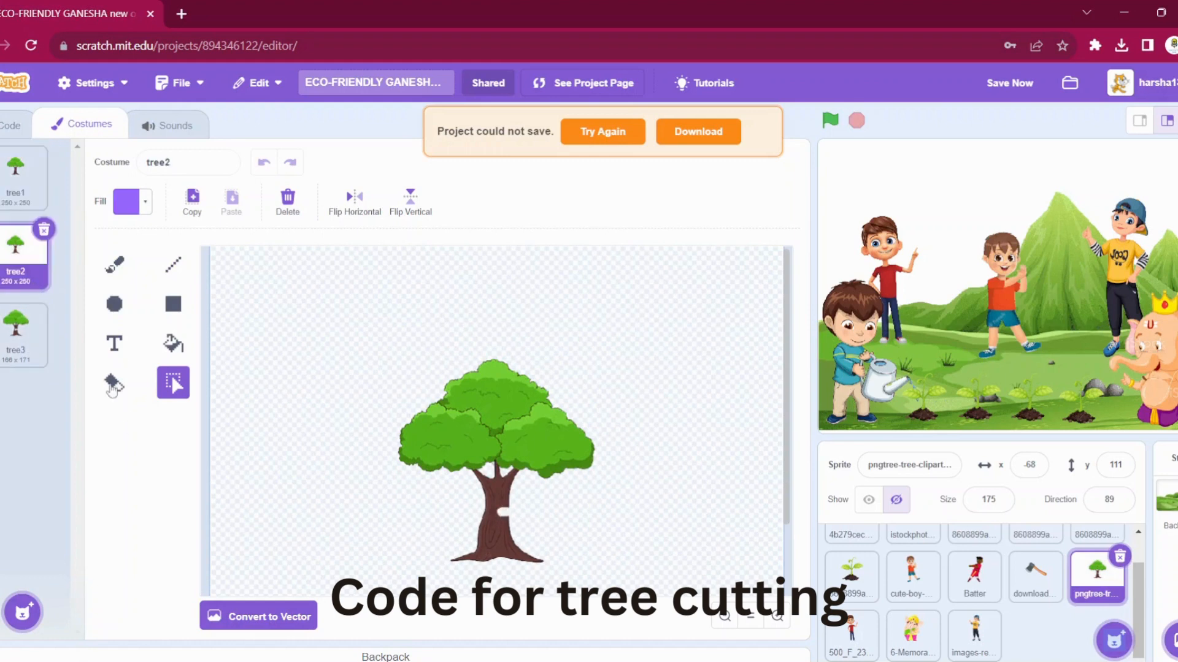
click(14, 330)
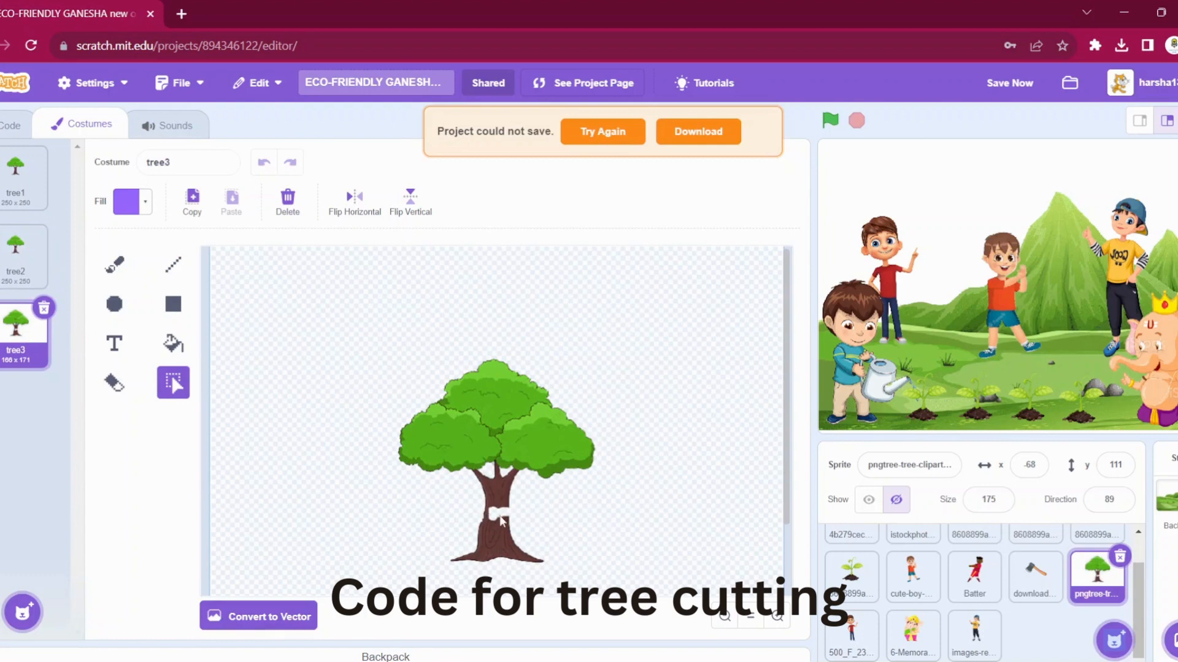
click(11, 124)
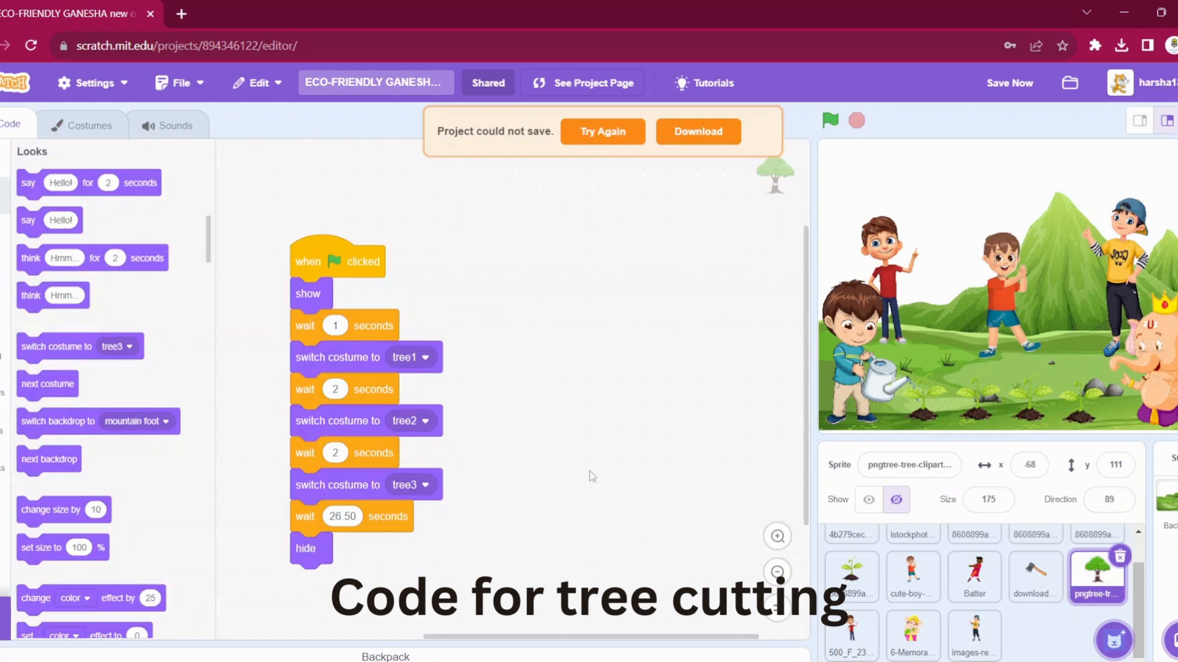
mouse_move(374, 358)
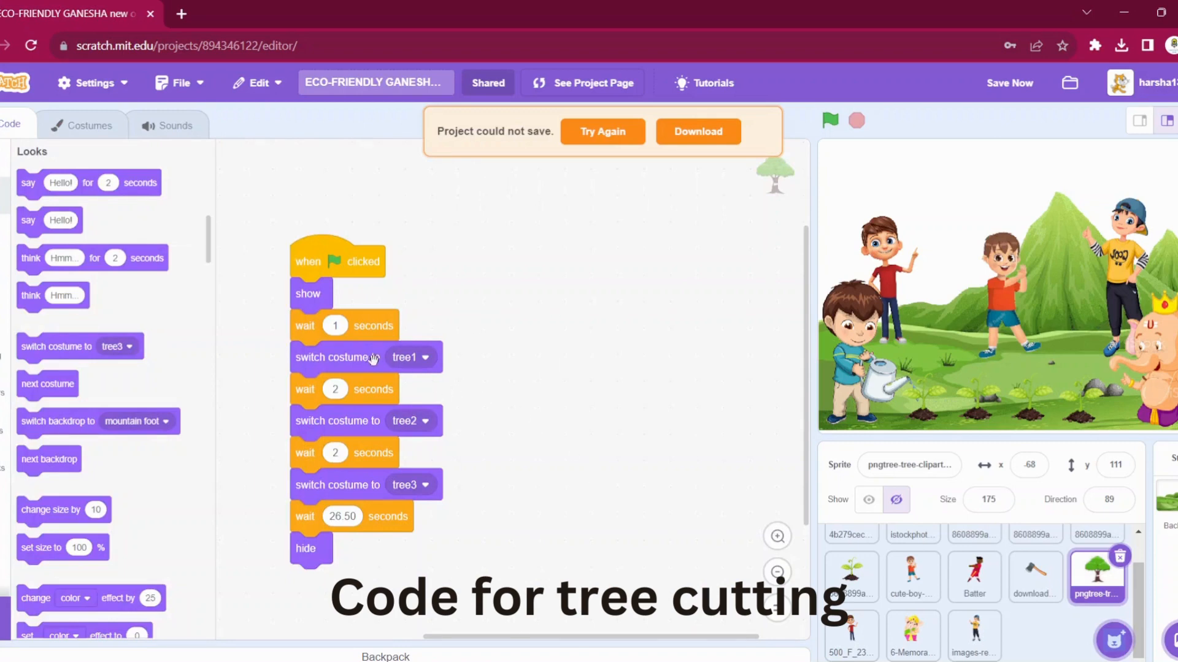
mouse_move(390, 421)
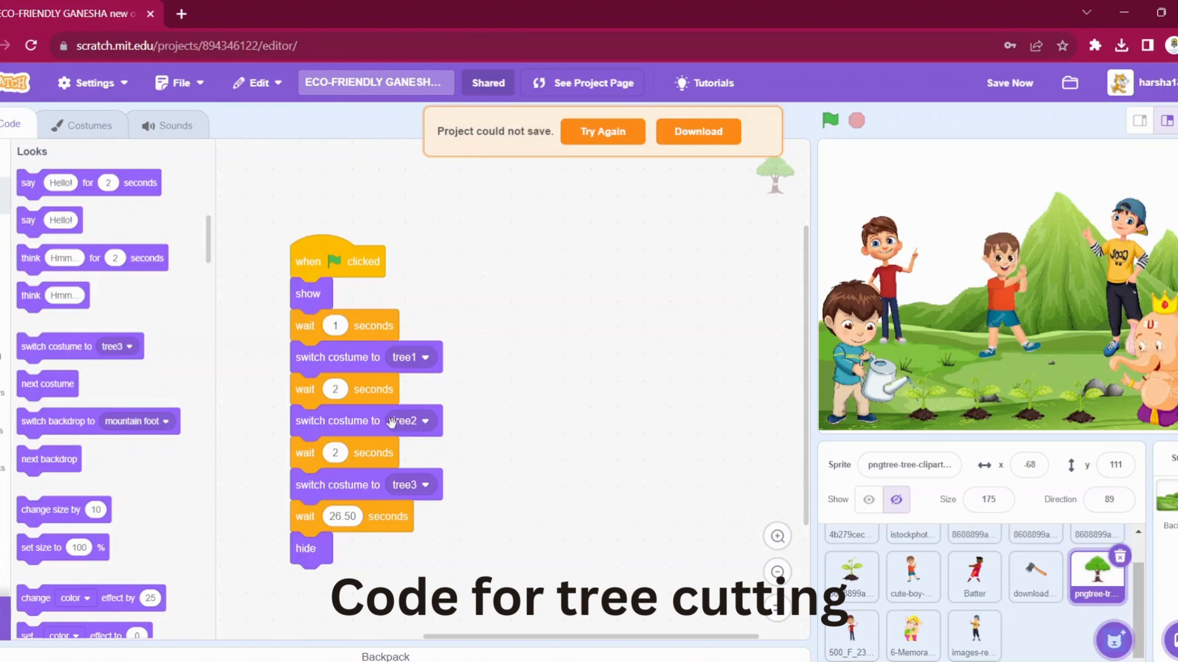
mouse_move(417, 484)
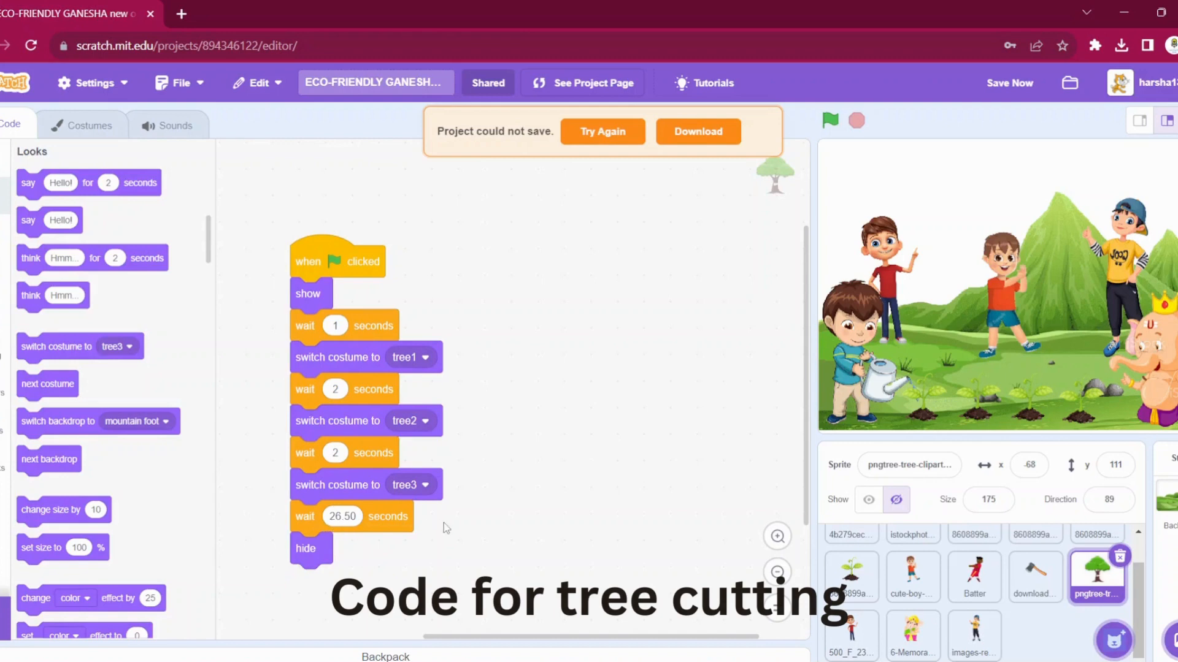
mouse_move(360, 556)
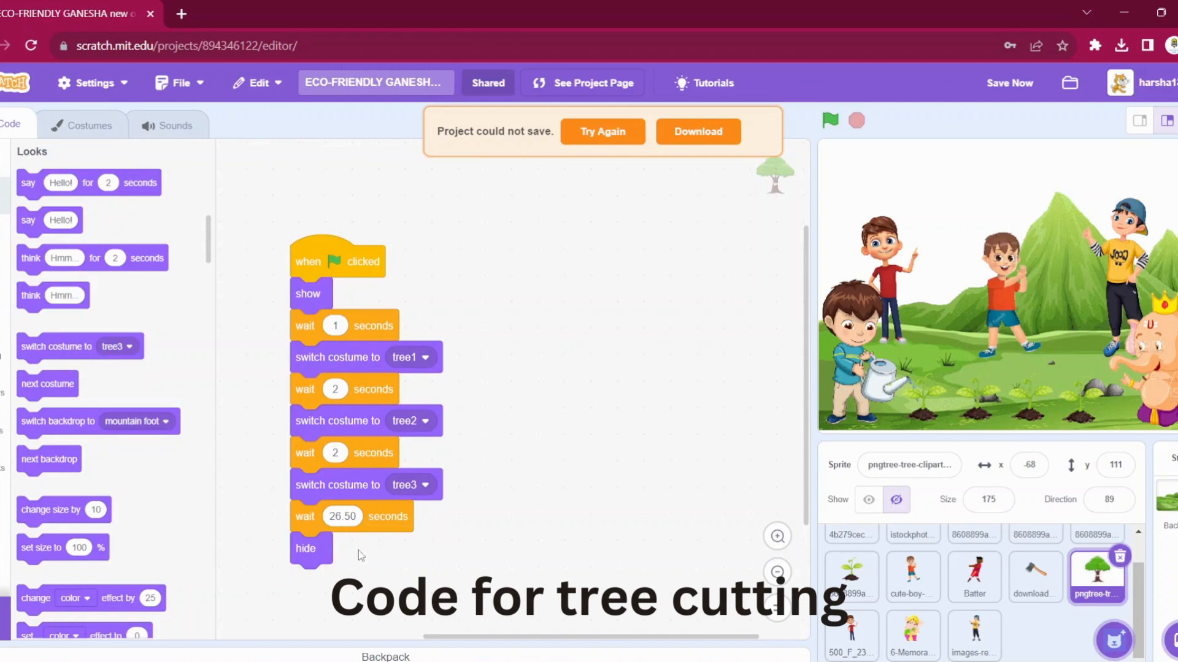
mouse_move(363, 522)
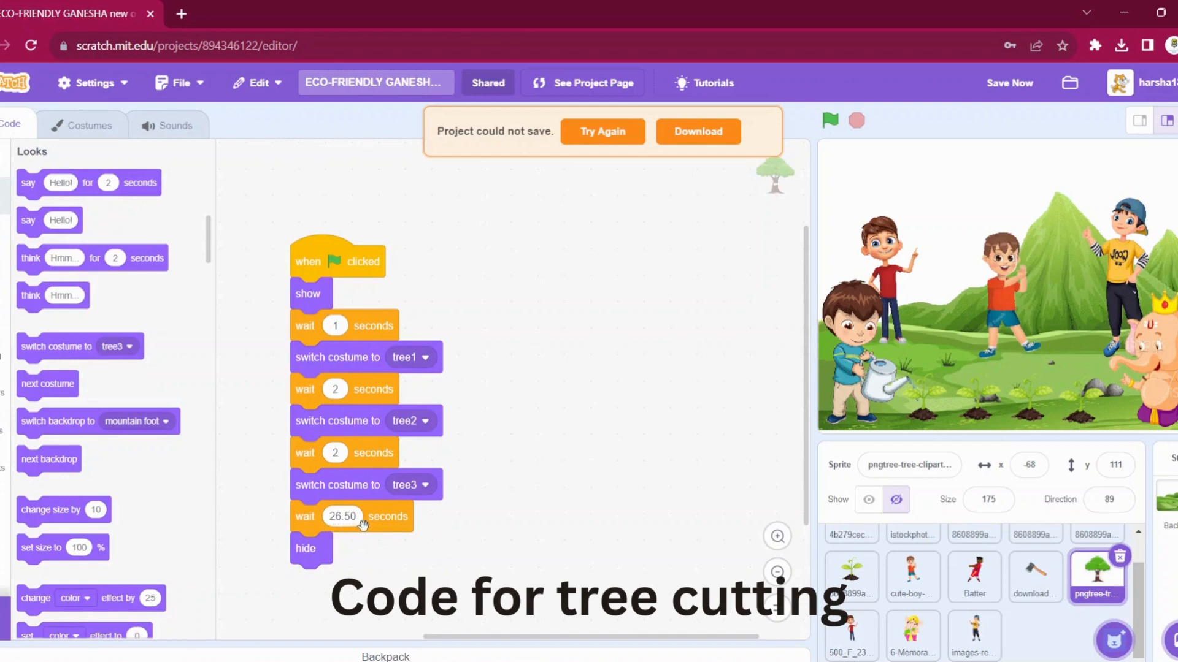
mouse_move(809, 565)
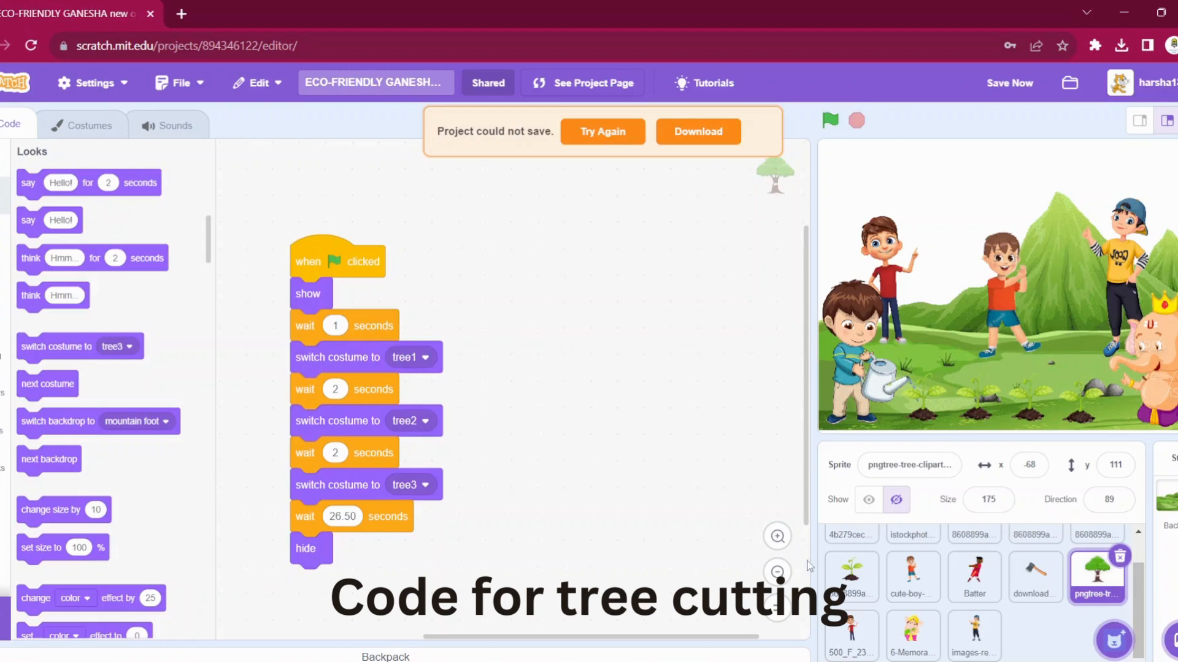
Show the axe sprite's script of repeated glides and direction changes.
click(1035, 576)
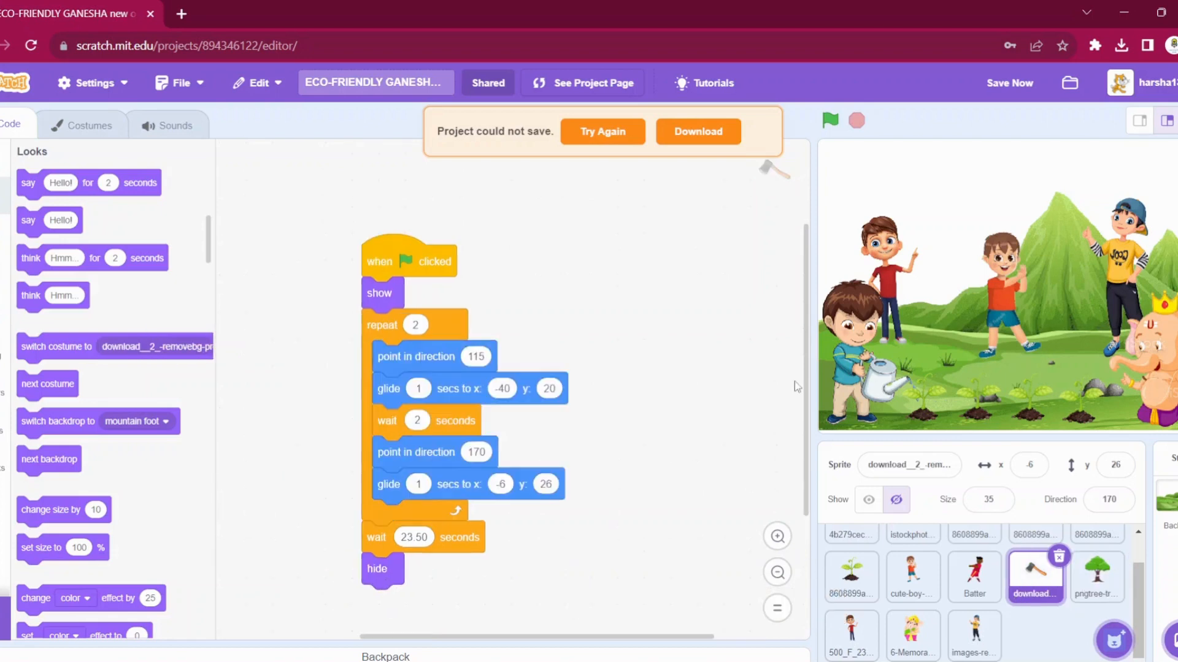
mouse_move(1035, 585)
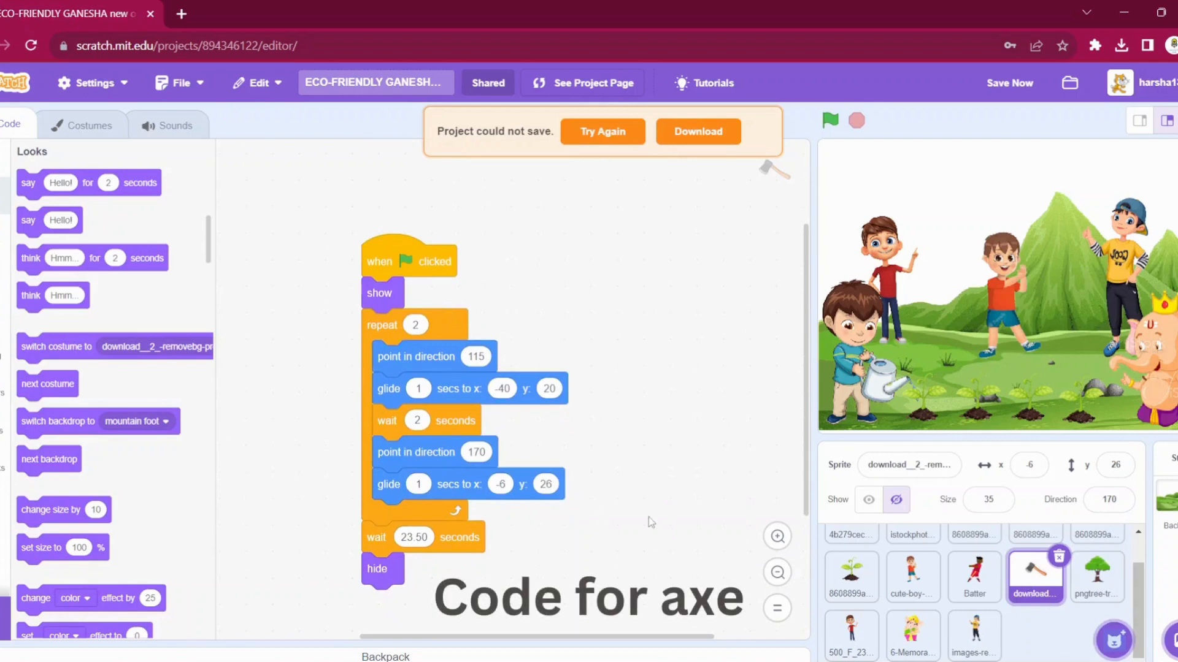
mouse_move(532, 387)
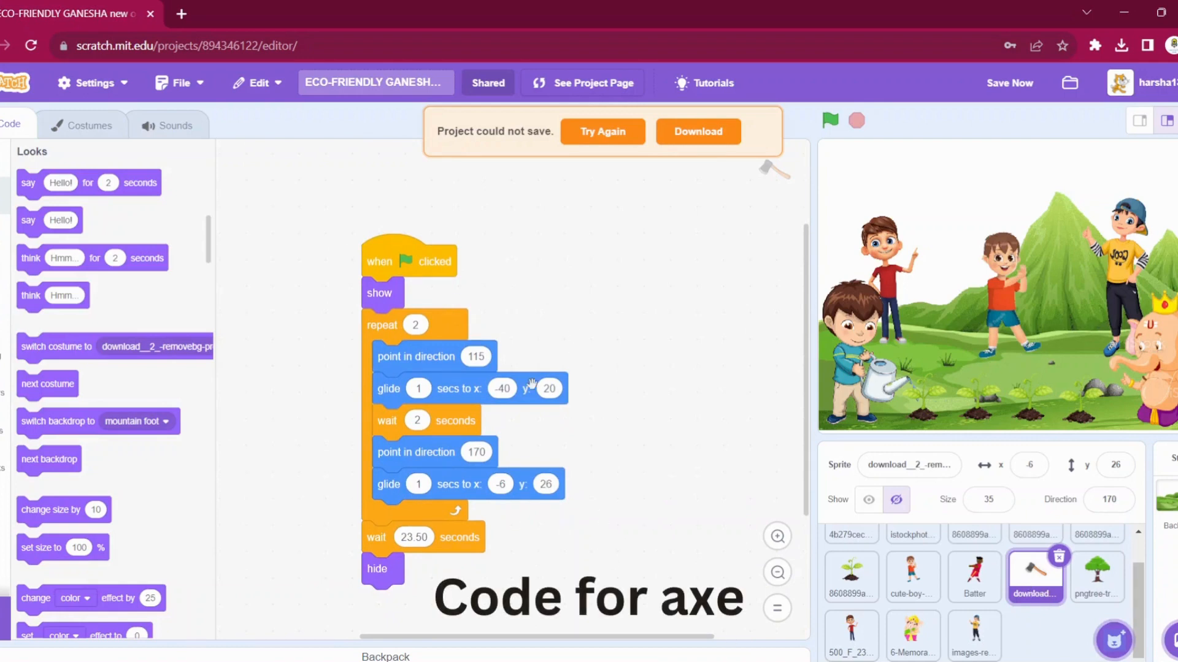
mouse_move(943, 316)
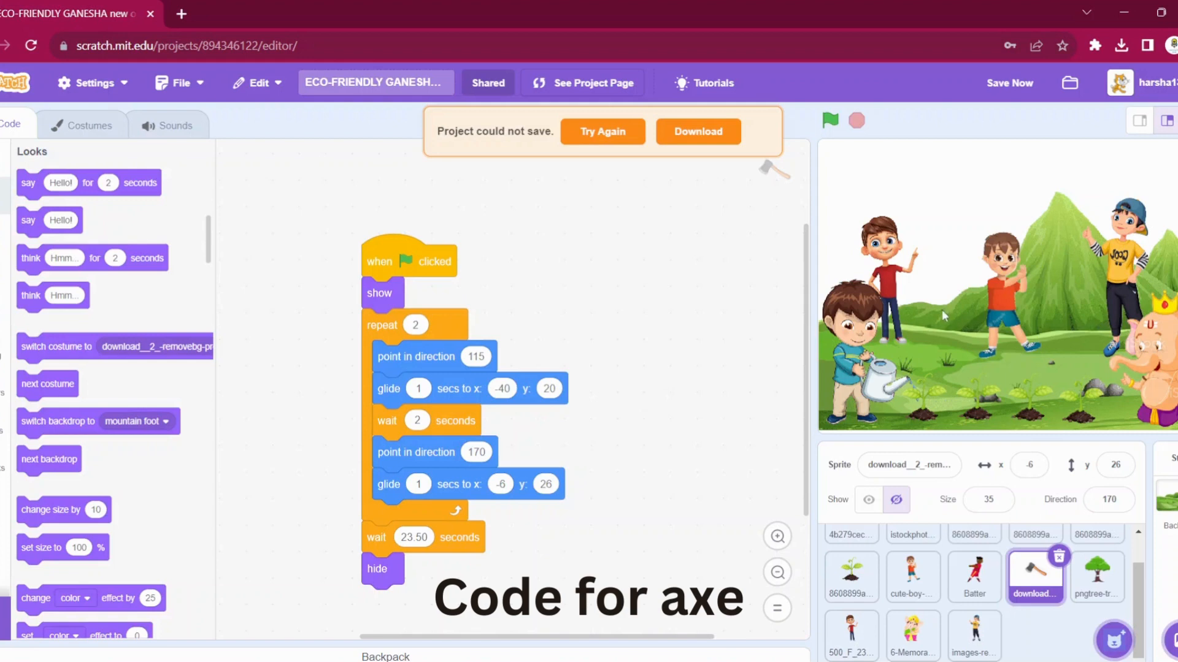
mouse_move(389, 421)
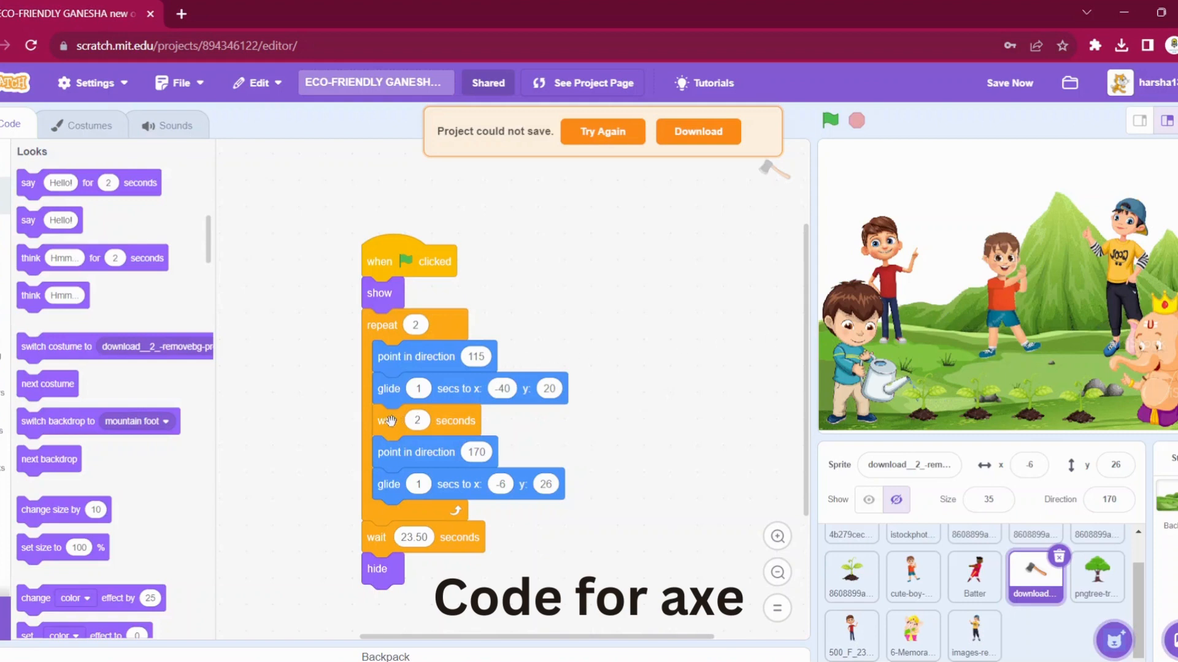
mouse_move(439, 356)
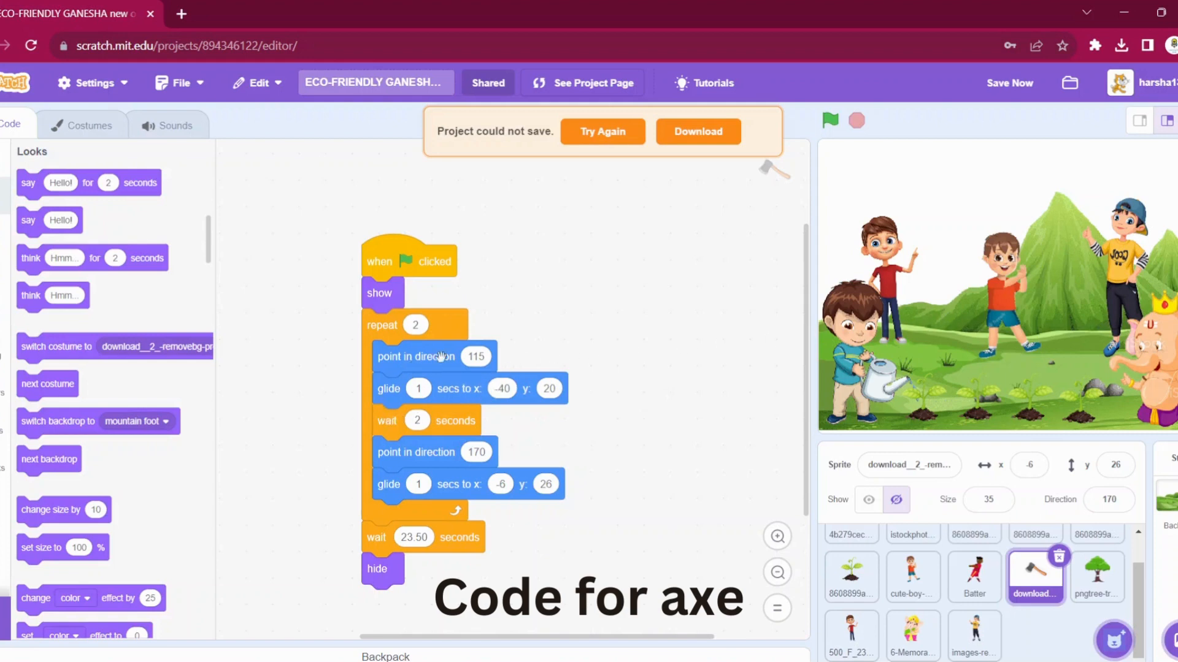
mouse_move(421, 451)
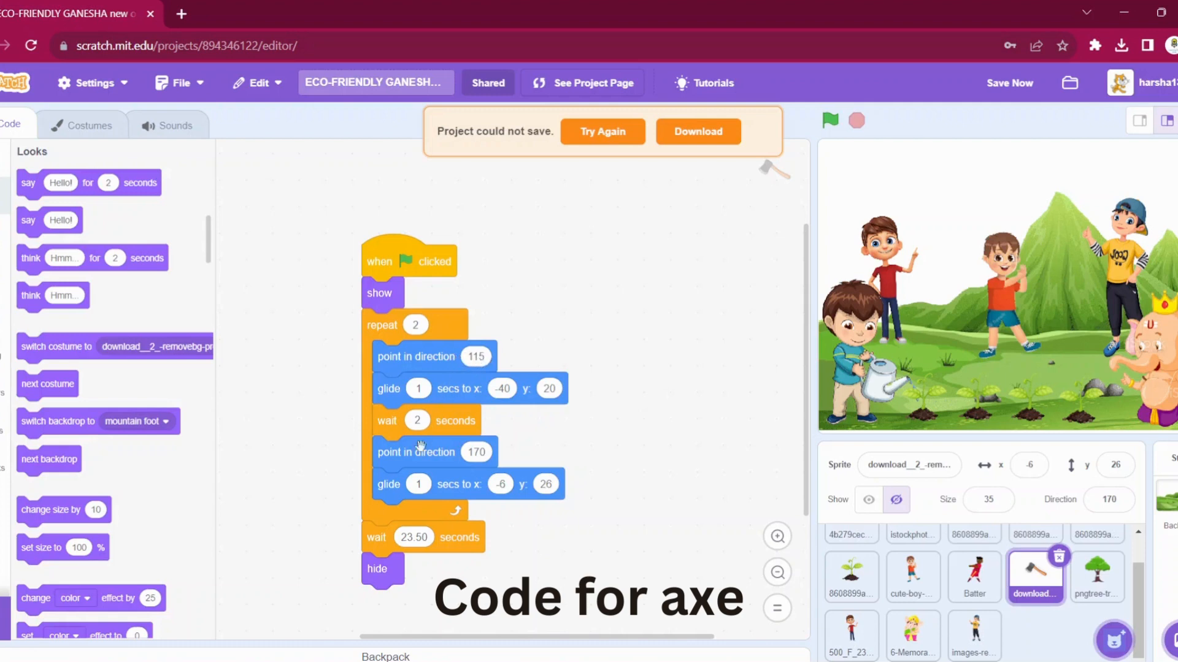
mouse_move(387, 402)
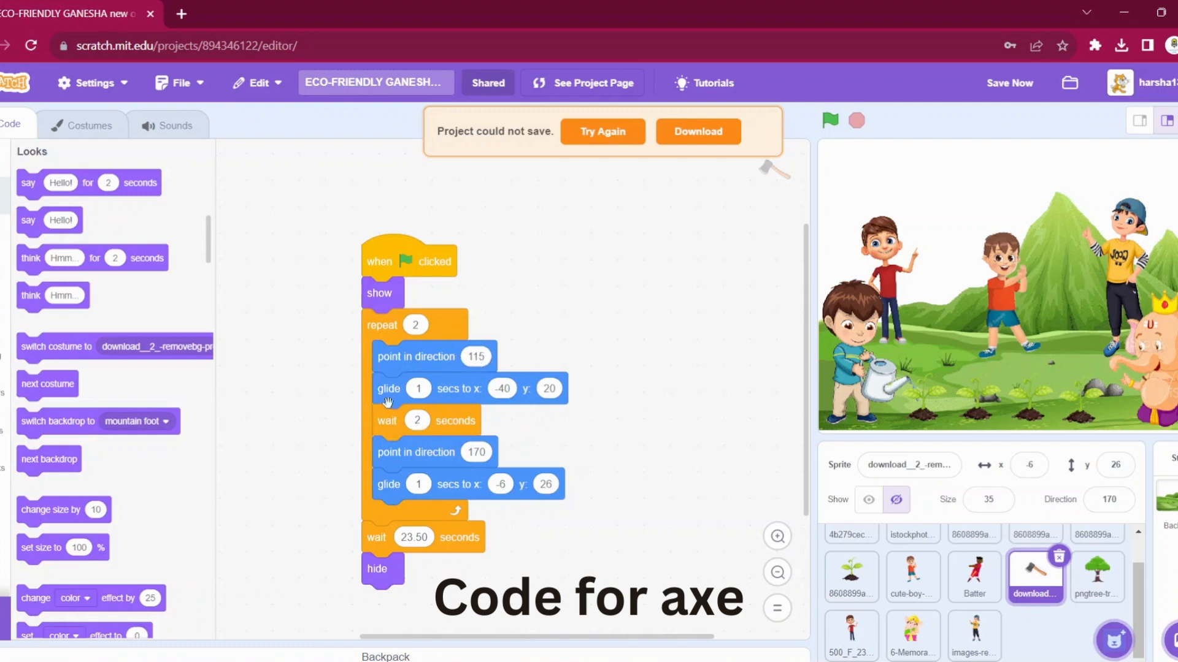
mouse_move(384, 538)
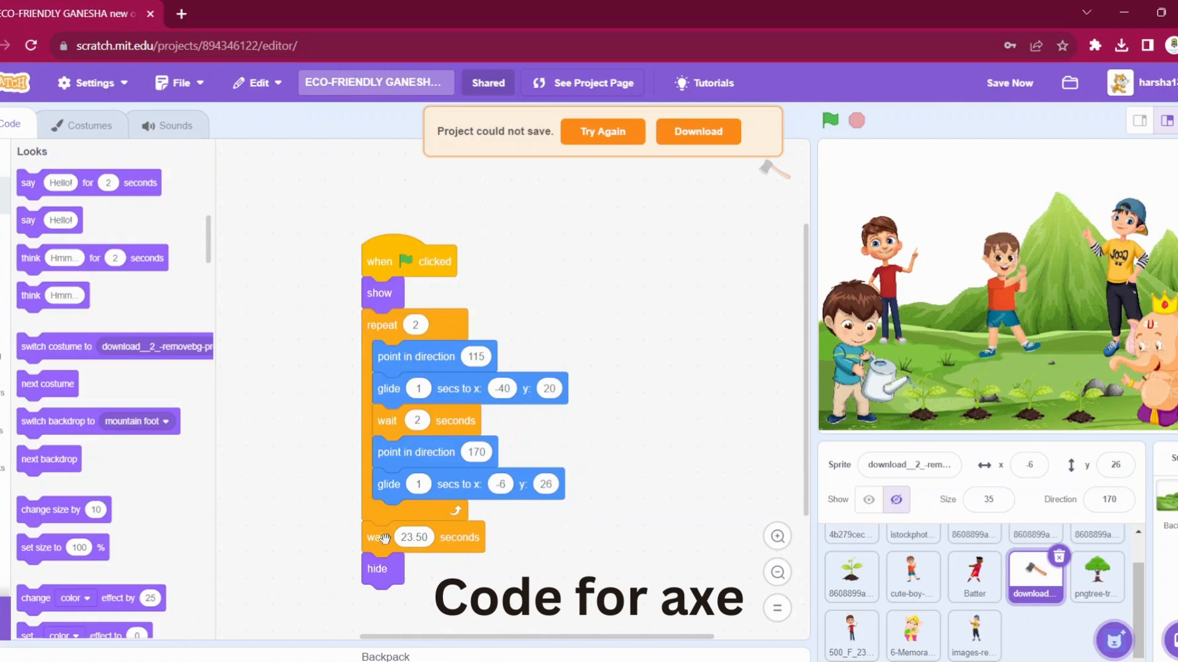
mouse_move(772, 183)
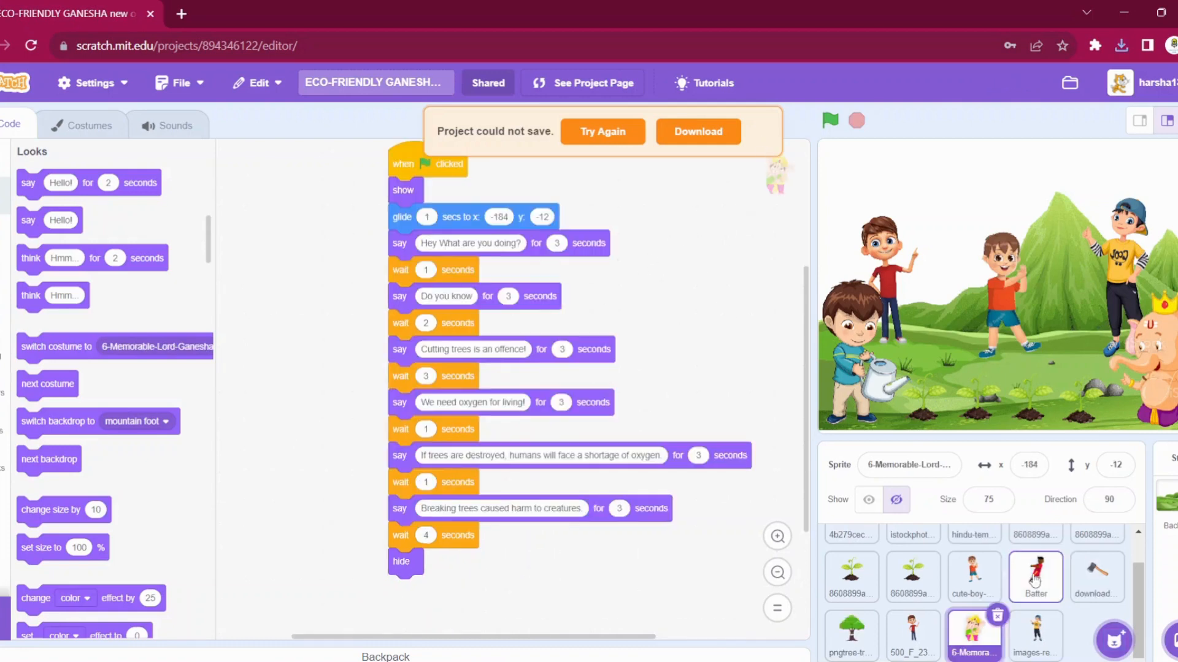
Switch between the Batter sprite's and Lord Ganesha's dialogue scripts.
click(1035, 576)
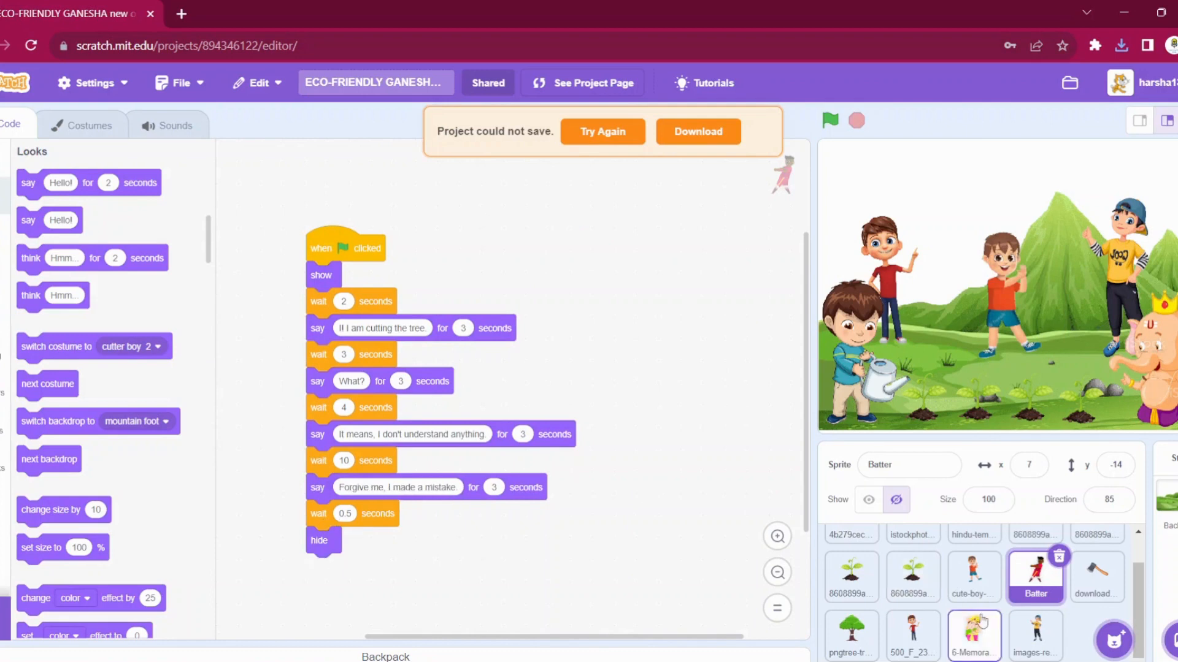
click(974, 635)
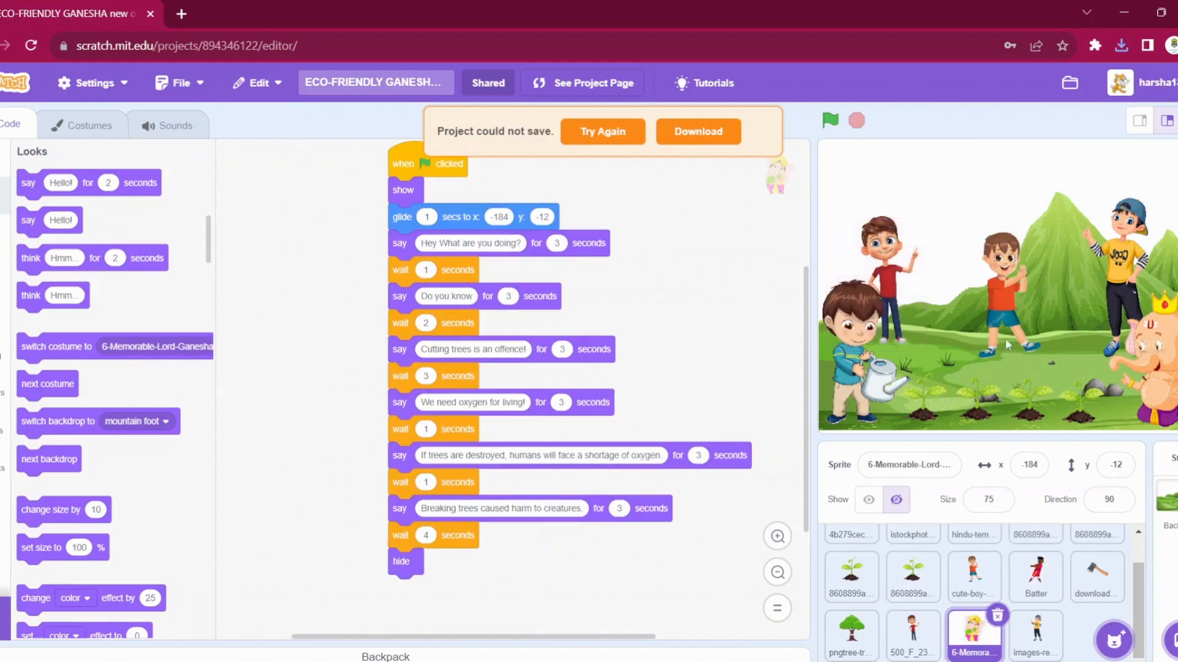
click(1034, 577)
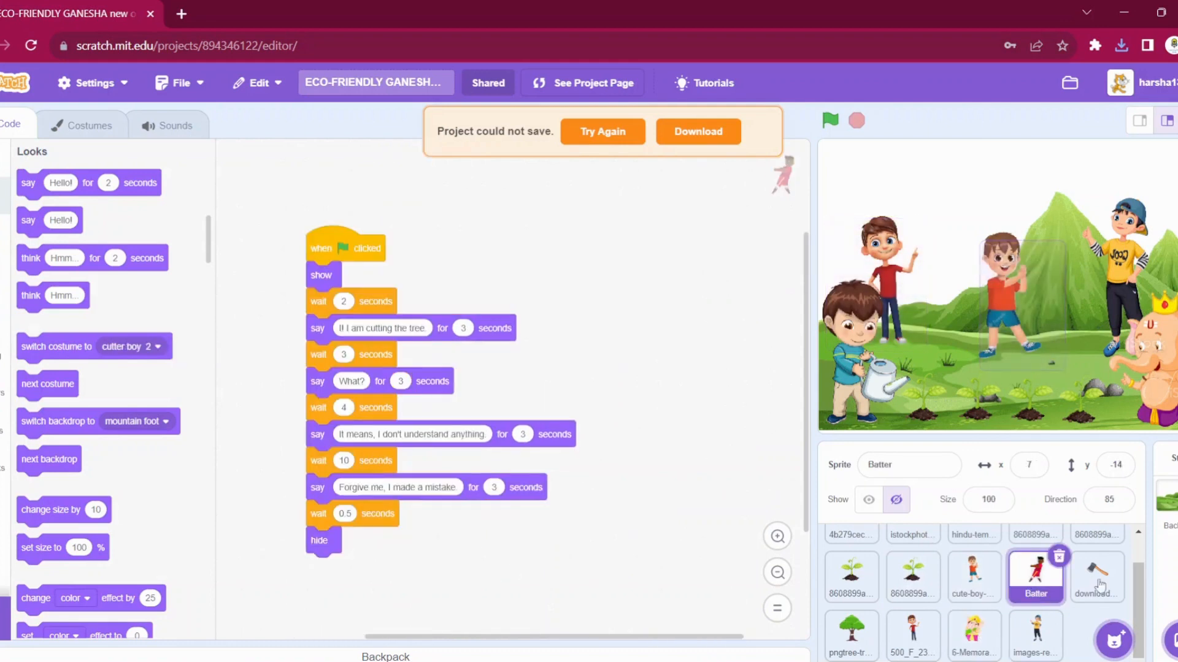
scroll(up, 3)
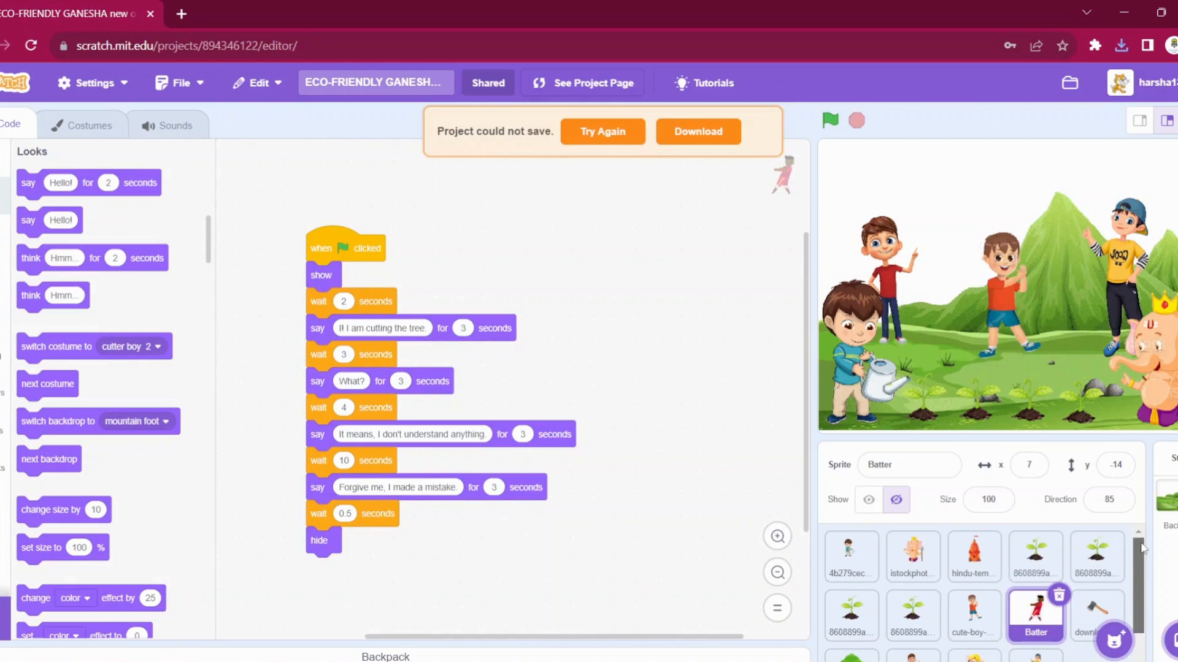
scroll(down, 3)
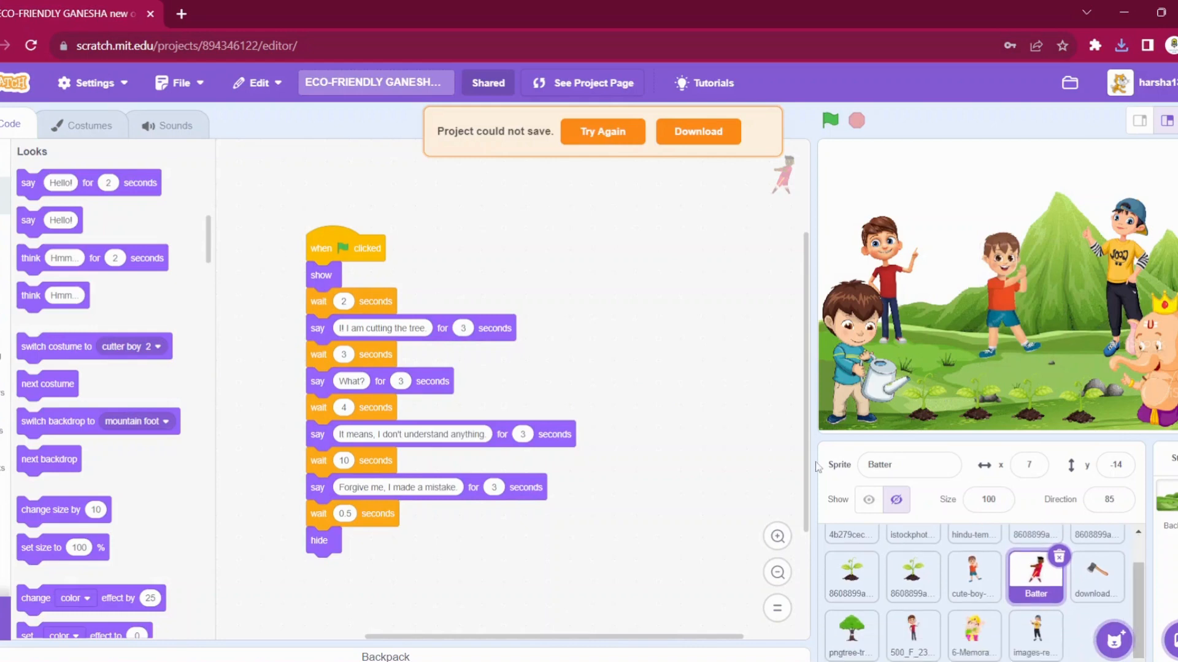
View the Plant trees child's, clapping child's, and WELL DONE child's scripts.
click(912, 635)
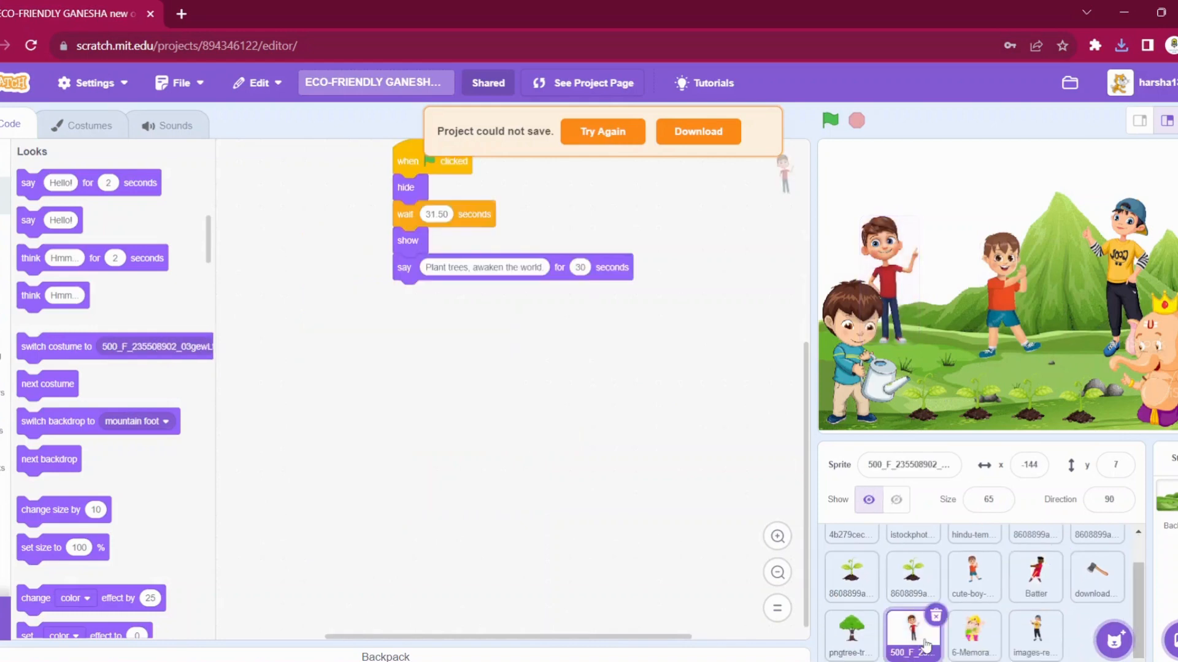
click(974, 576)
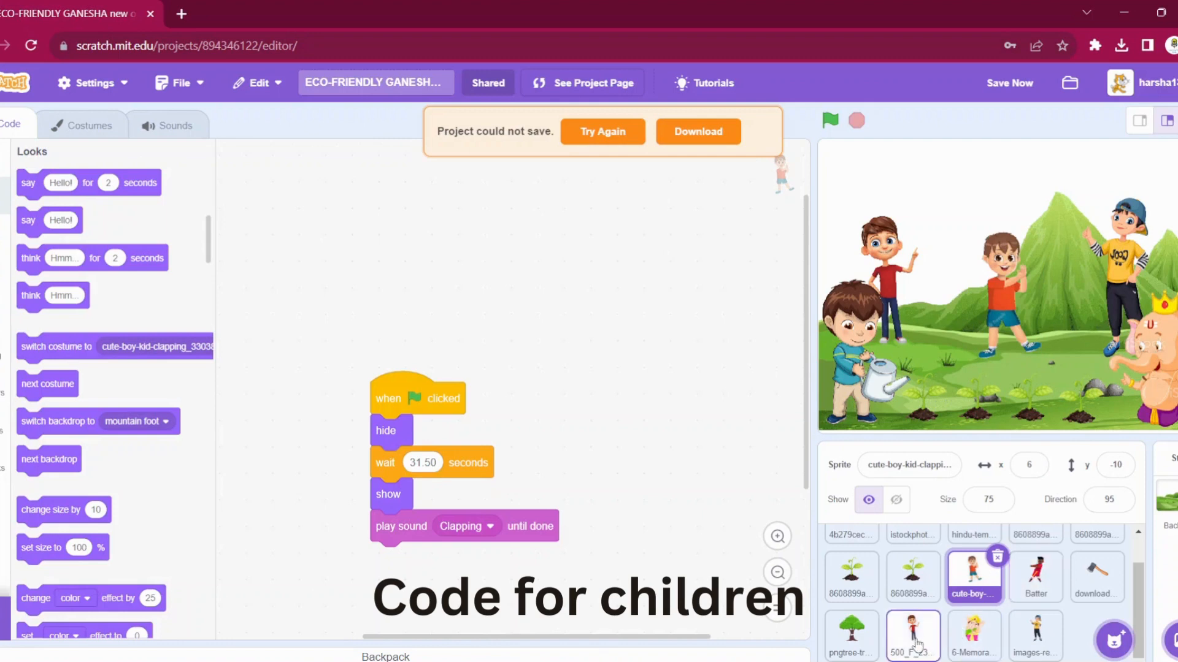
click(913, 636)
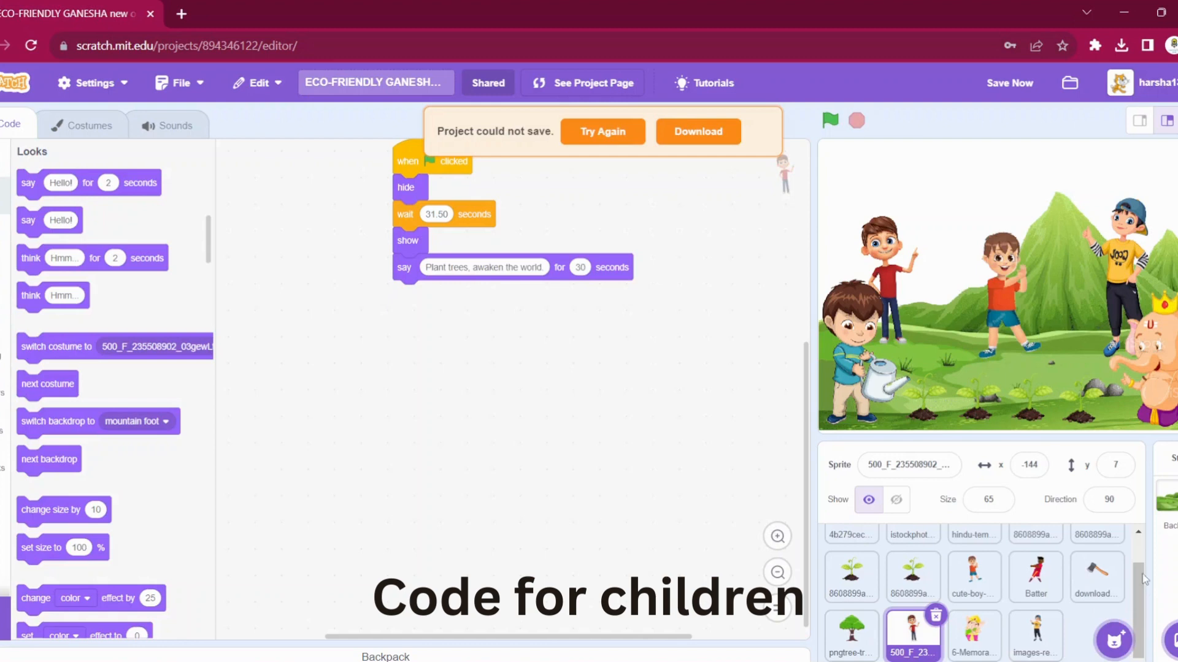
scroll(up, 3)
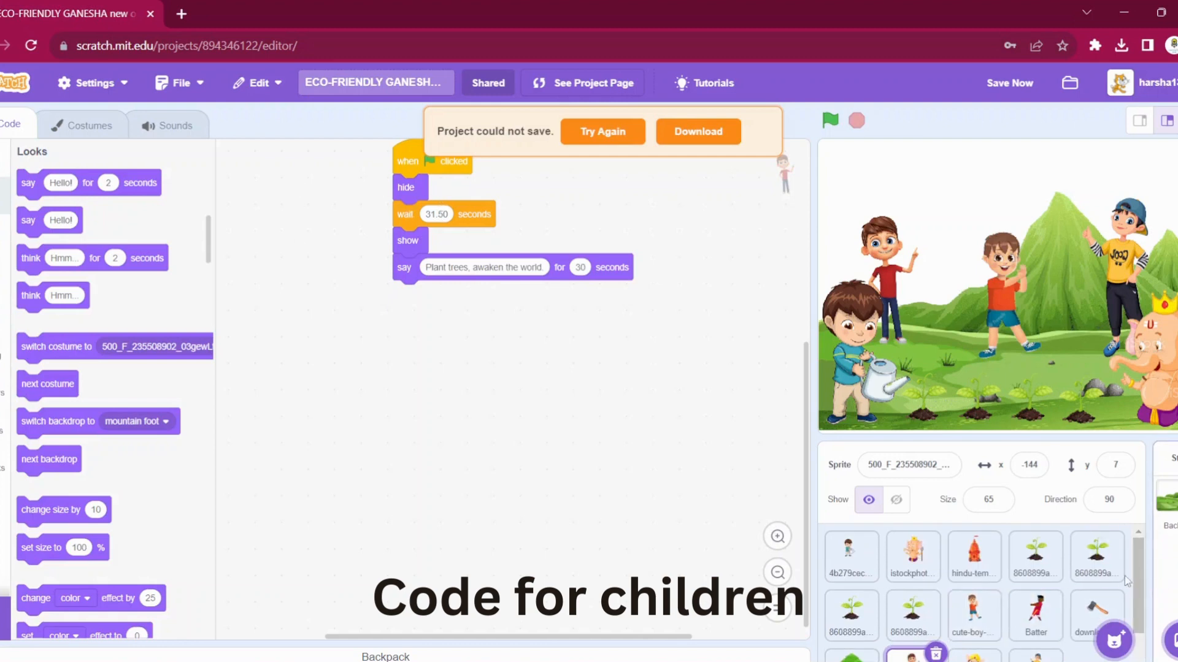
scroll(down, 3)
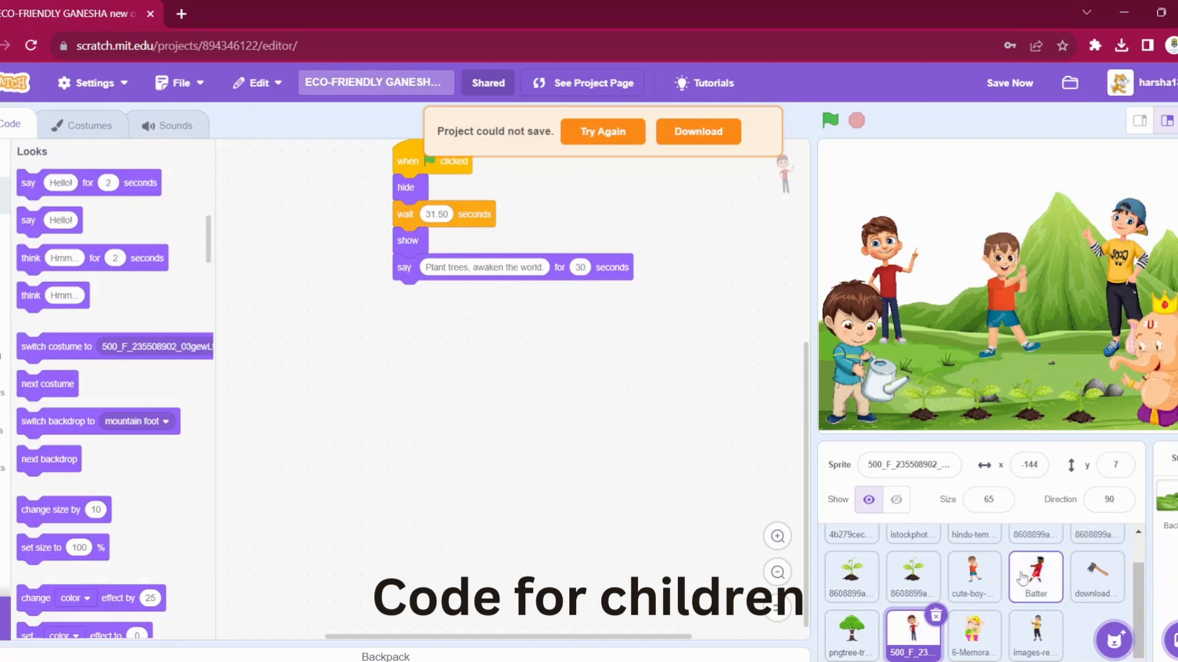
click(1035, 635)
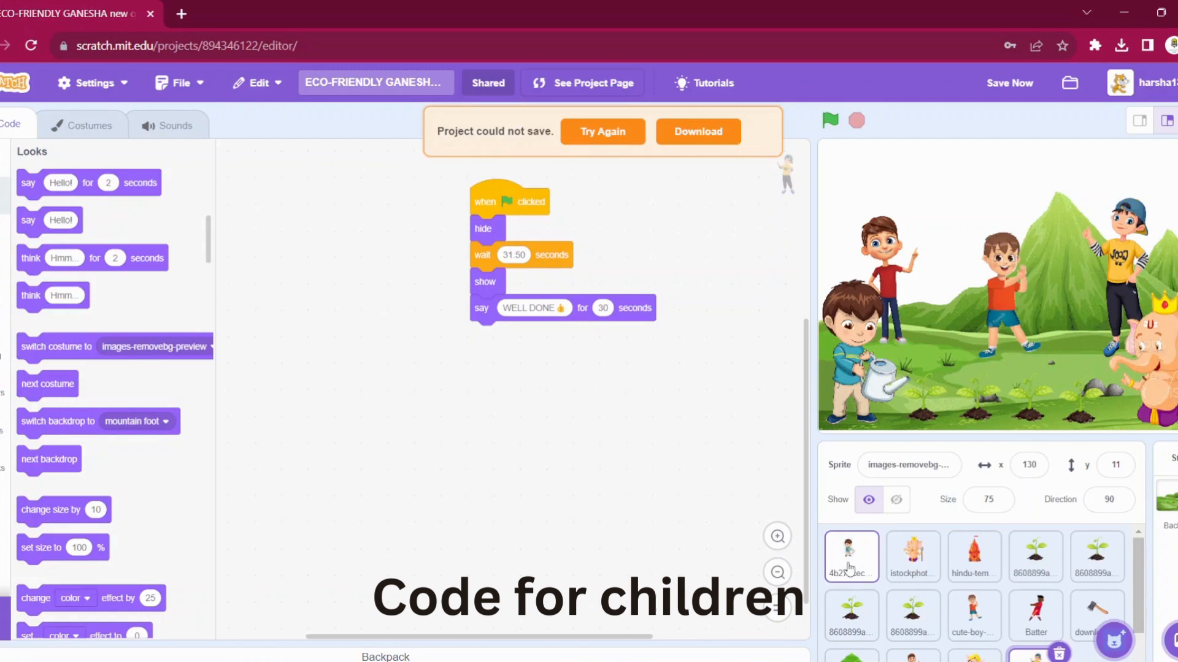
click(850, 556)
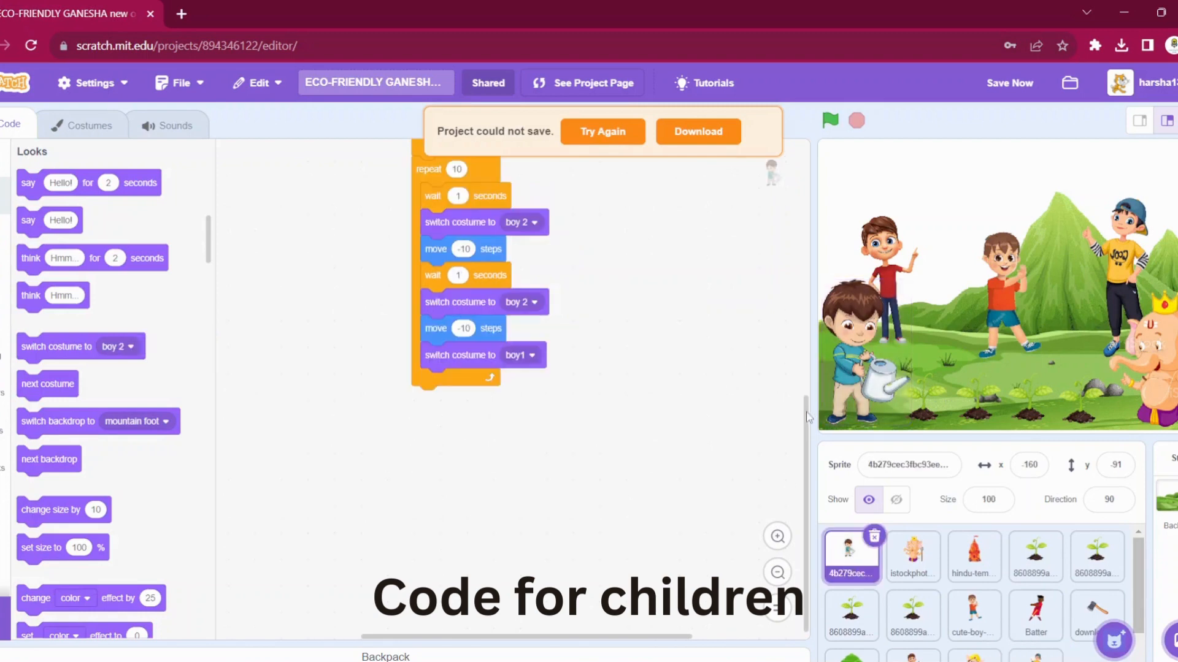
scroll(up, 3)
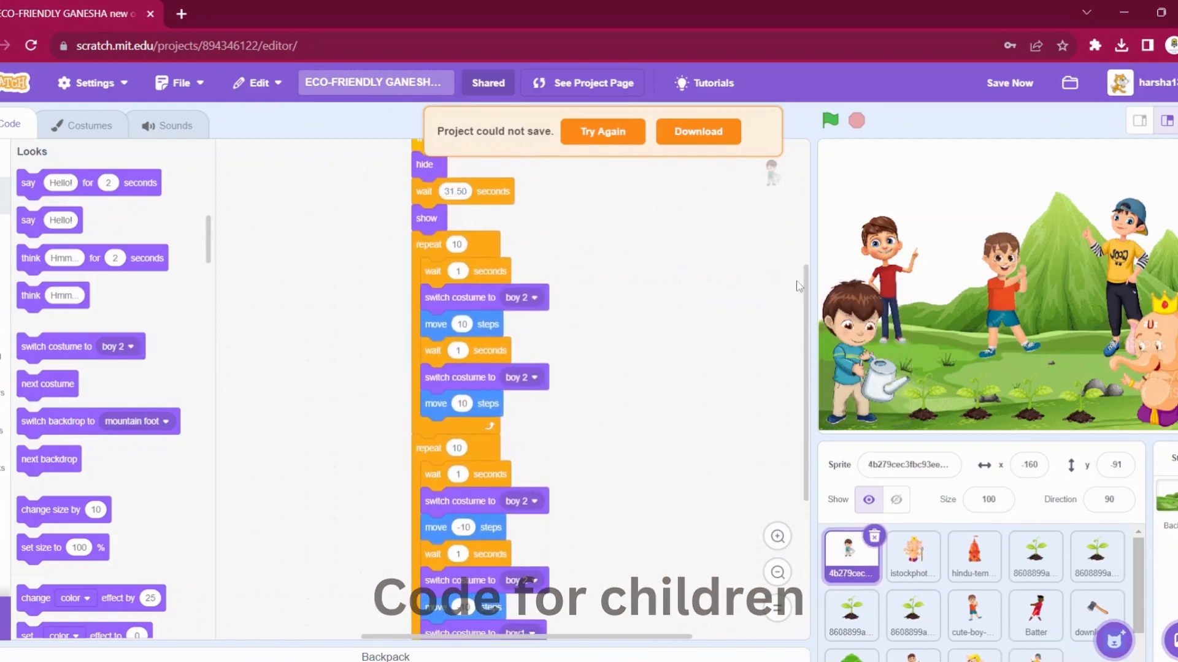
scroll(down, 3)
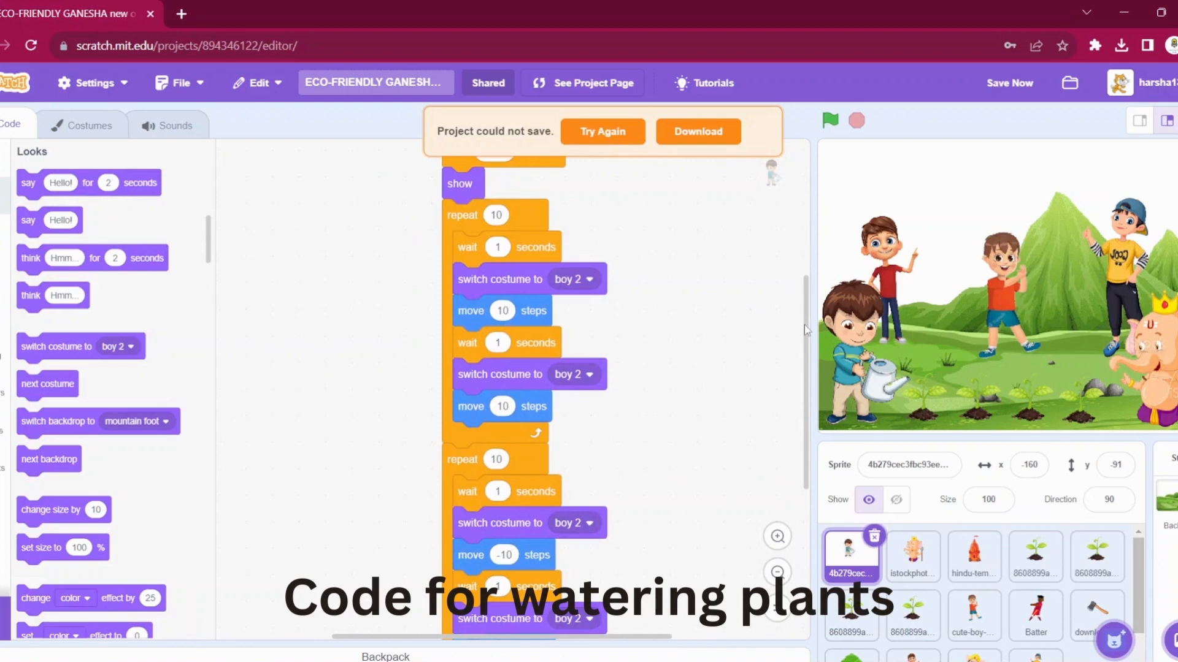
scroll(up, 3)
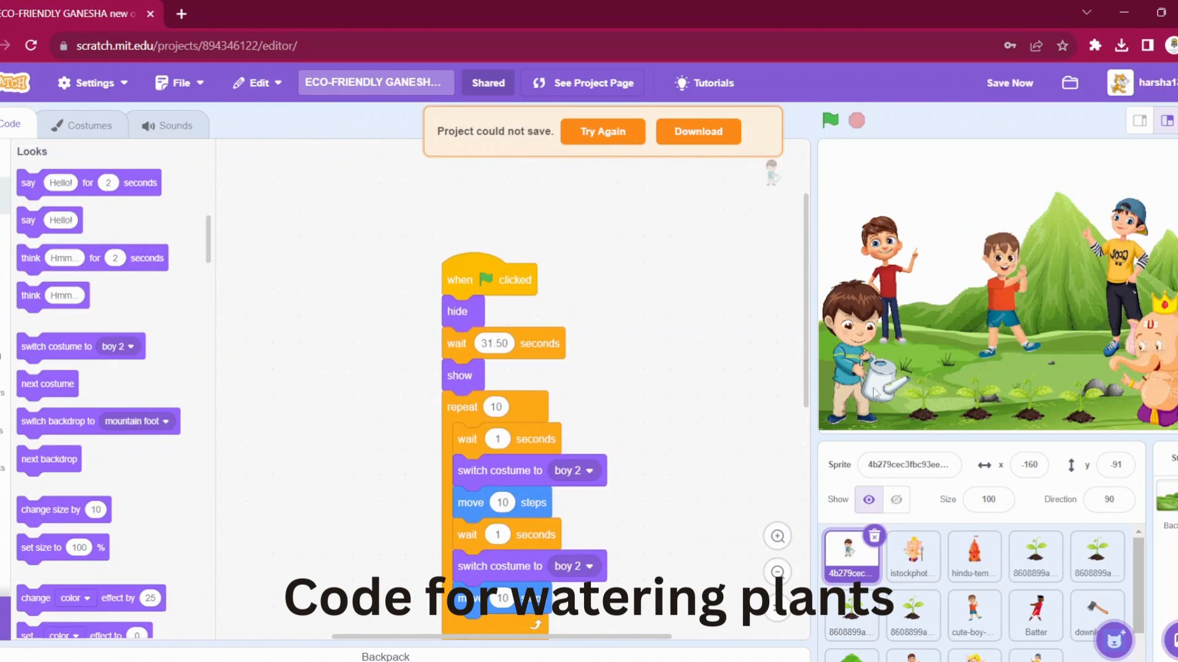
mouse_move(465, 341)
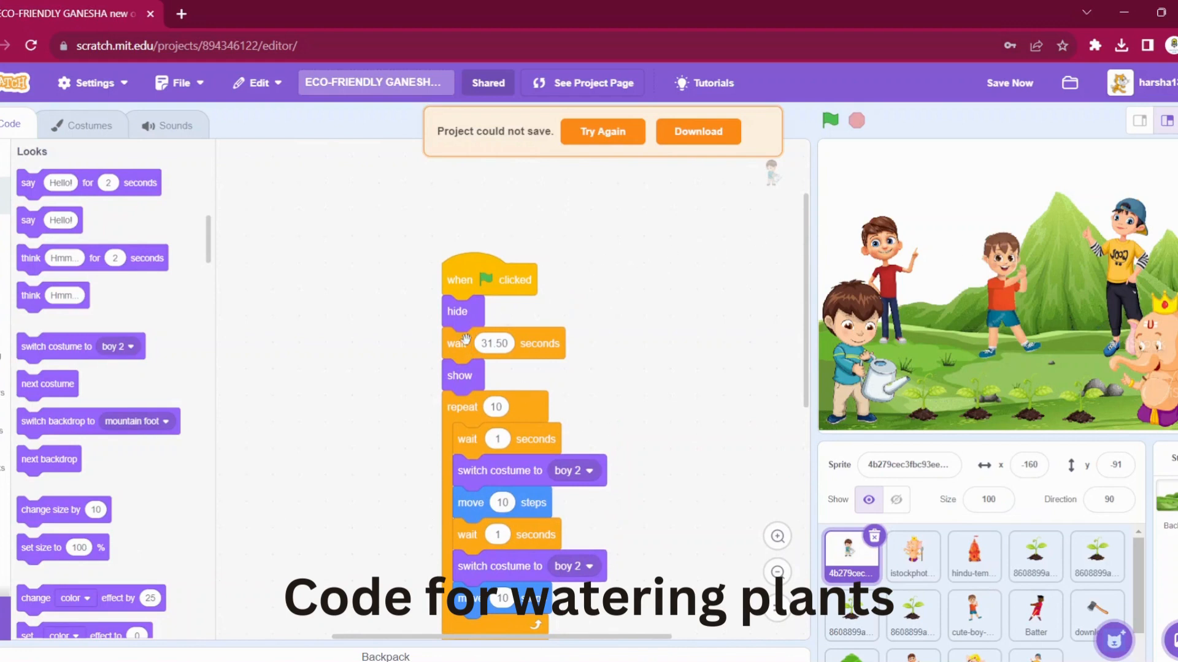
mouse_move(805, 233)
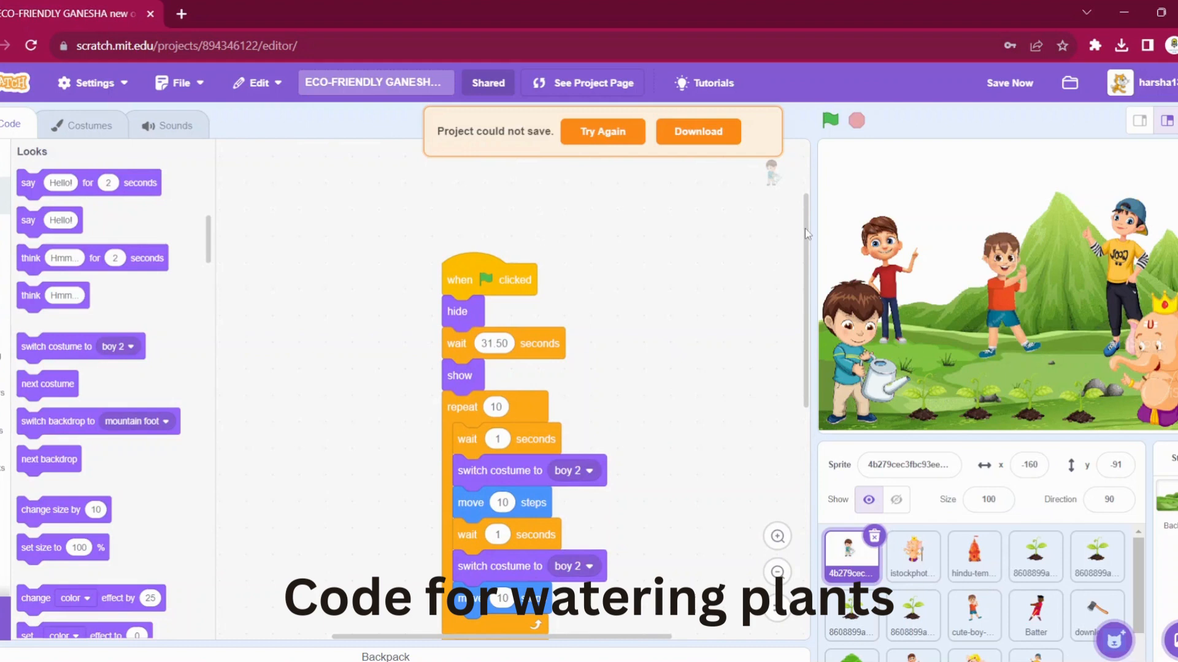
scroll(down, 3)
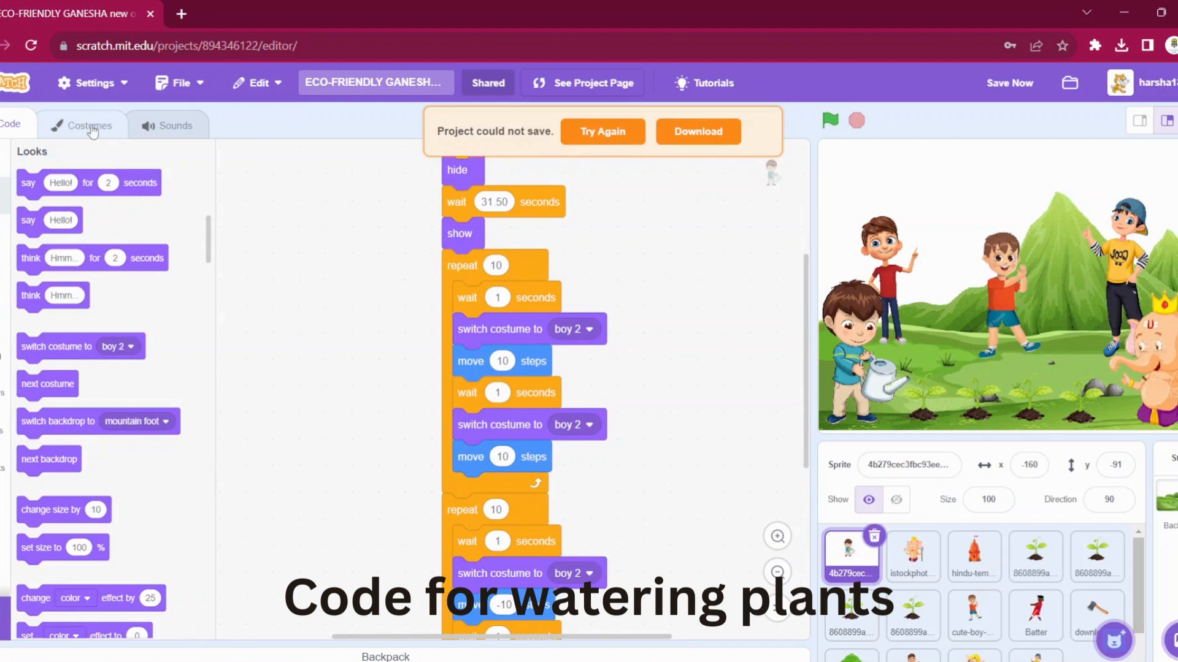
click(89, 124)
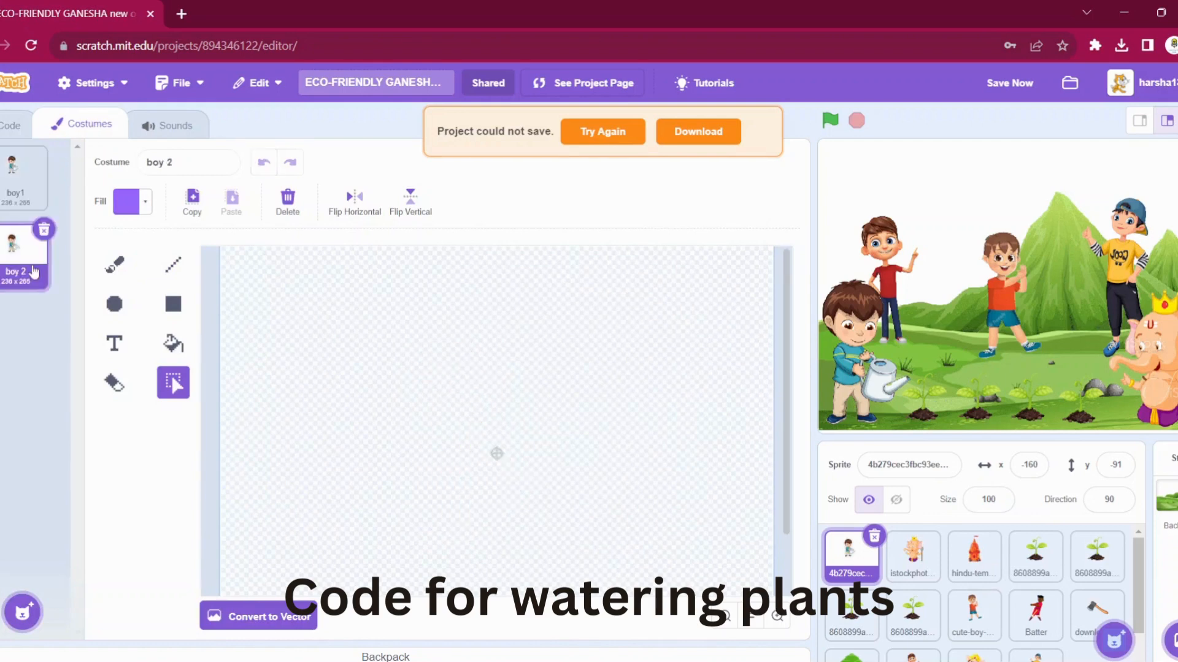
click(15, 176)
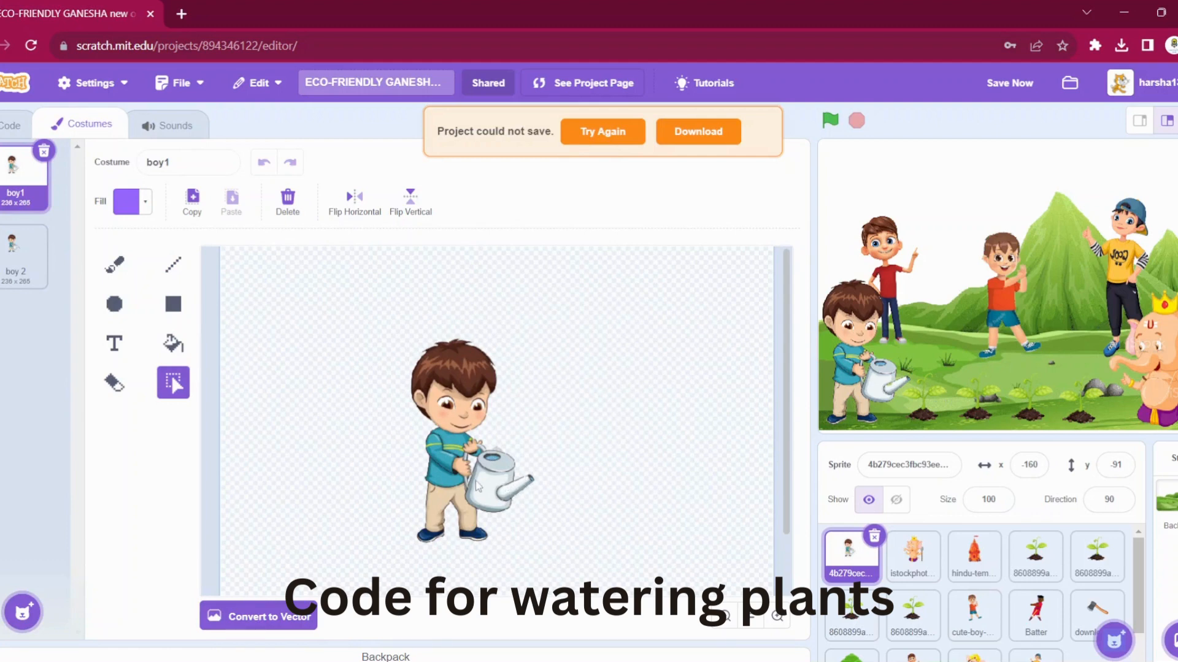
click(23, 252)
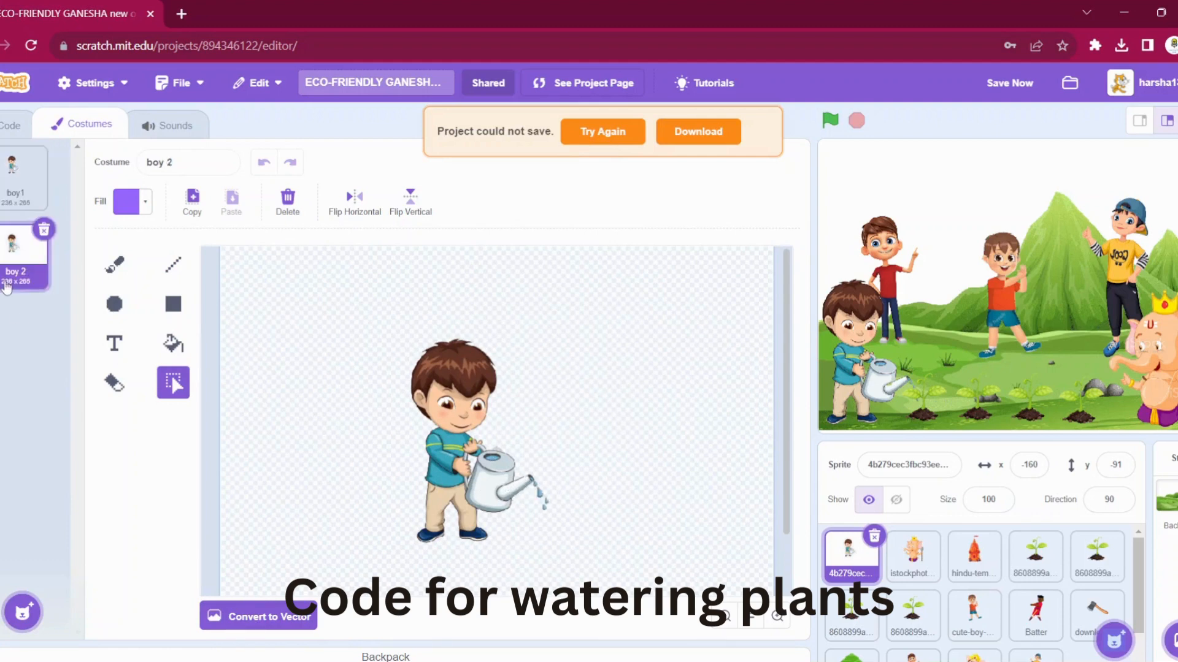
mouse_move(67, 202)
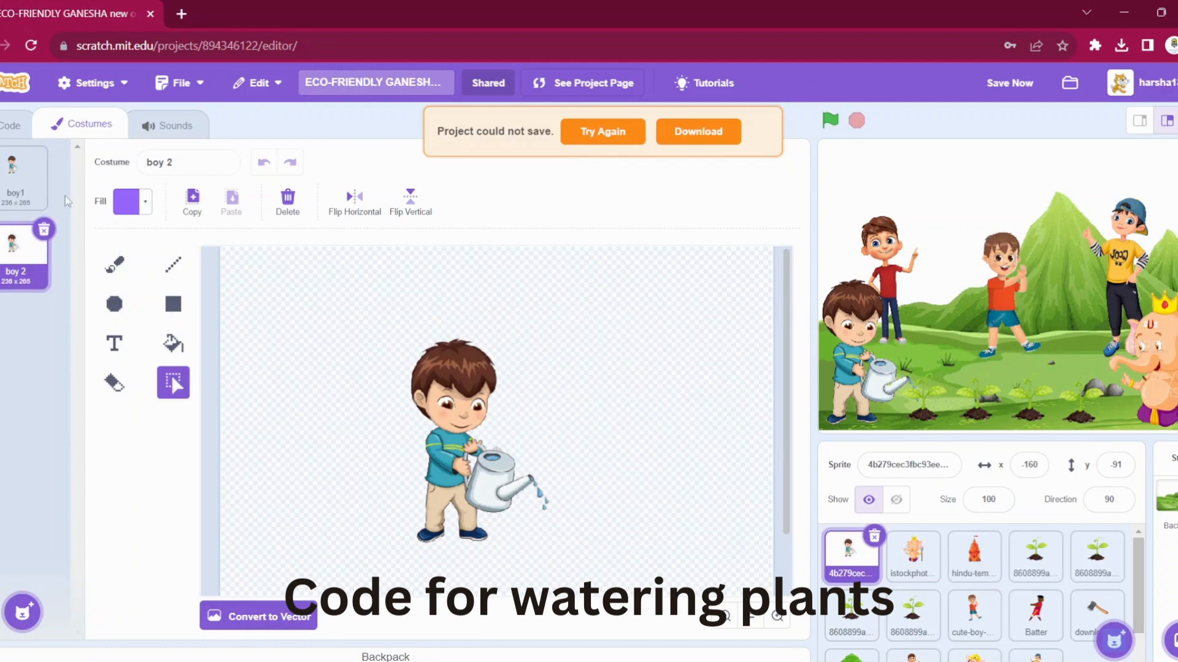
click(11, 124)
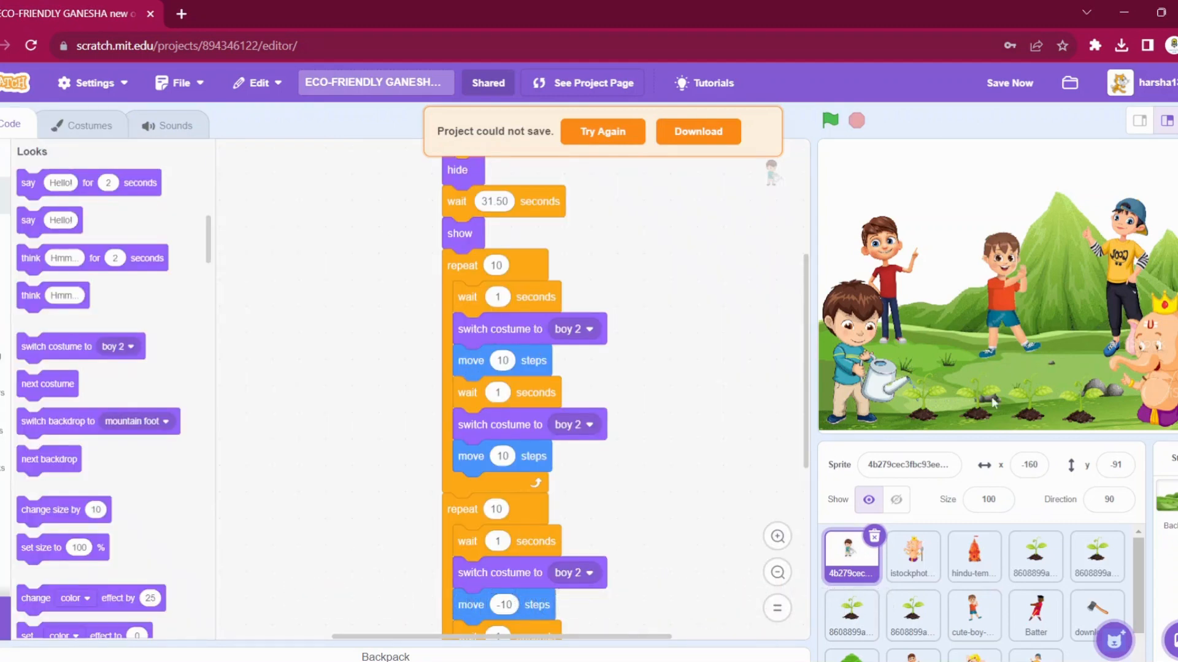
mouse_move(810, 375)
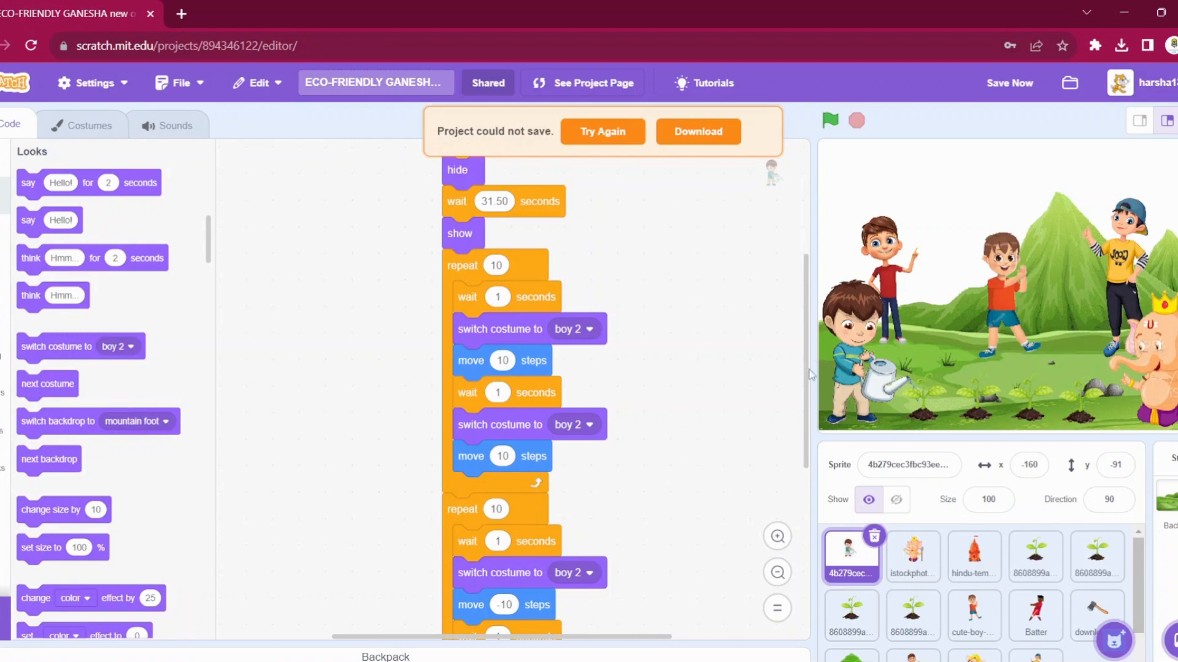
scroll(down, 3)
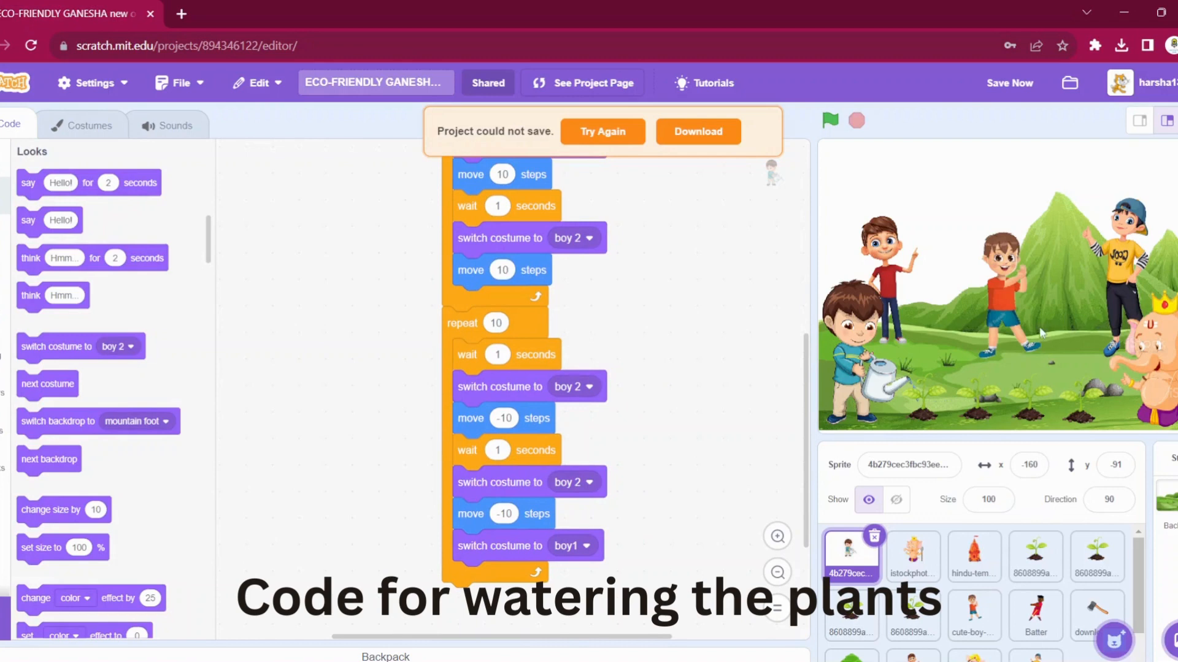
mouse_move(945, 430)
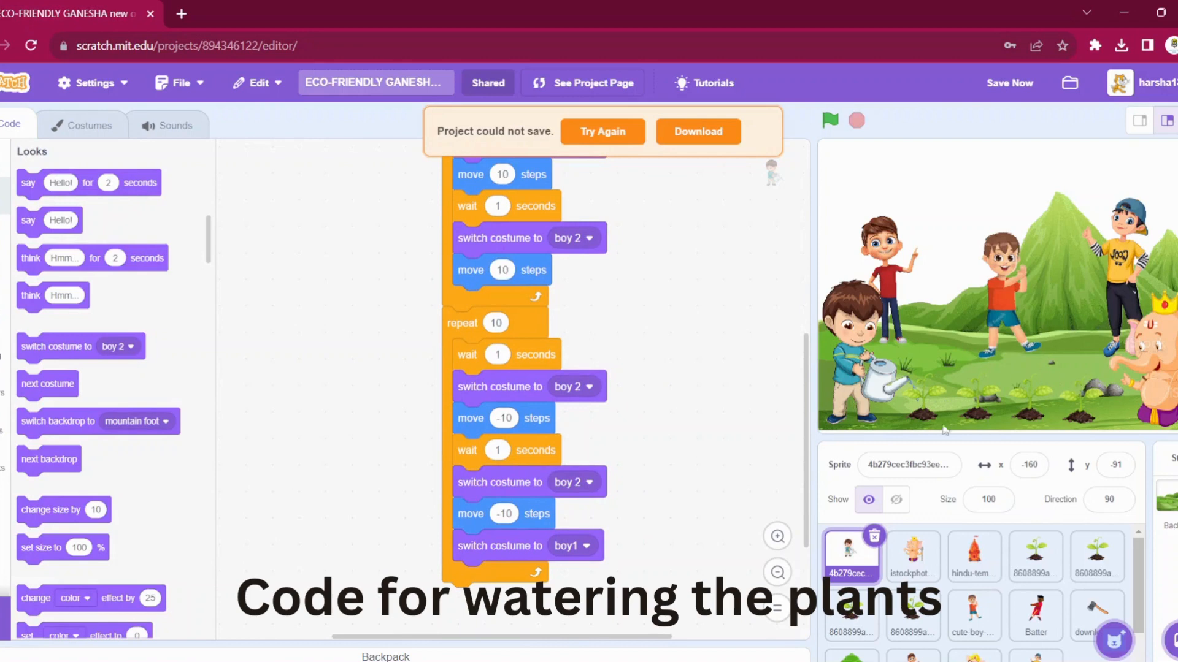
mouse_move(1081, 413)
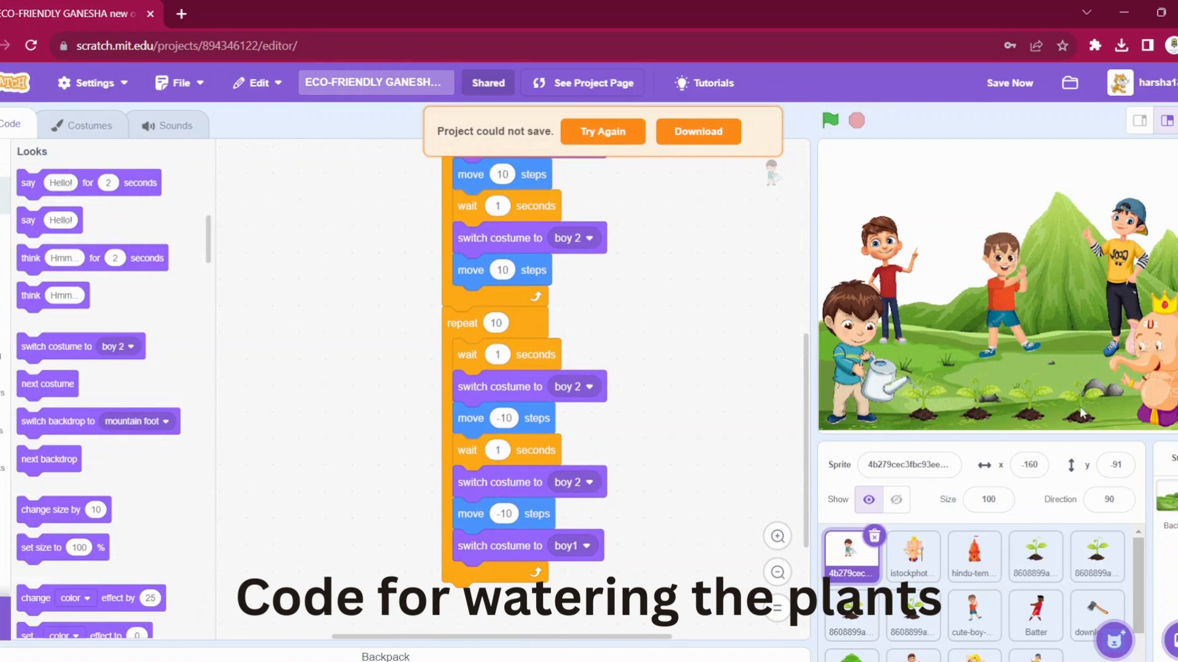
mouse_move(523, 354)
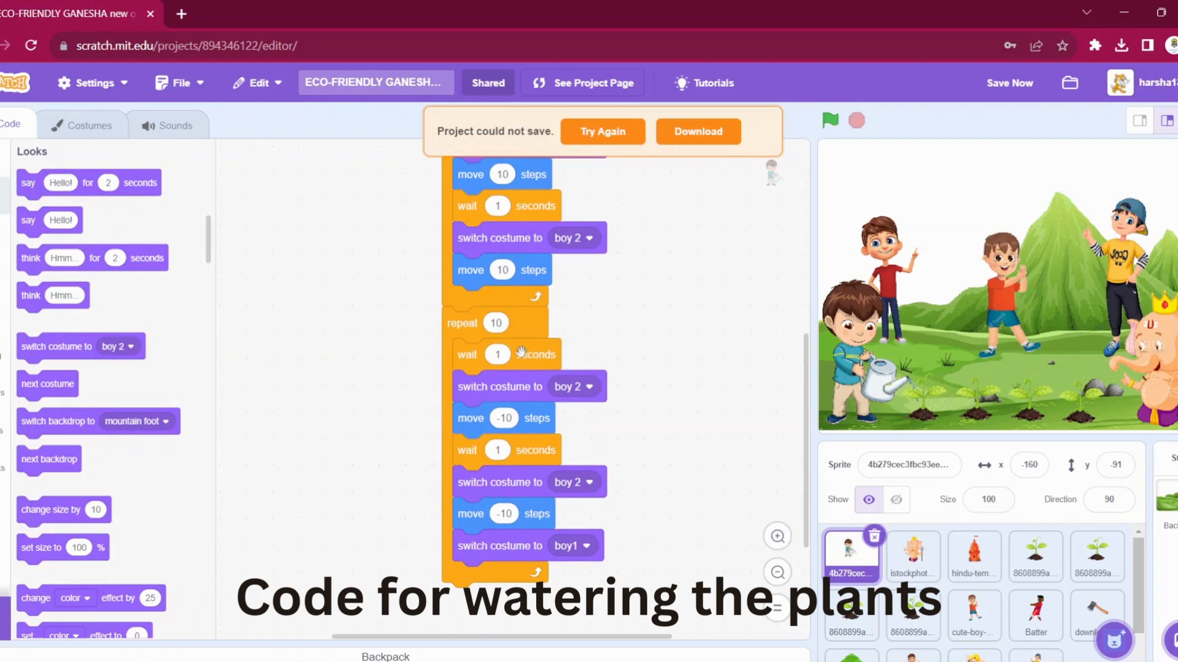
mouse_move(526, 519)
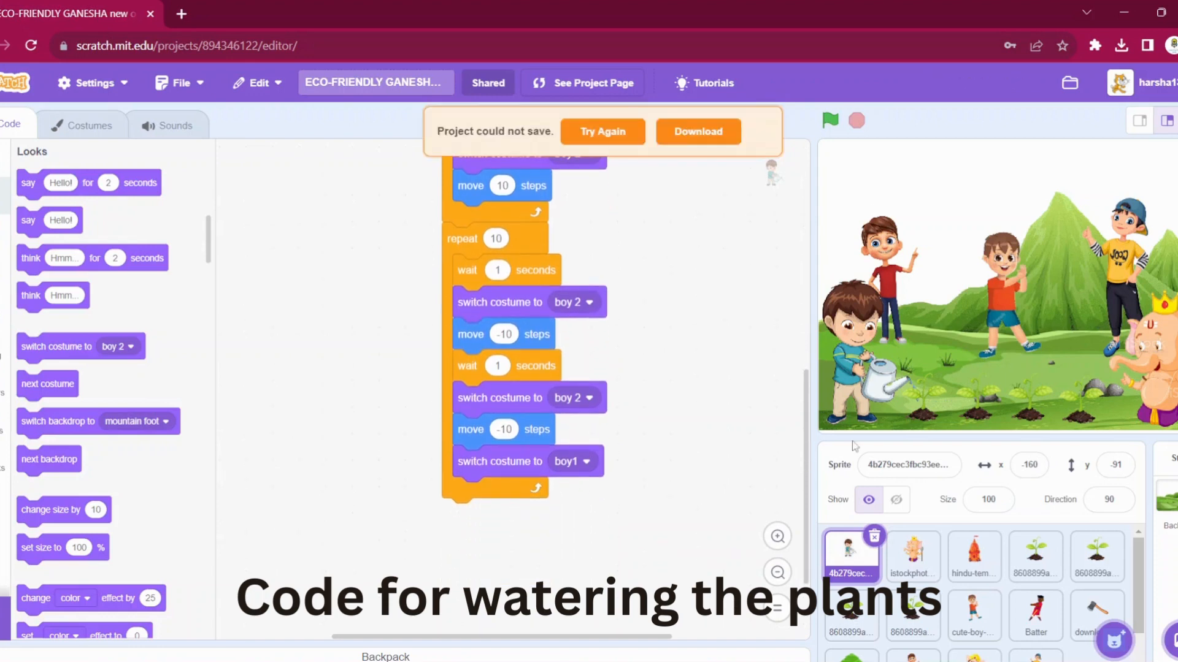
mouse_move(999, 440)
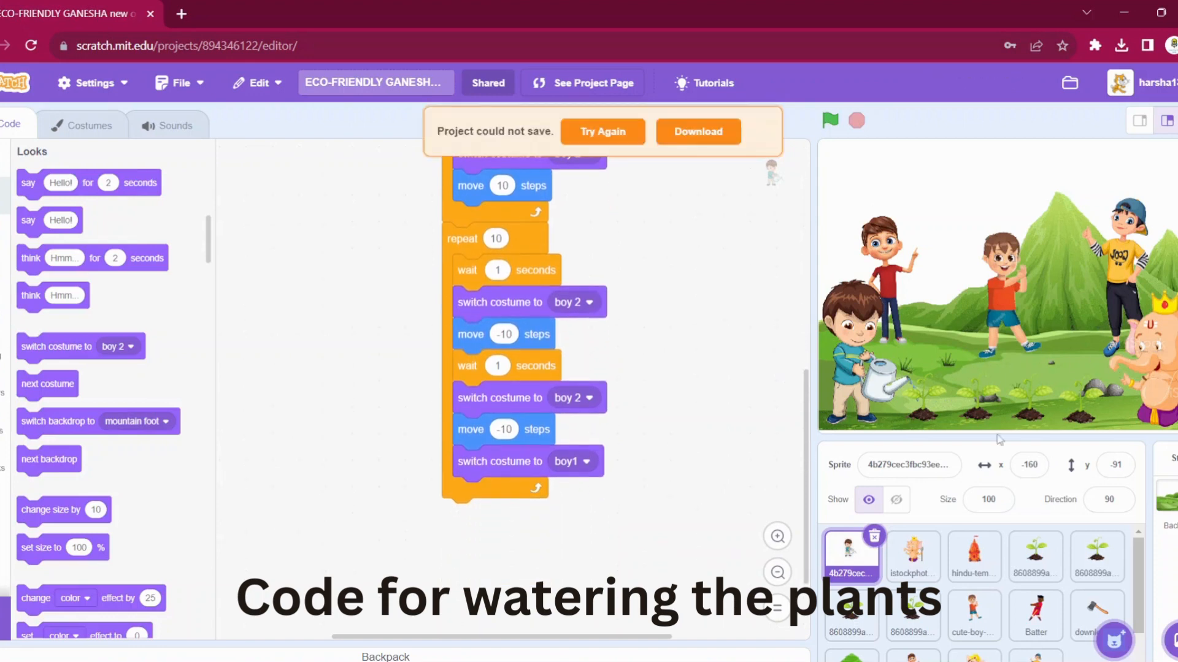
scroll(down, 3)
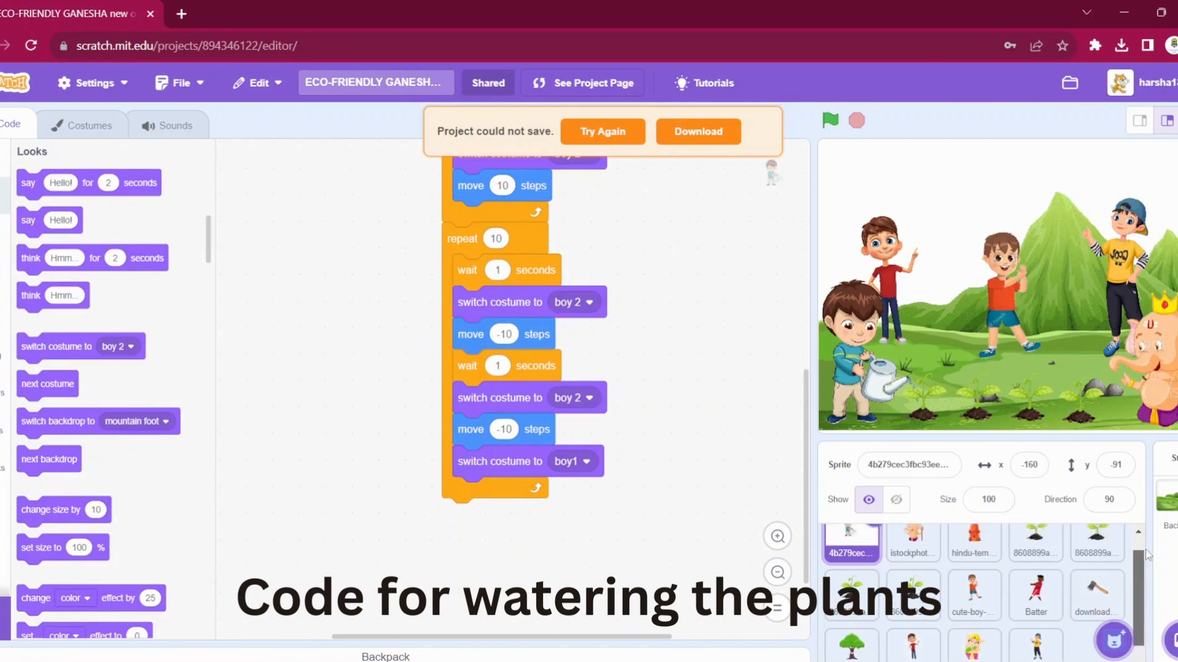
View the axe, Ganesha picture and talking Ganesha scripts, then switch to fullscreen.
click(1096, 601)
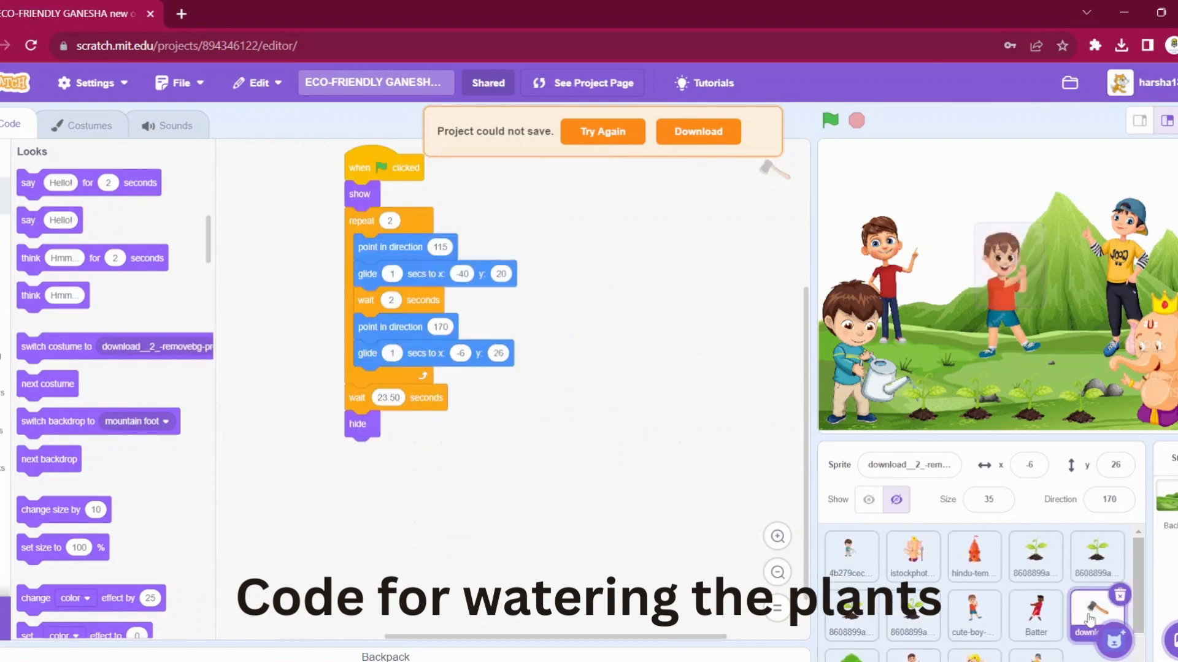
click(912, 556)
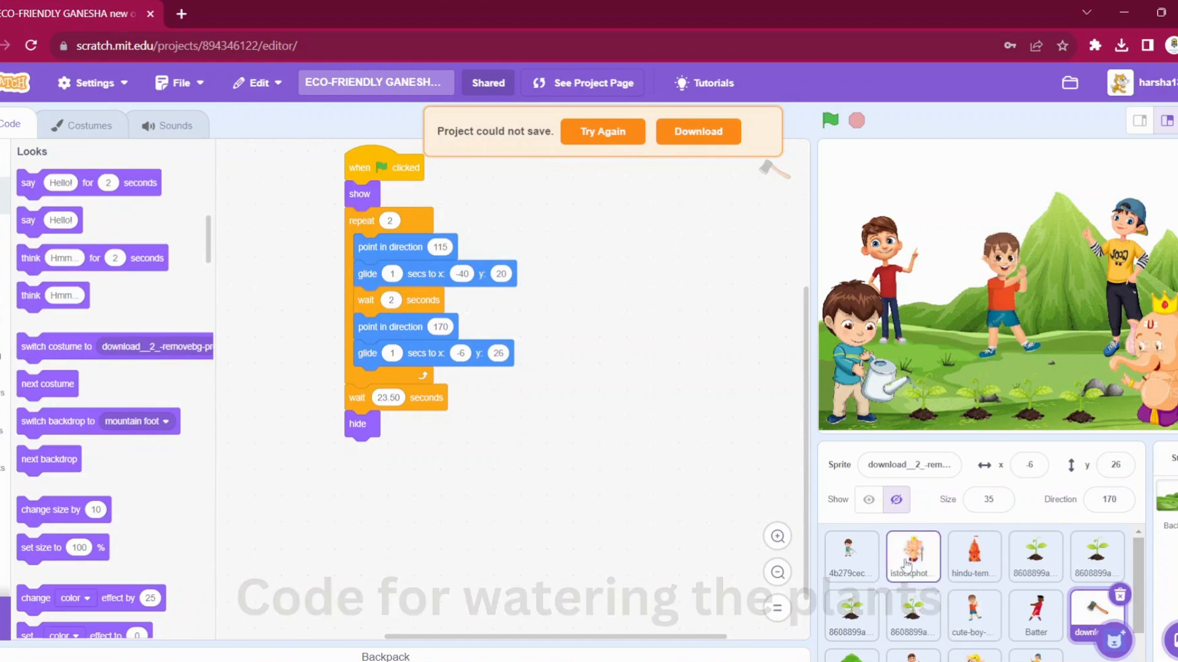
click(912, 556)
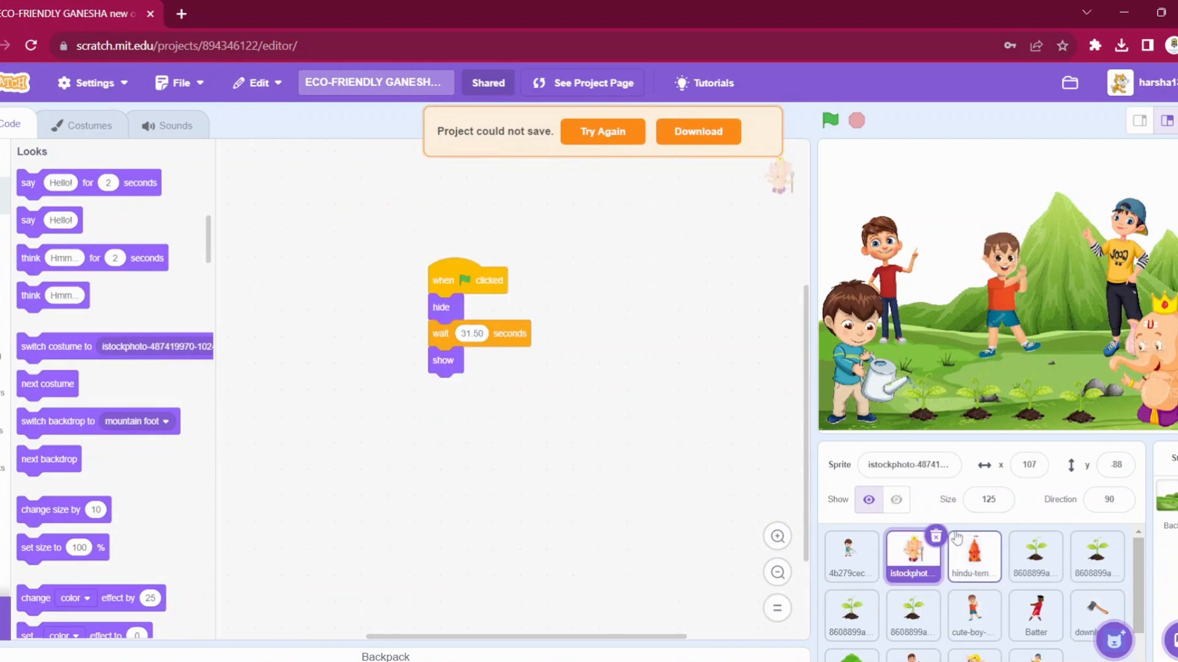
click(912, 631)
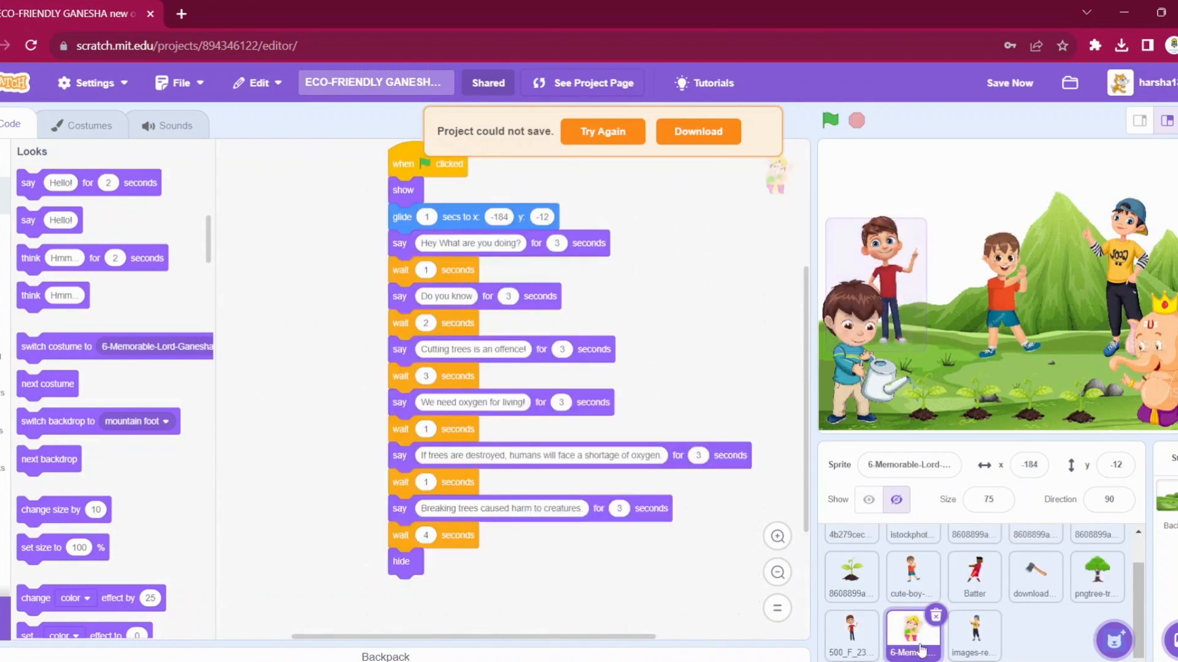
click(1137, 121)
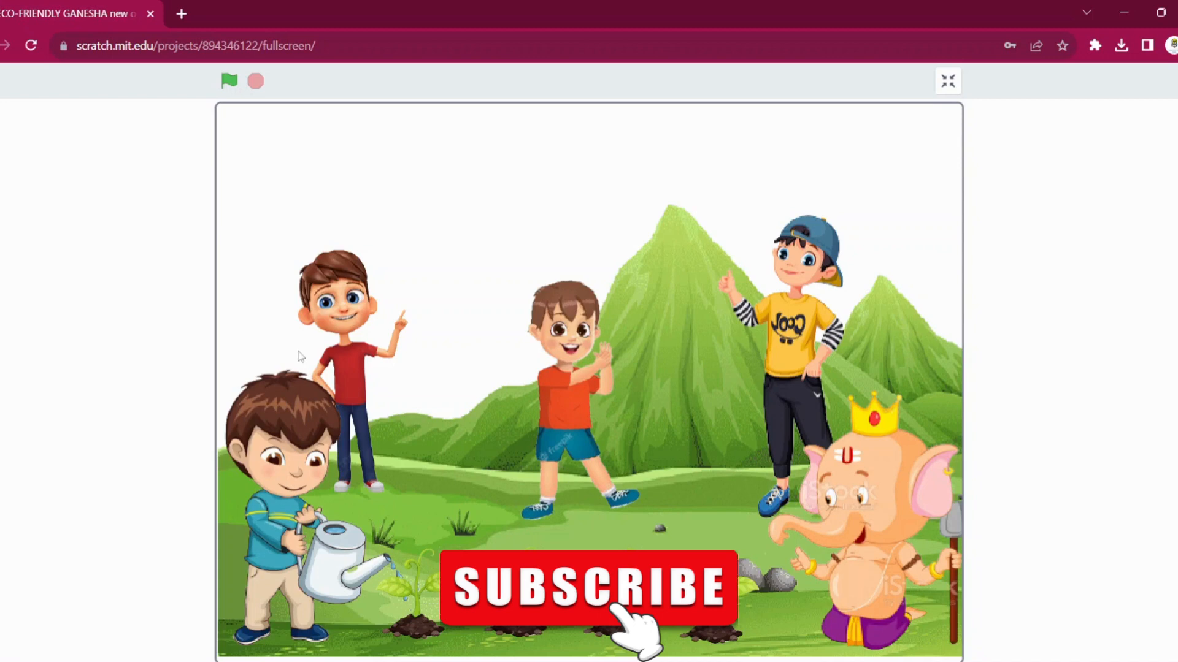
mouse_move(299, 356)
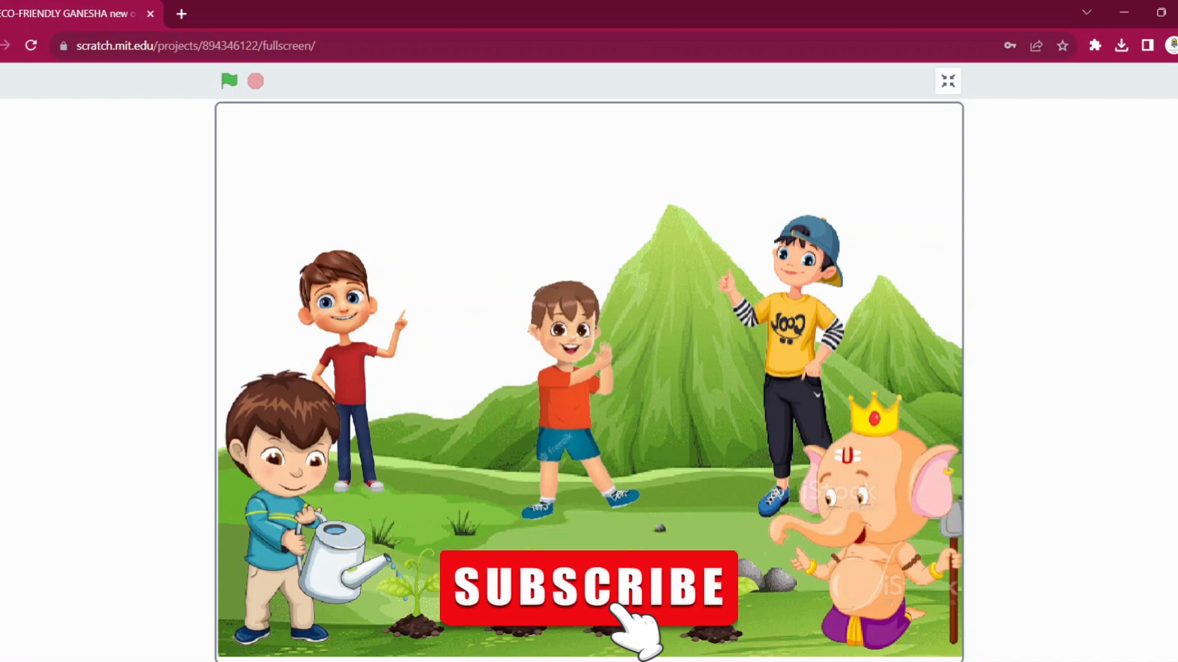